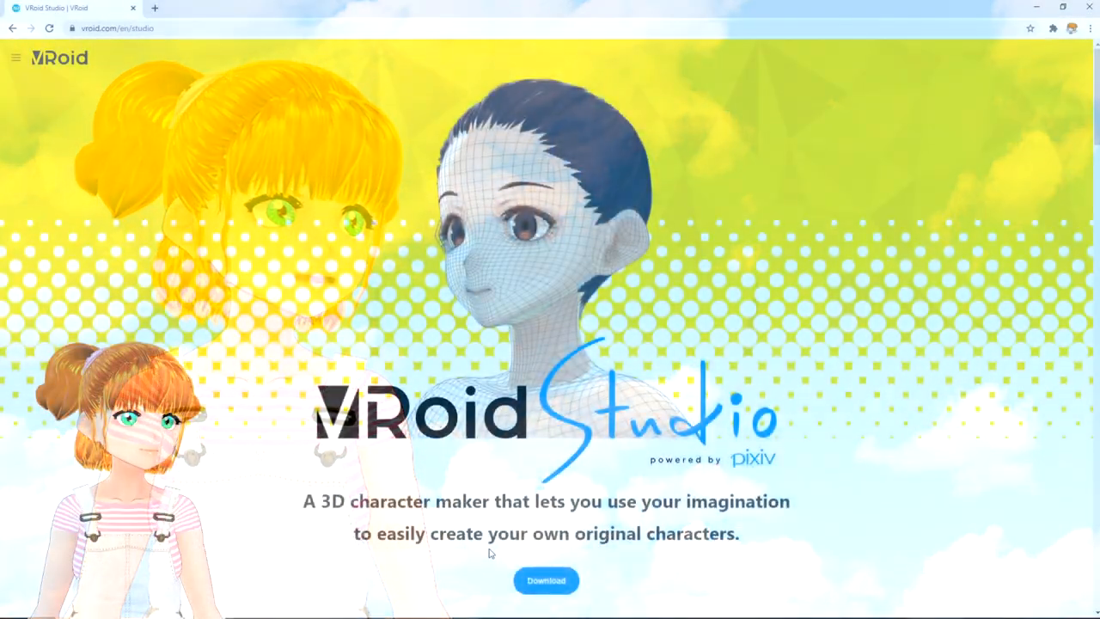
Step: Search Google for vroid studio and go to the official VRoid Studio website
scroll("down", 3)
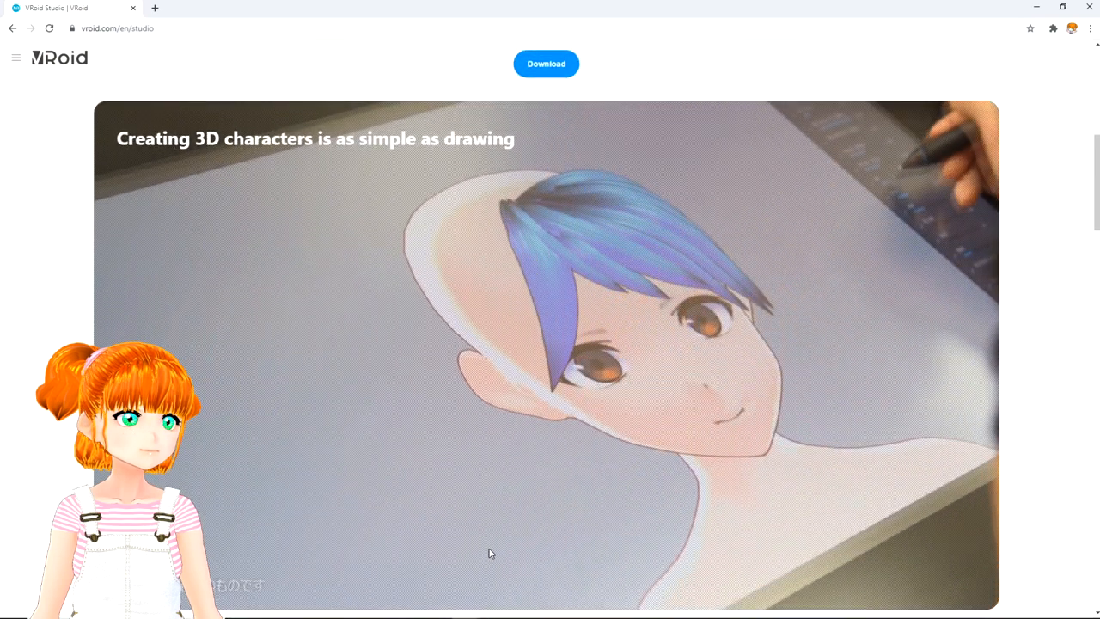
scroll("down", 3)
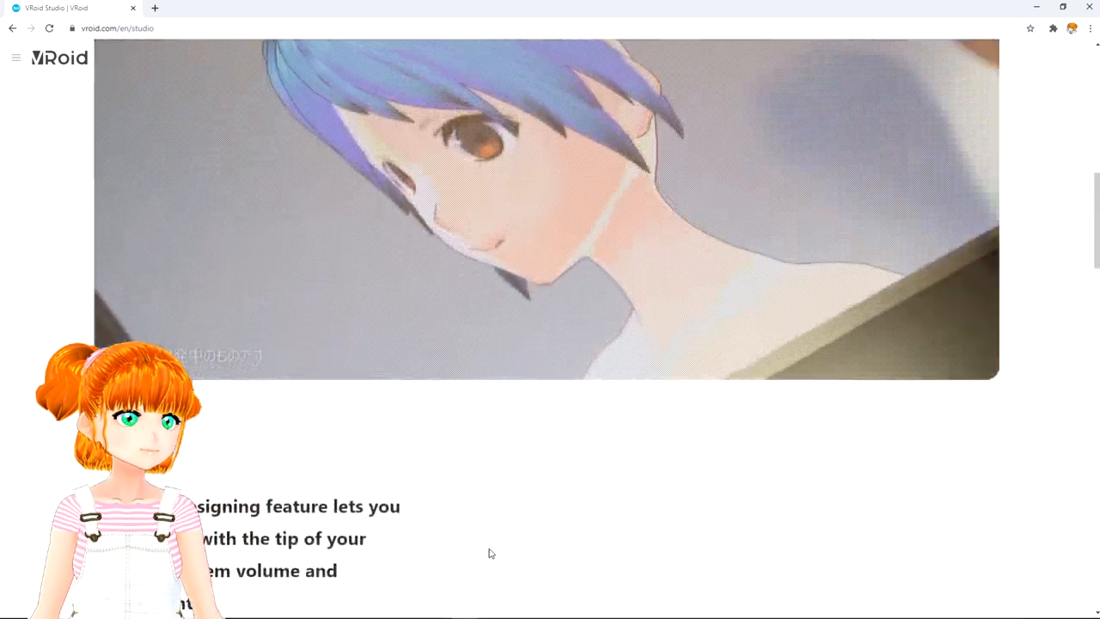
scroll("down", 3)
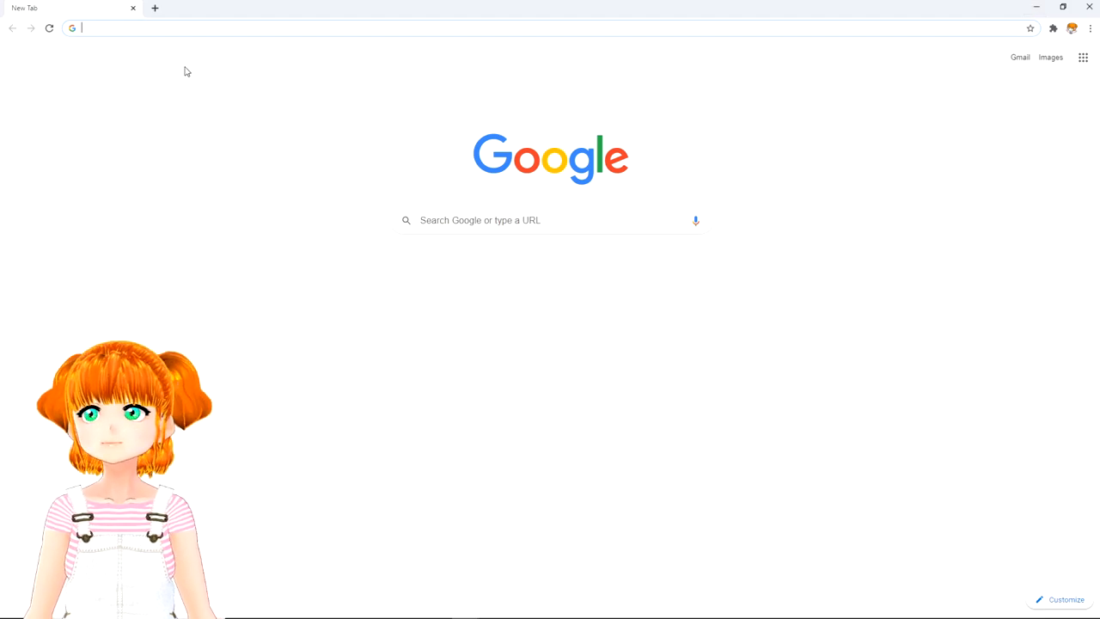
type("vroi")
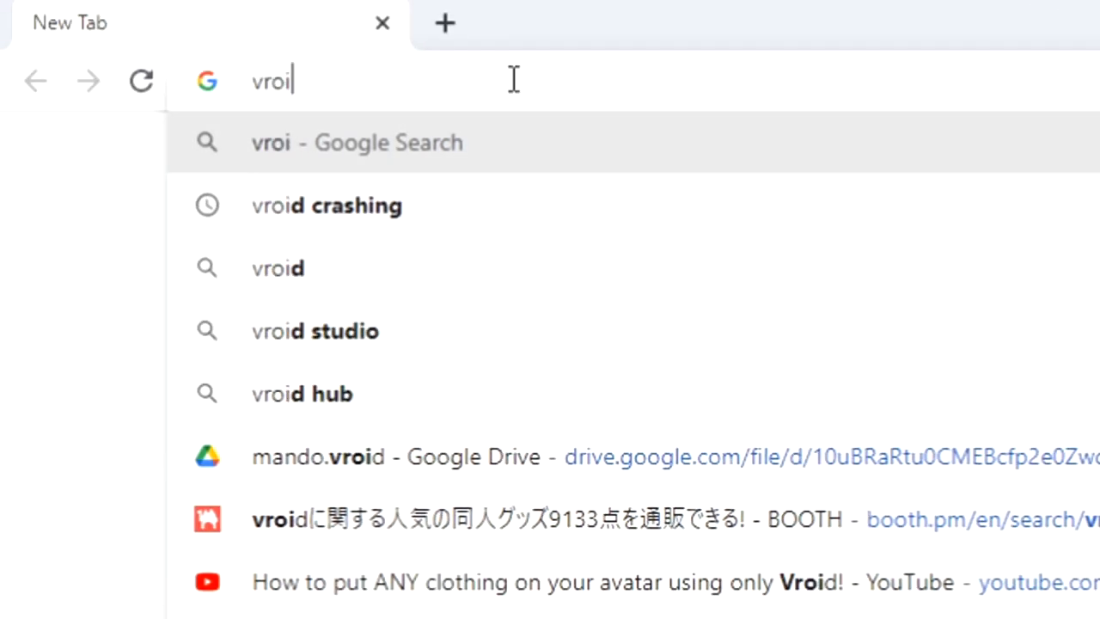
left_click(316, 330)
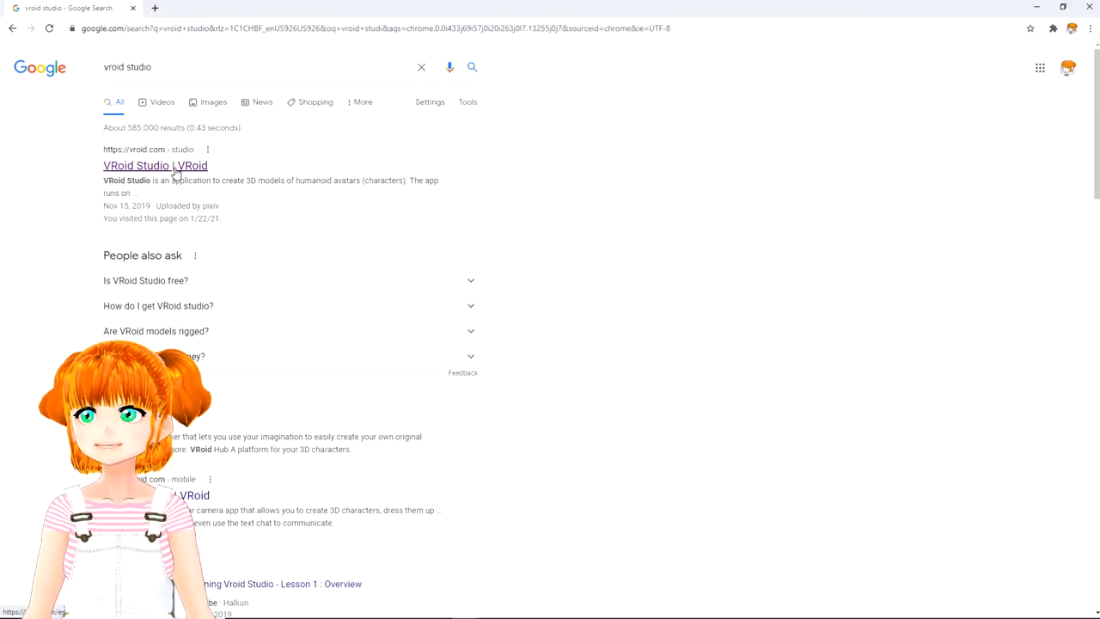
left_click(155, 165)
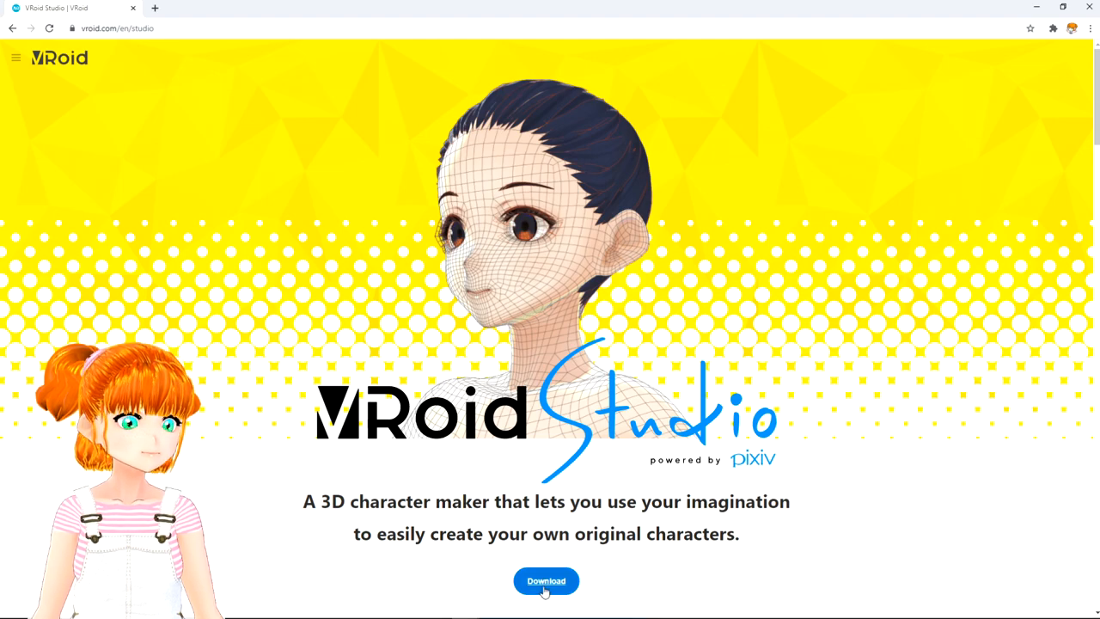
Step: Download the VRoid Studio Windows (64-bit) installer from the site's Download section
scroll("down", 3)
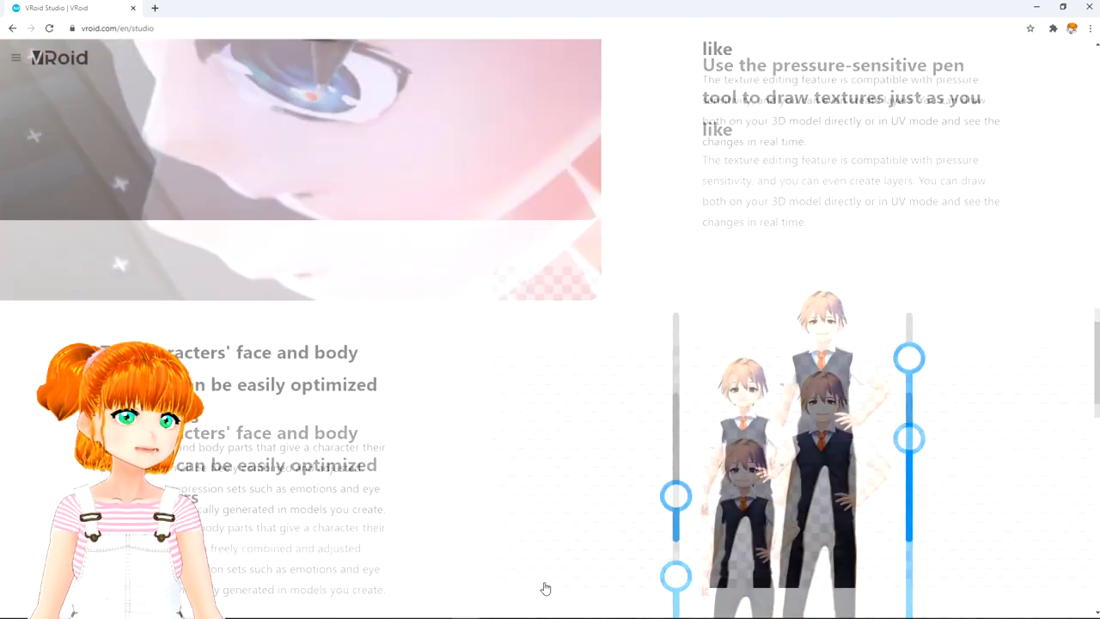
scroll("down", 3)
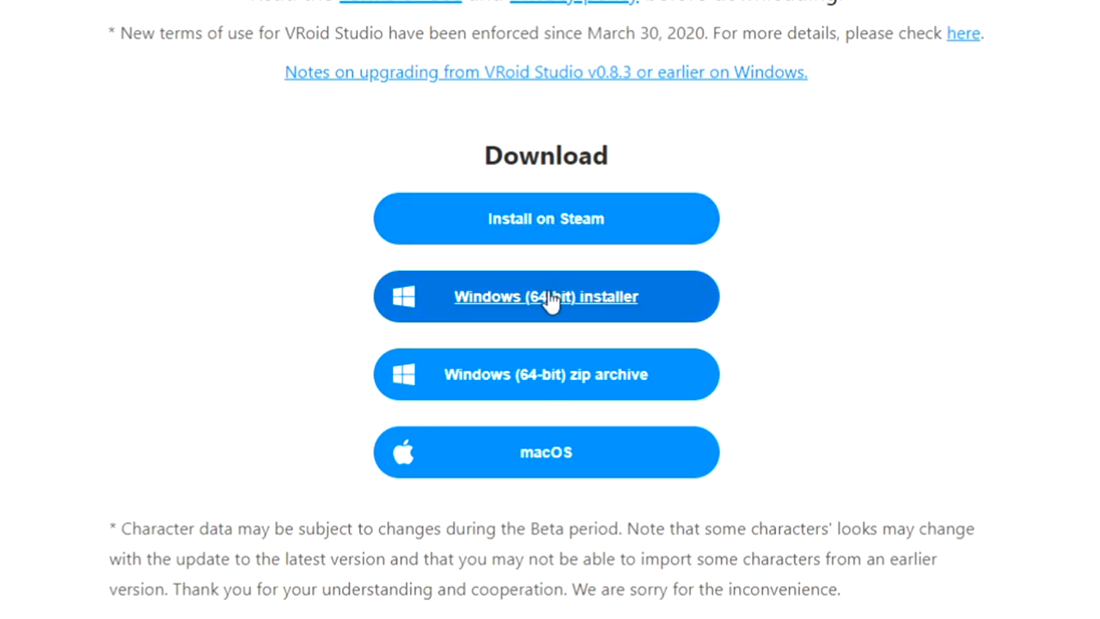
mouse_move(552, 308)
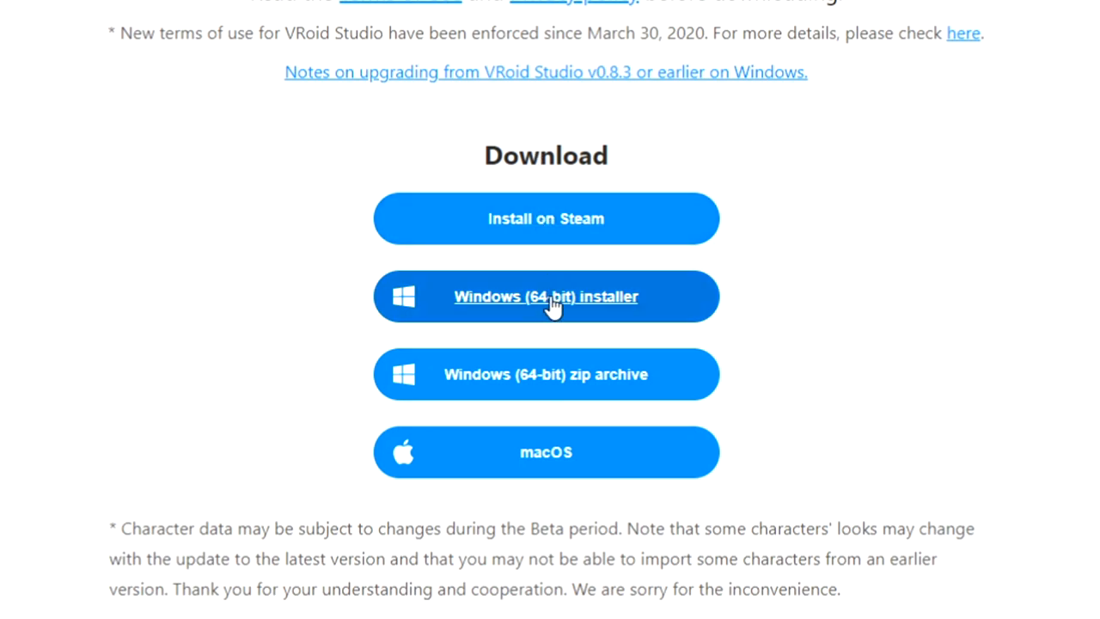
left_click(547, 296)
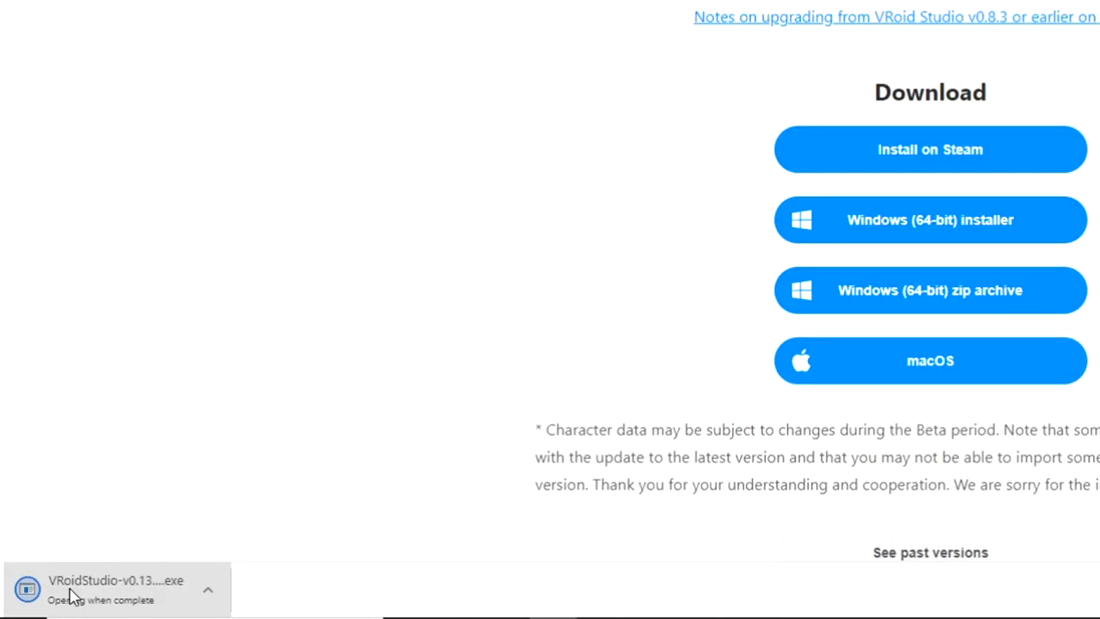
Step: Run the installer, keep the default install folder and uncheck Create a desktop shortcut
left_click(117, 588)
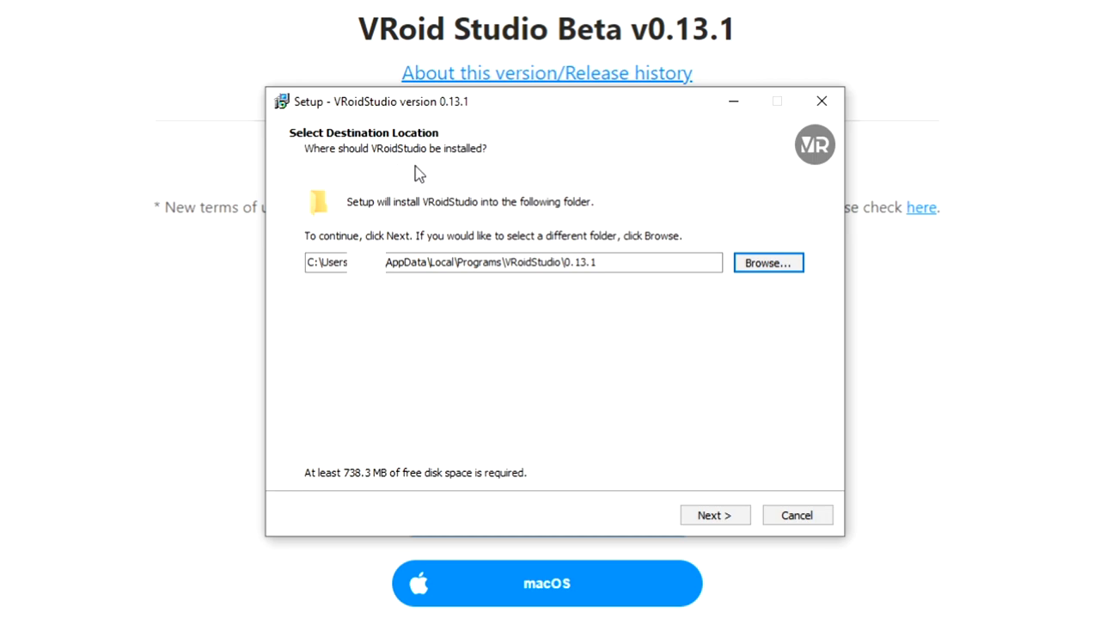
mouse_move(285, 244)
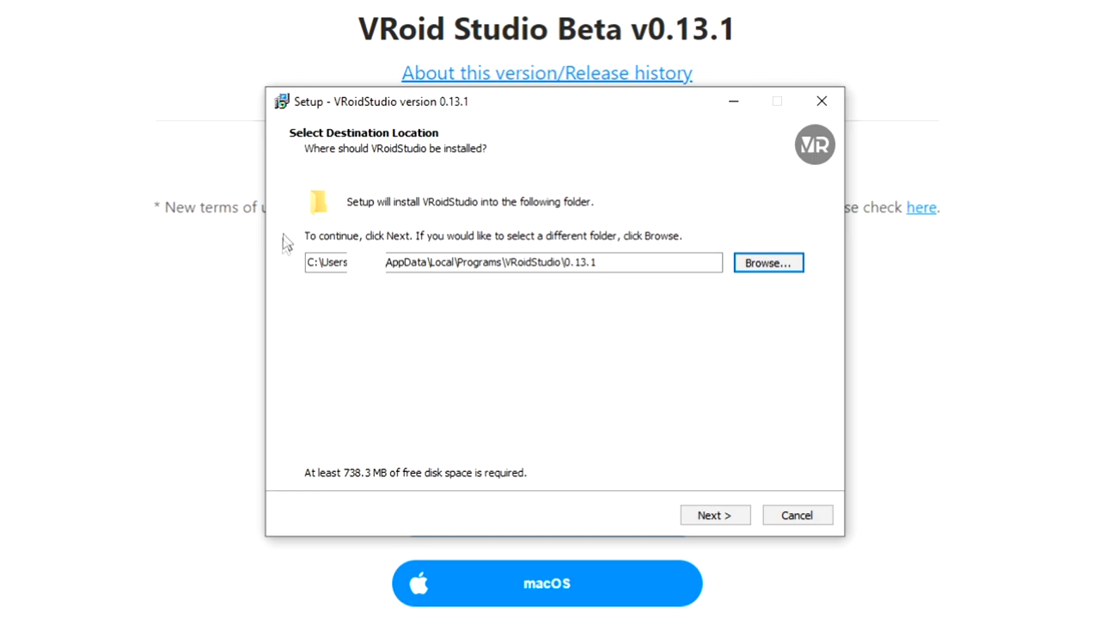
mouse_move(319, 231)
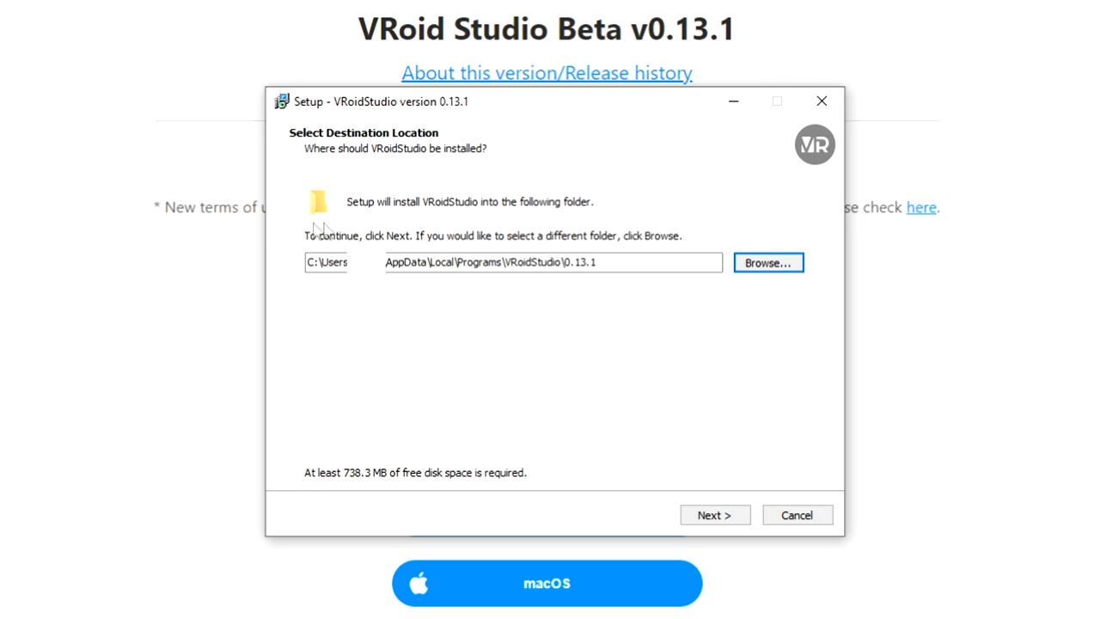
mouse_move(605, 385)
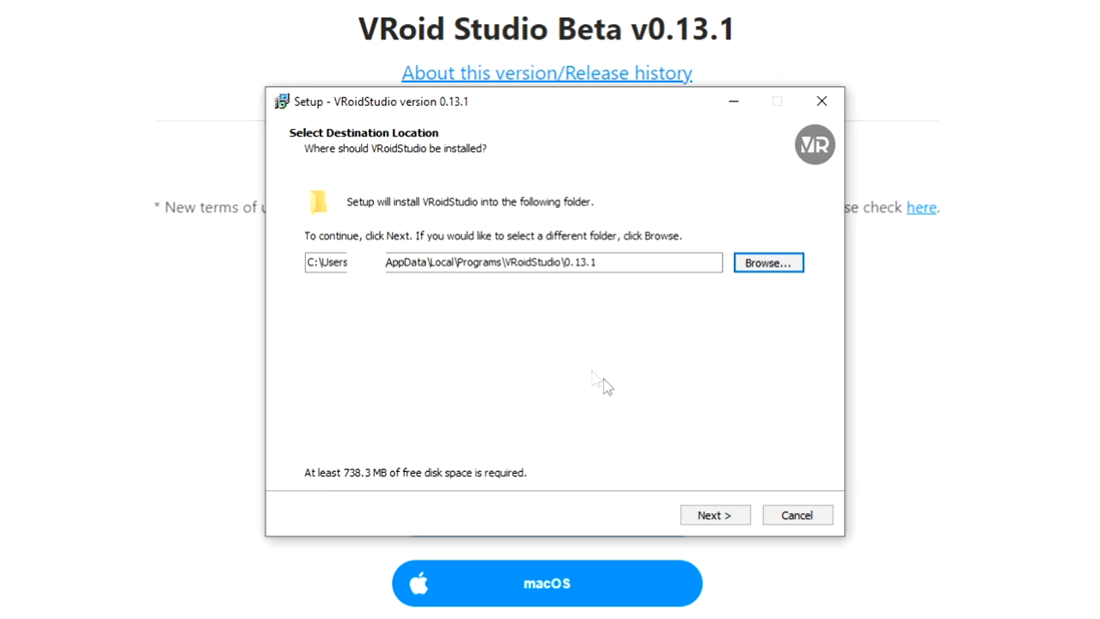
left_click(714, 514)
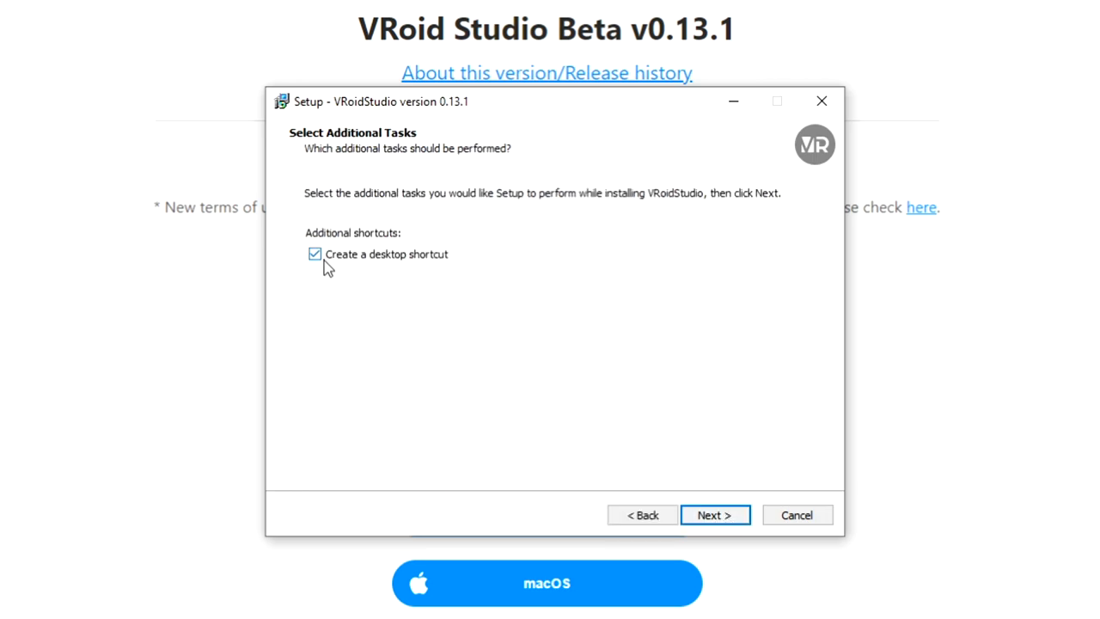
left_click(315, 254)
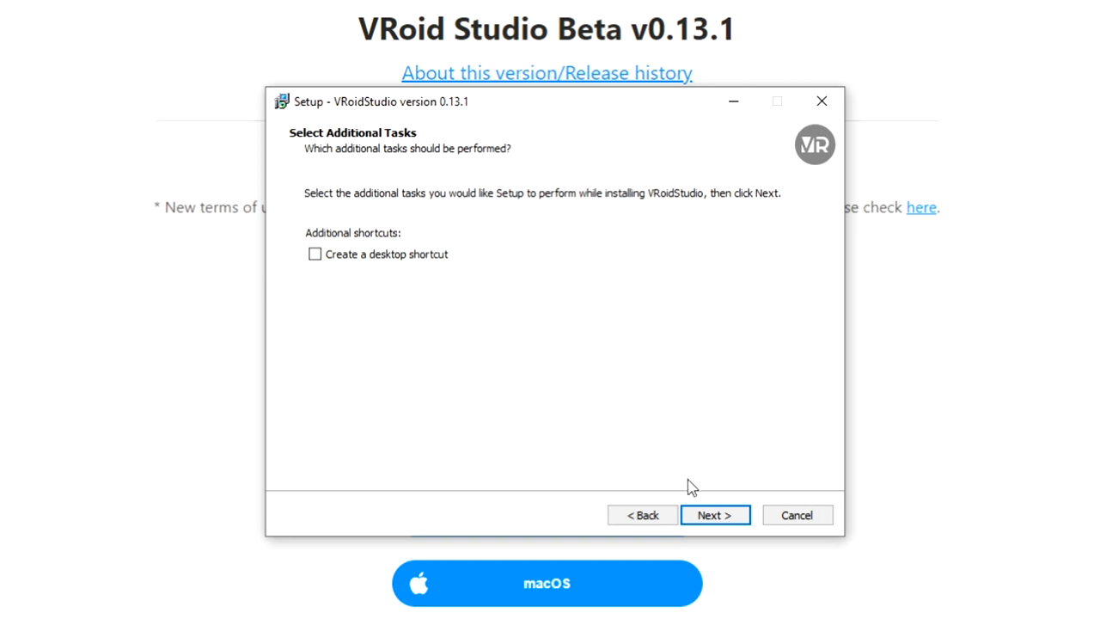
left_click(715, 515)
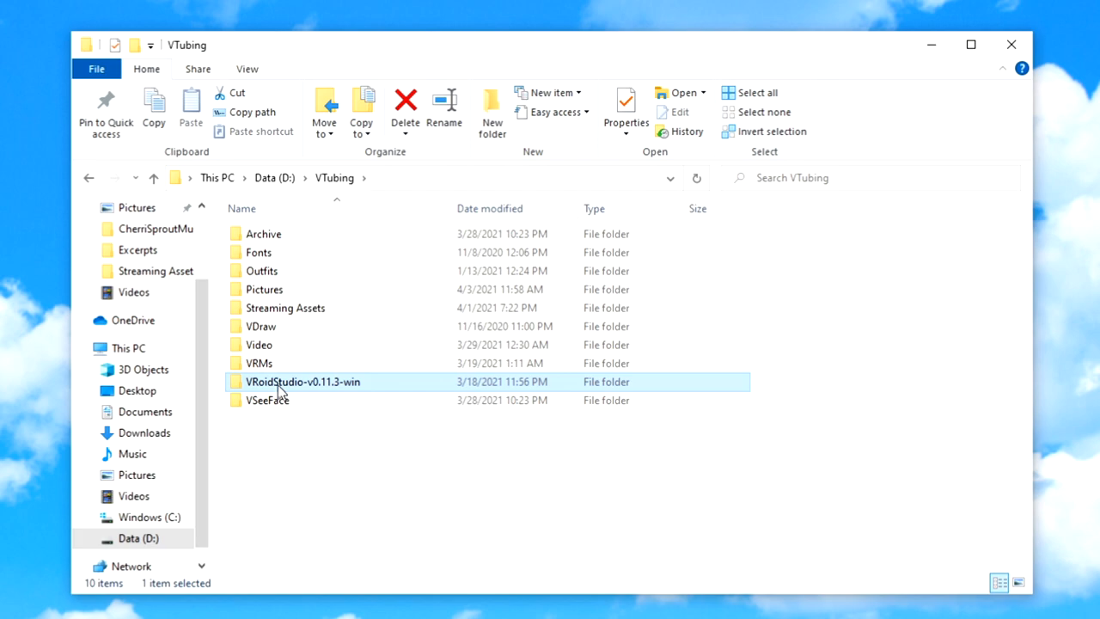
Step: Launch the VRoidStudio application from the VRoidStudio-v0.11.3-win folder
double_click(302, 382)
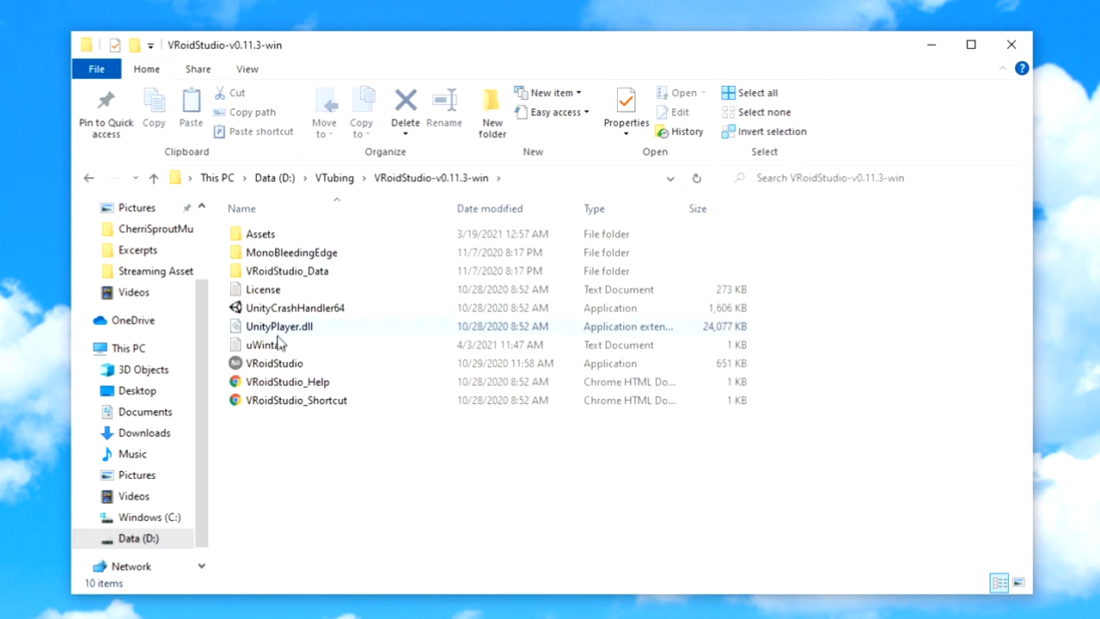
left_click(275, 362)
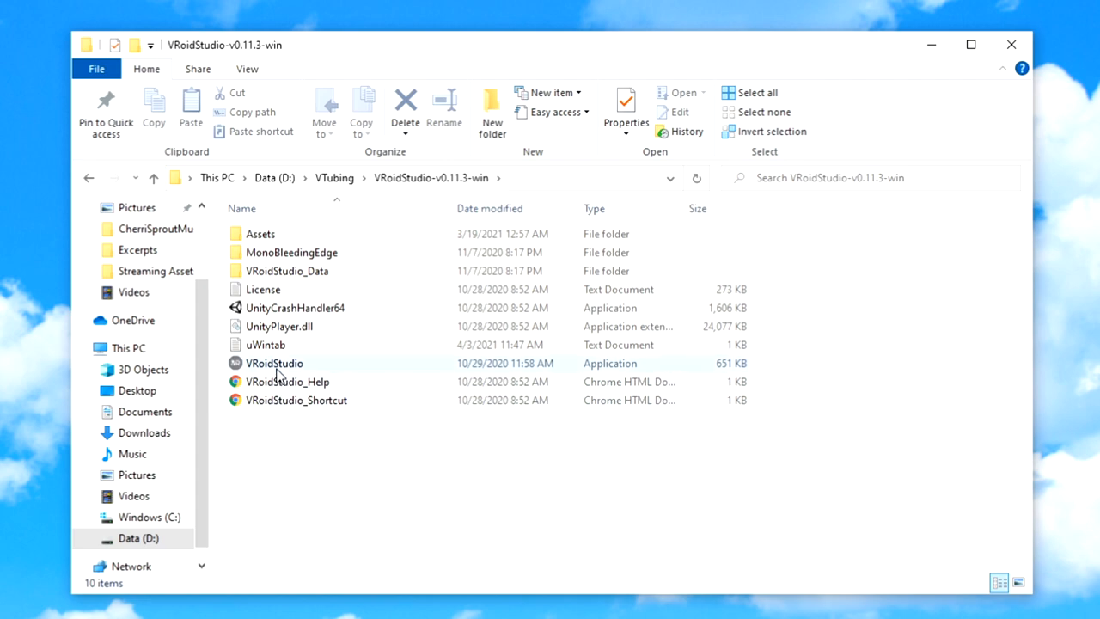
left_click(275, 363)
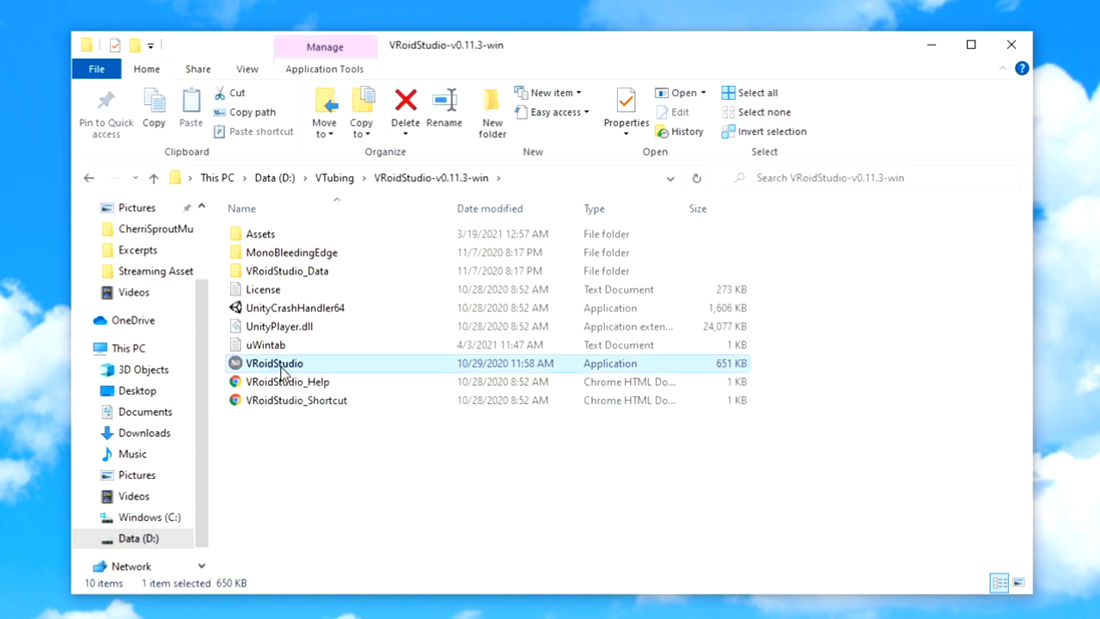
double_click(273, 363)
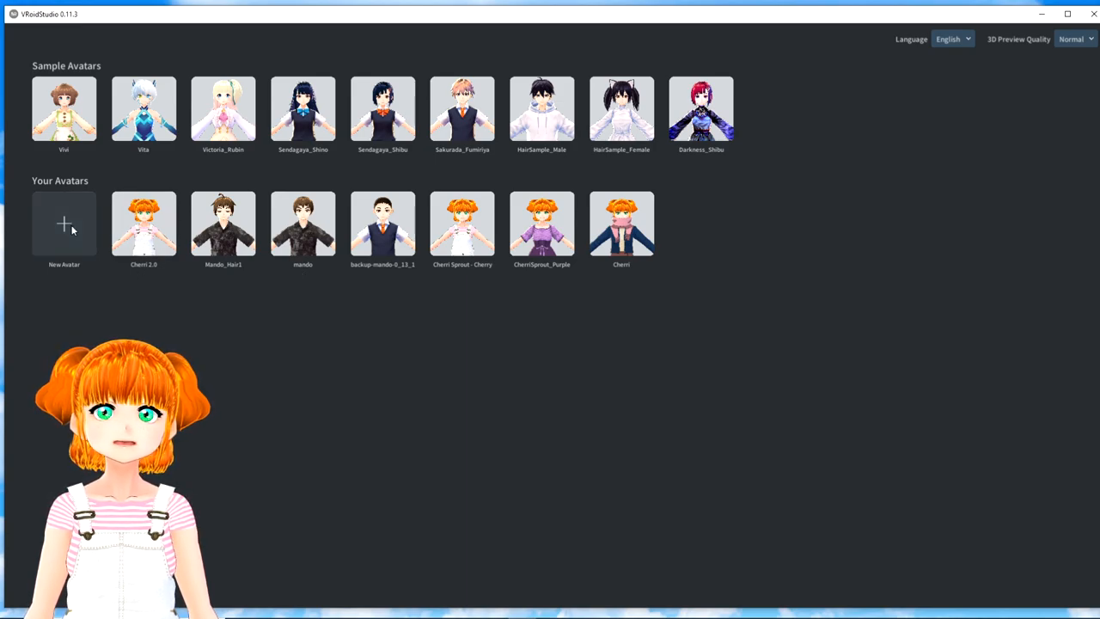
Step: Start a New Avatar using the female model type
left_click(64, 224)
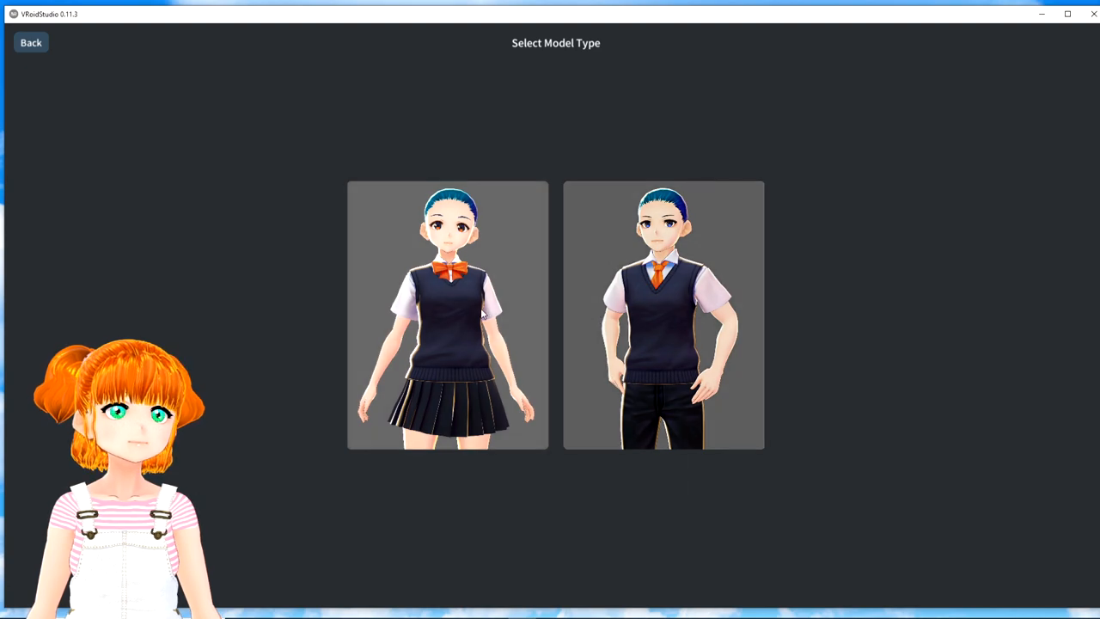
left_click(447, 314)
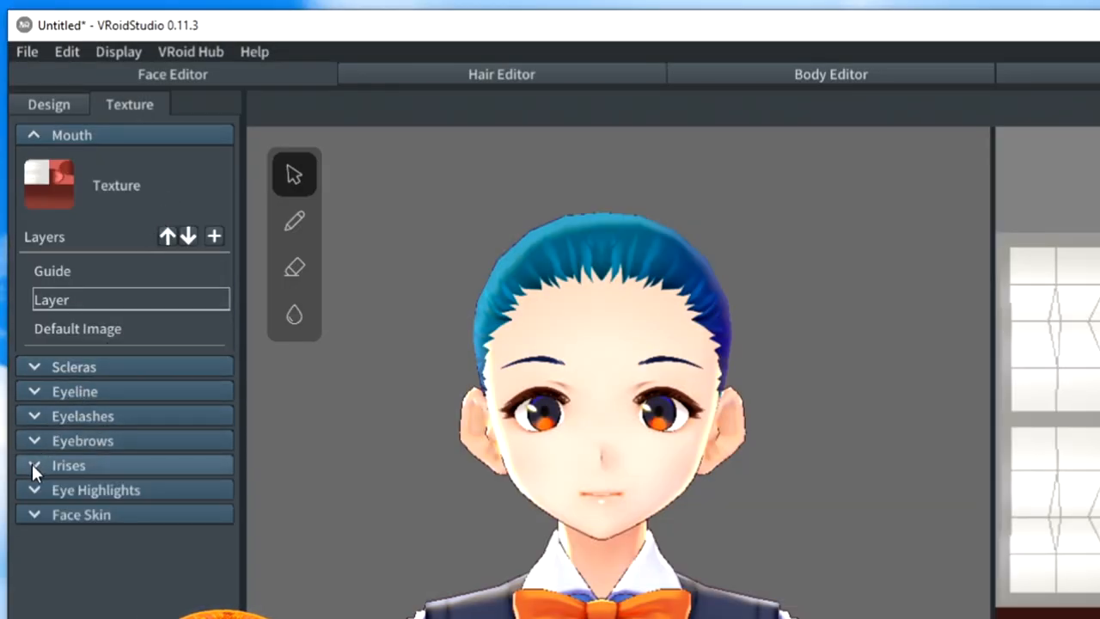
Step: Expand the Irises settings in the Face Editor to change the eye colour
left_click(35, 464)
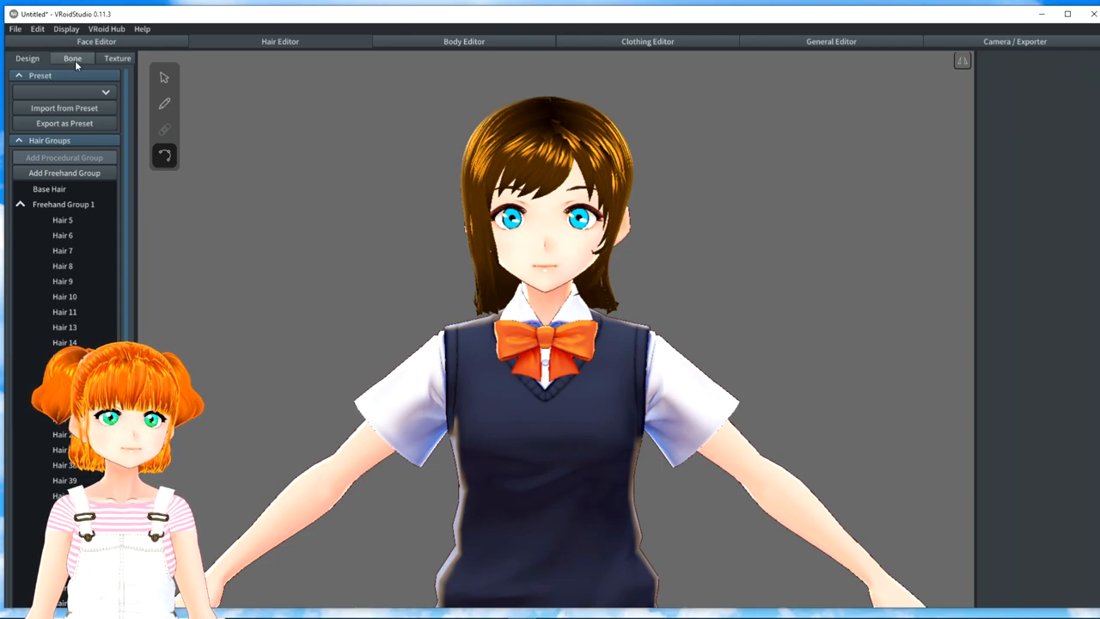
Step: Review hair bones and Body Editor, then set the clothing preset to Onepiece
left_click(72, 58)
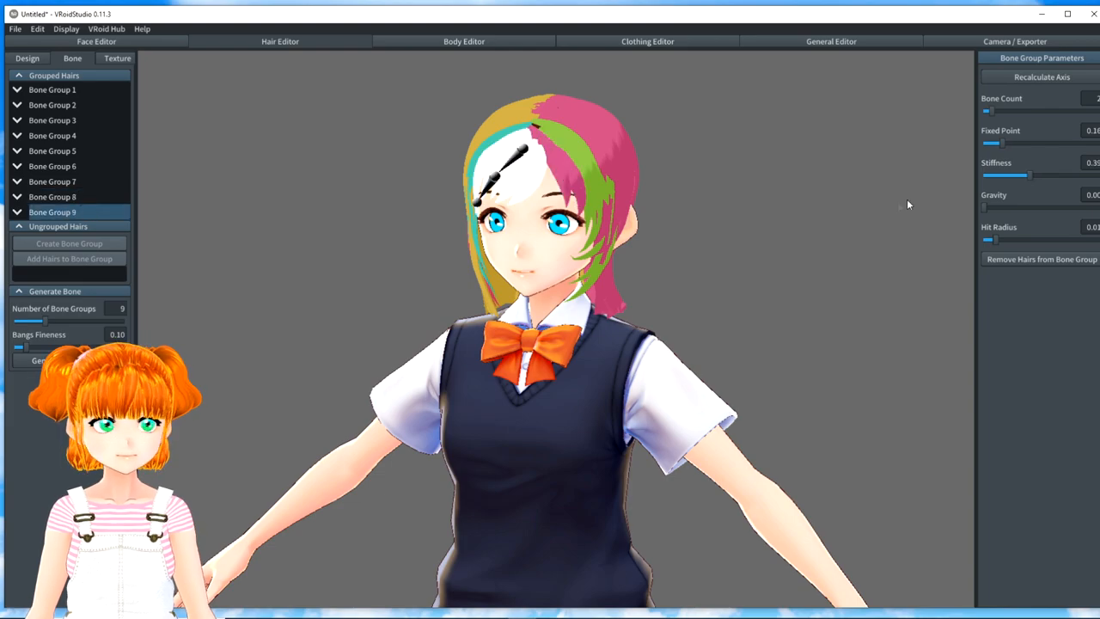
left_click(464, 41)
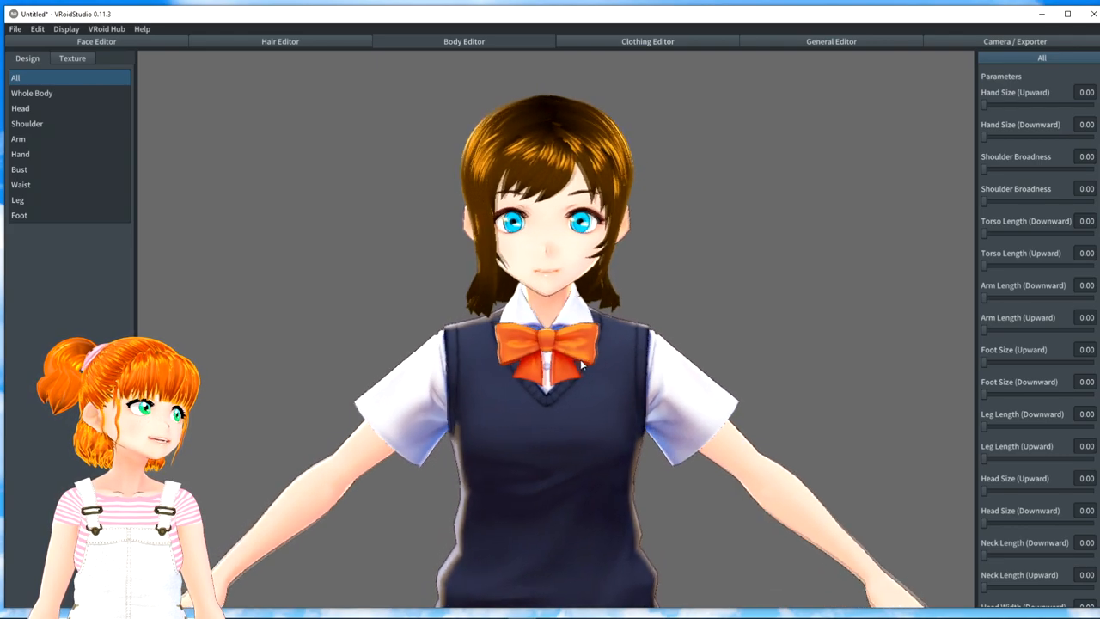
left_click(646, 41)
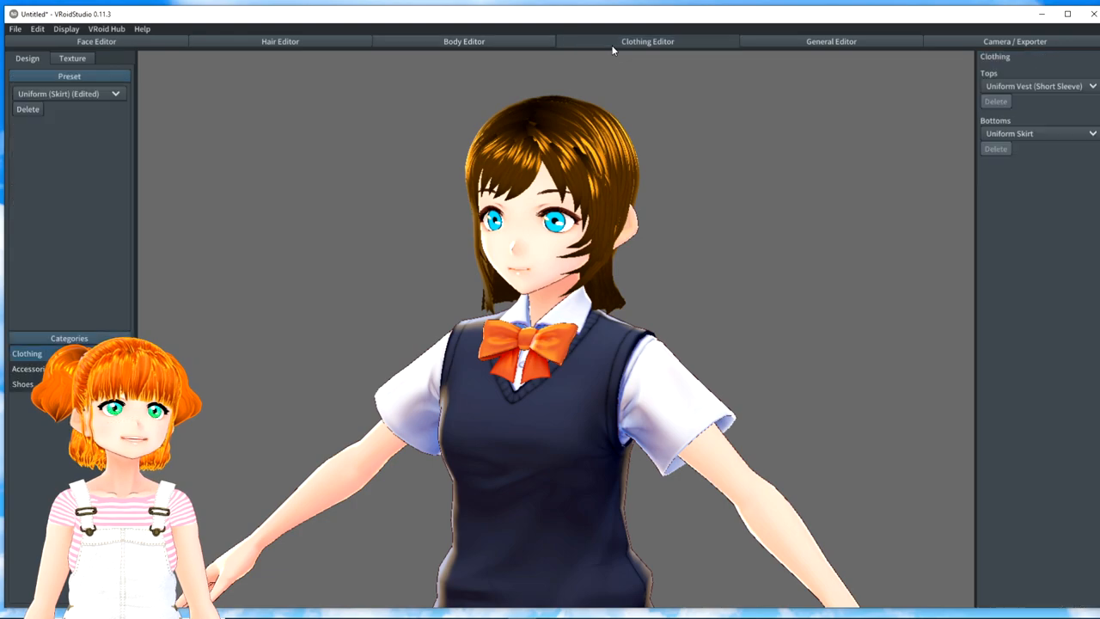
left_click(69, 93)
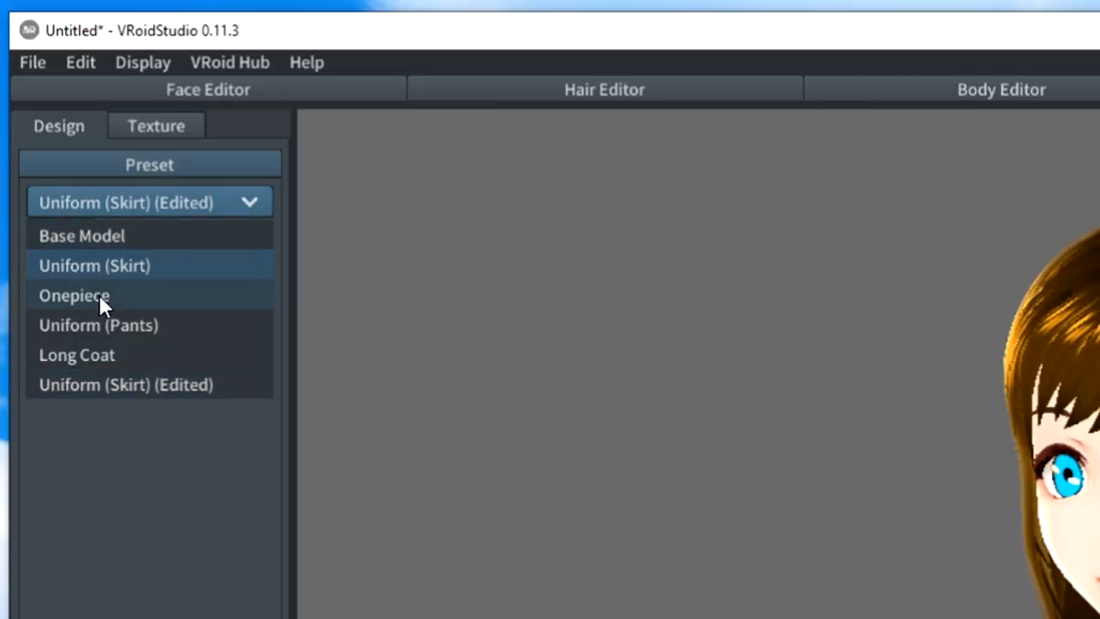
left_click(75, 295)
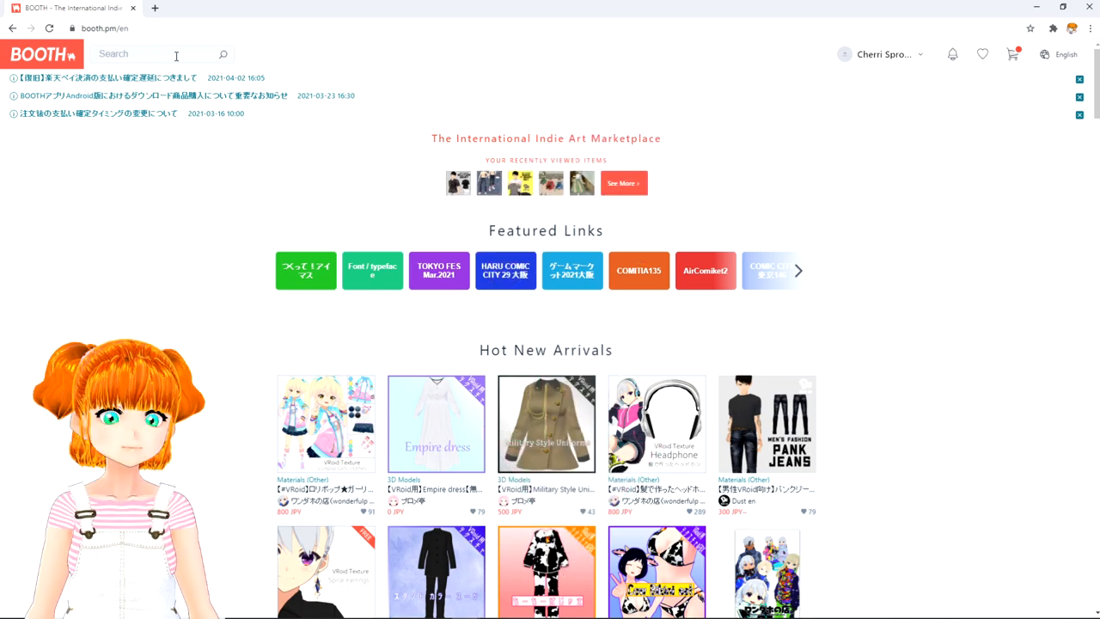
Step: Search BOOTH for vroid and download the free pink heart one-piece dress outfit
type("vroid")
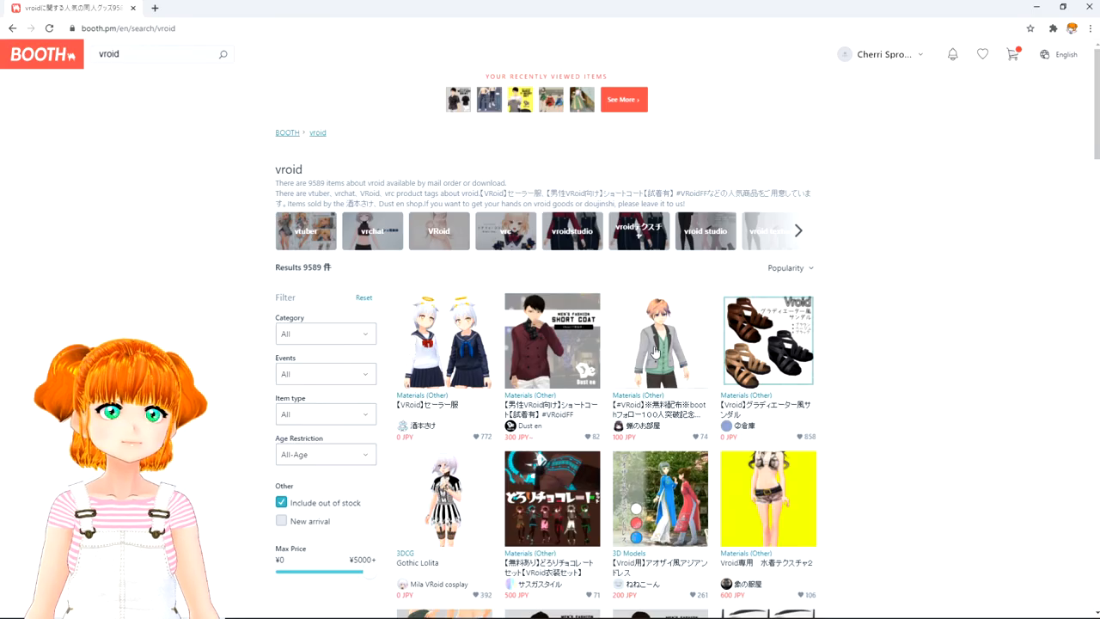
scroll("down", 3)
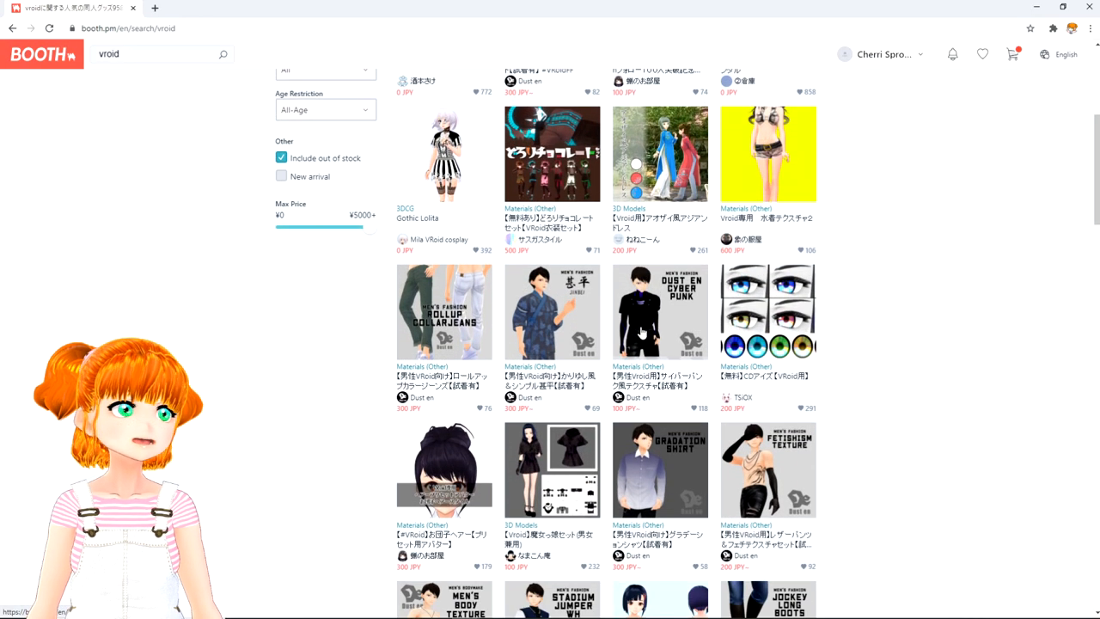
scroll("down", 3)
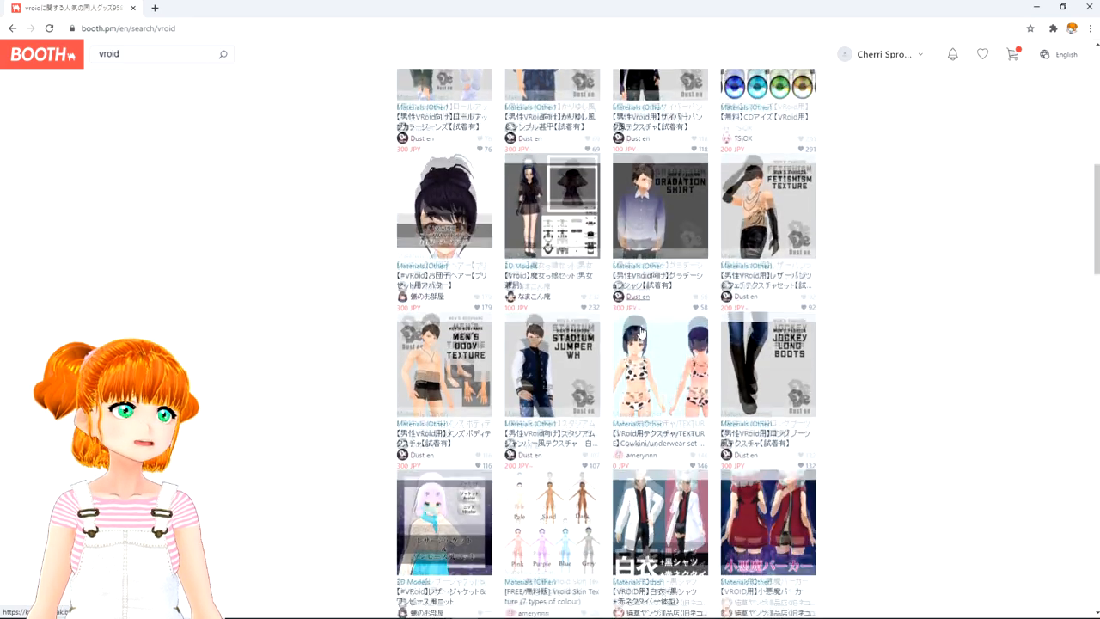
scroll("down", 3)
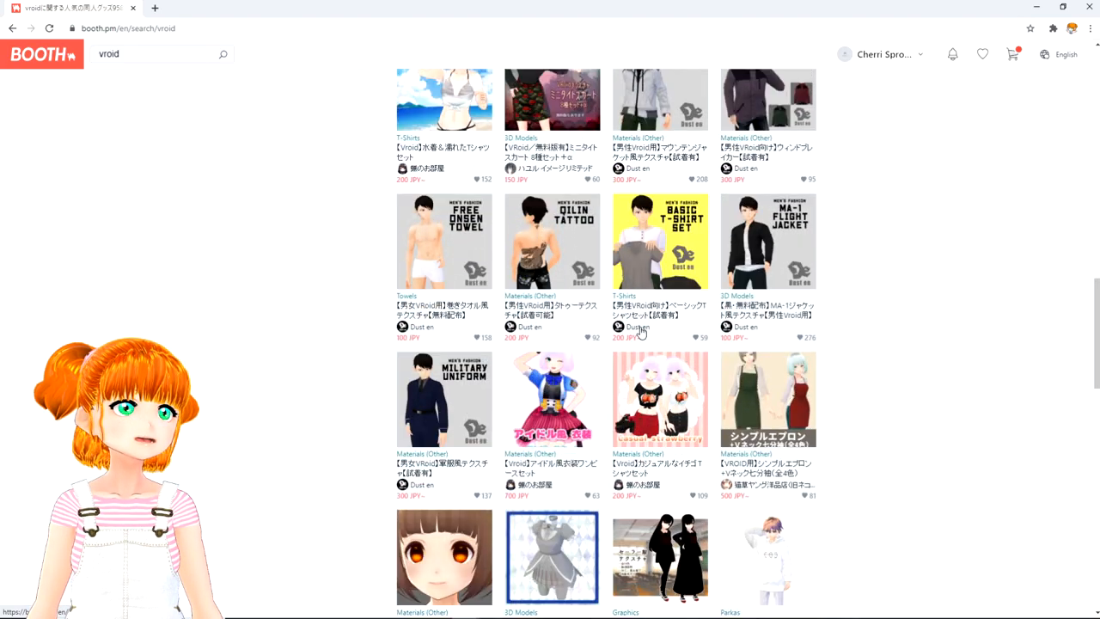
scroll("down", 3)
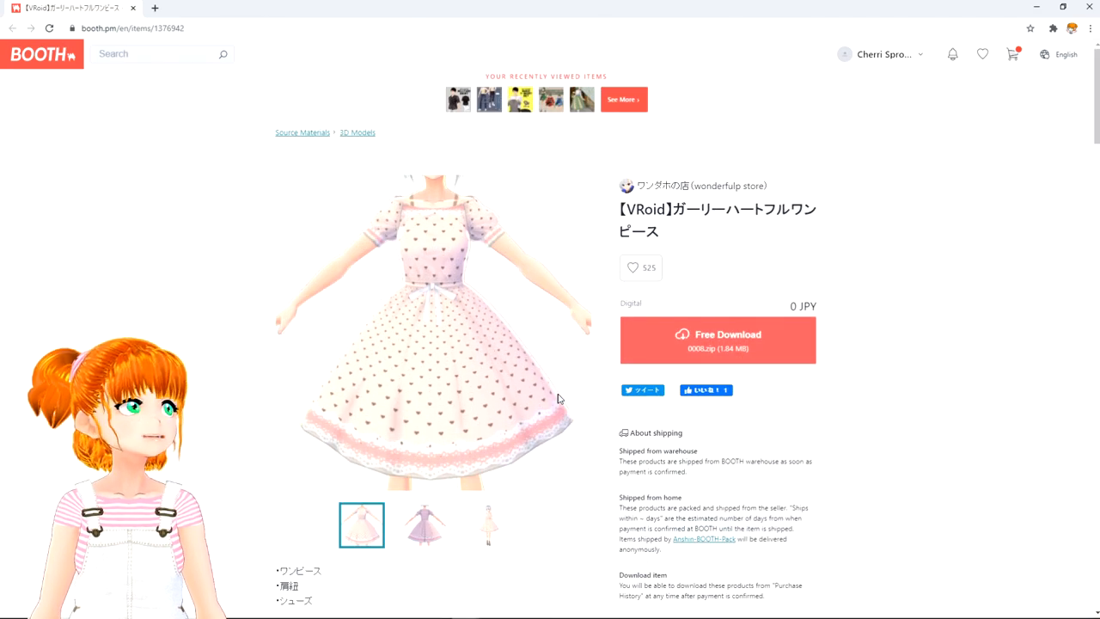
mouse_move(674, 347)
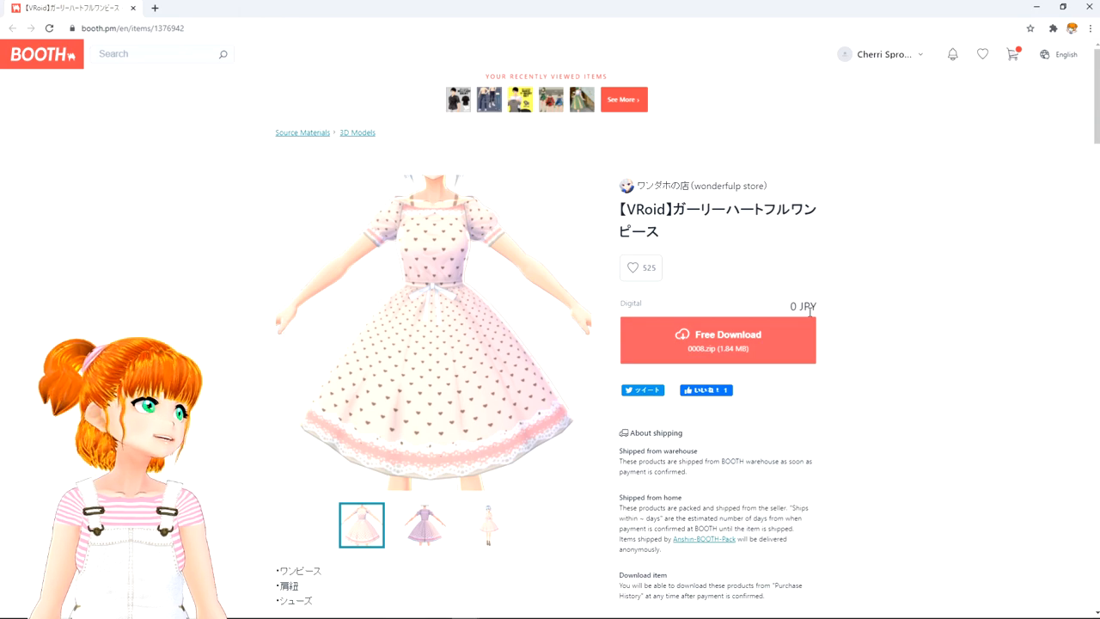
left_click(716, 340)
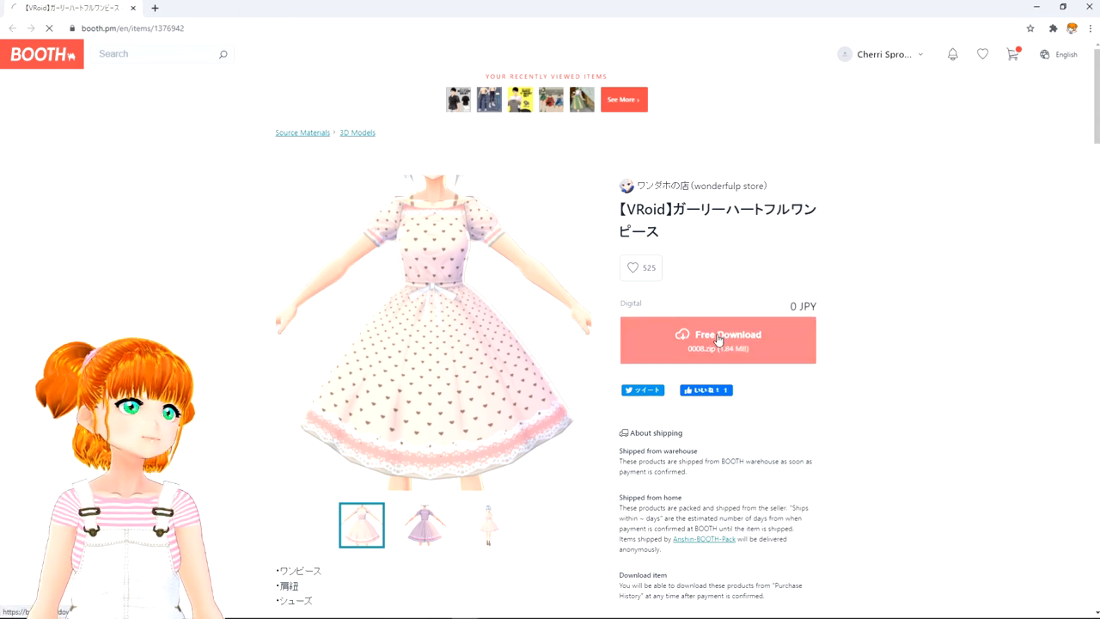
left_click(718, 340)
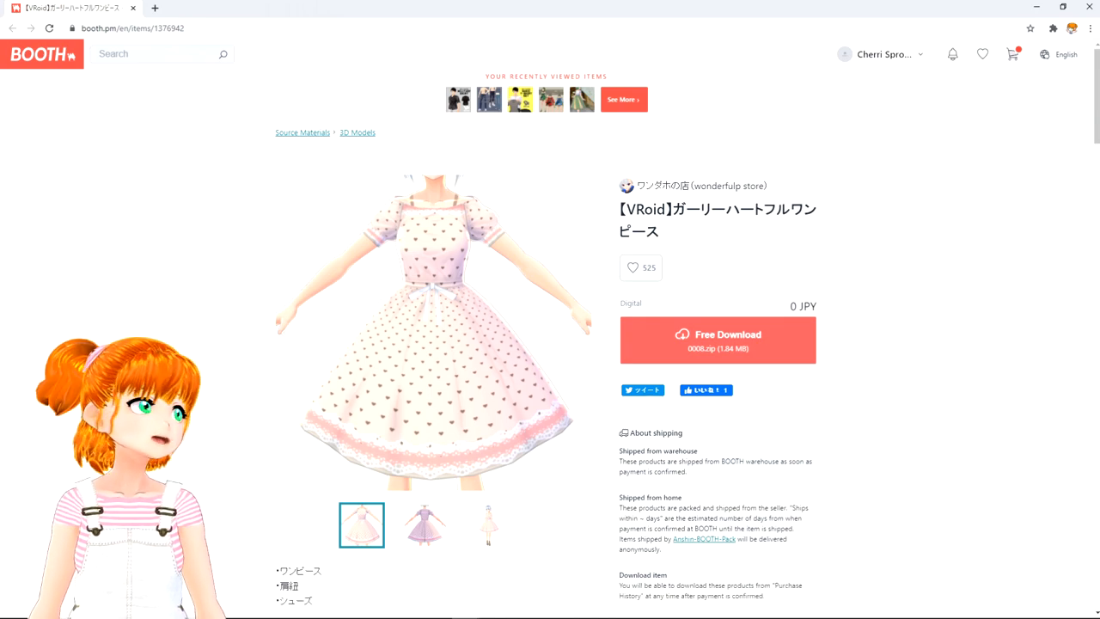
right_click(441, 347)
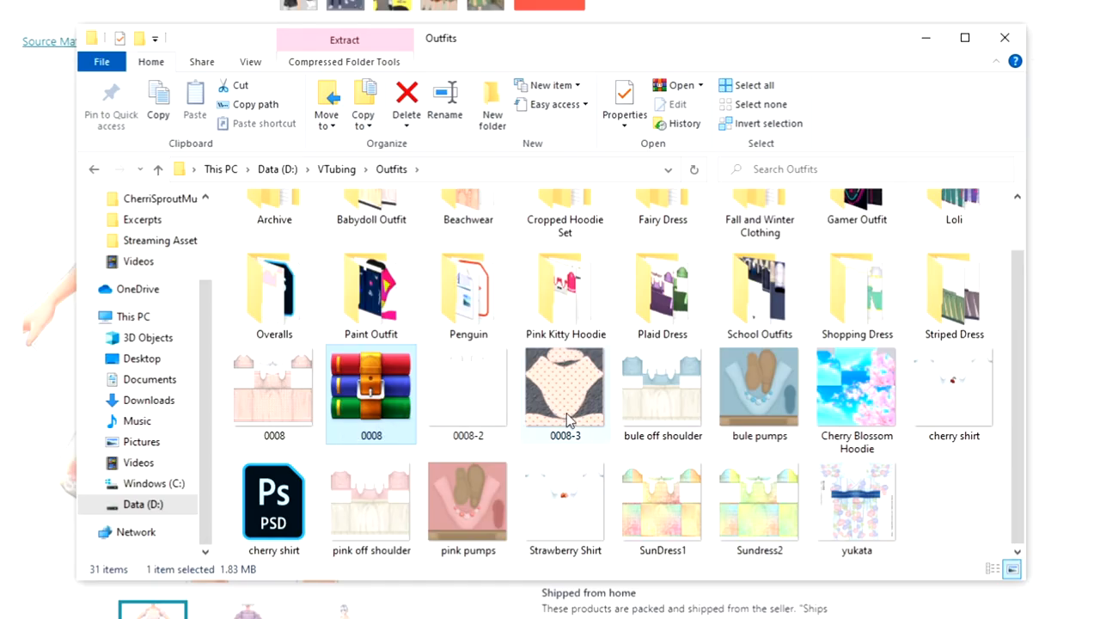
mouse_move(274, 387)
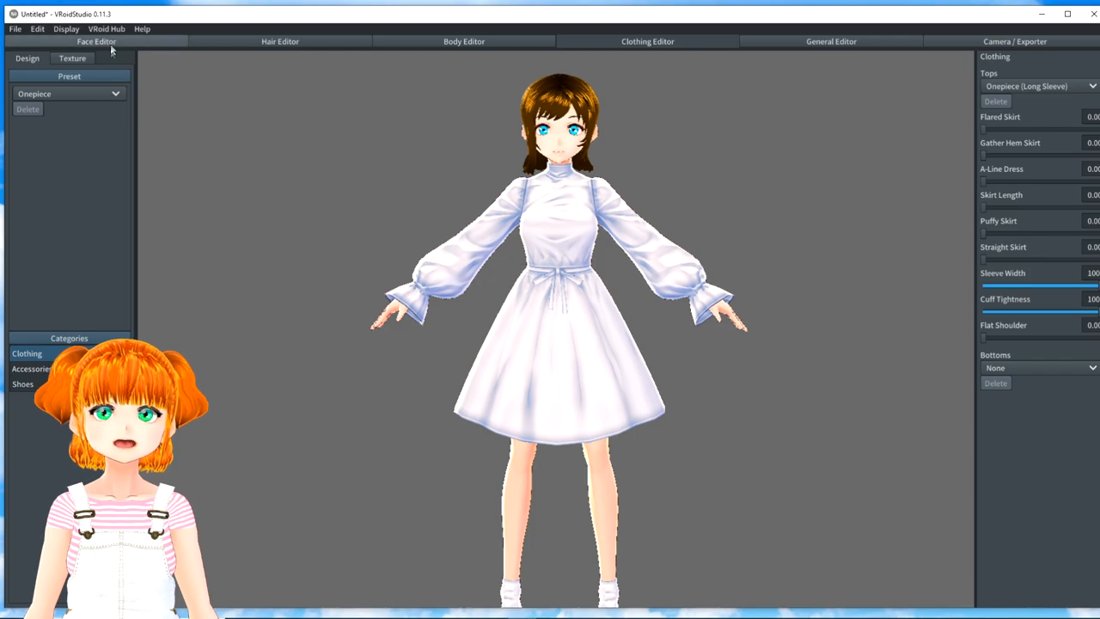
Step: Import the 0008 image onto the dress's Default Image texture layer
left_click(72, 58)
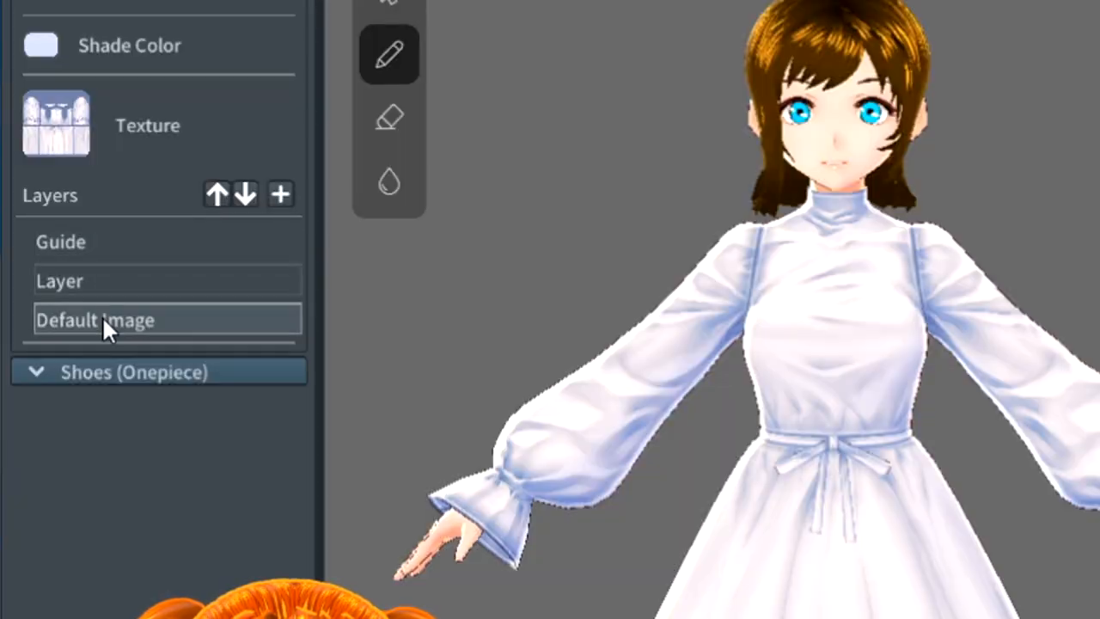
right_click(94, 318)
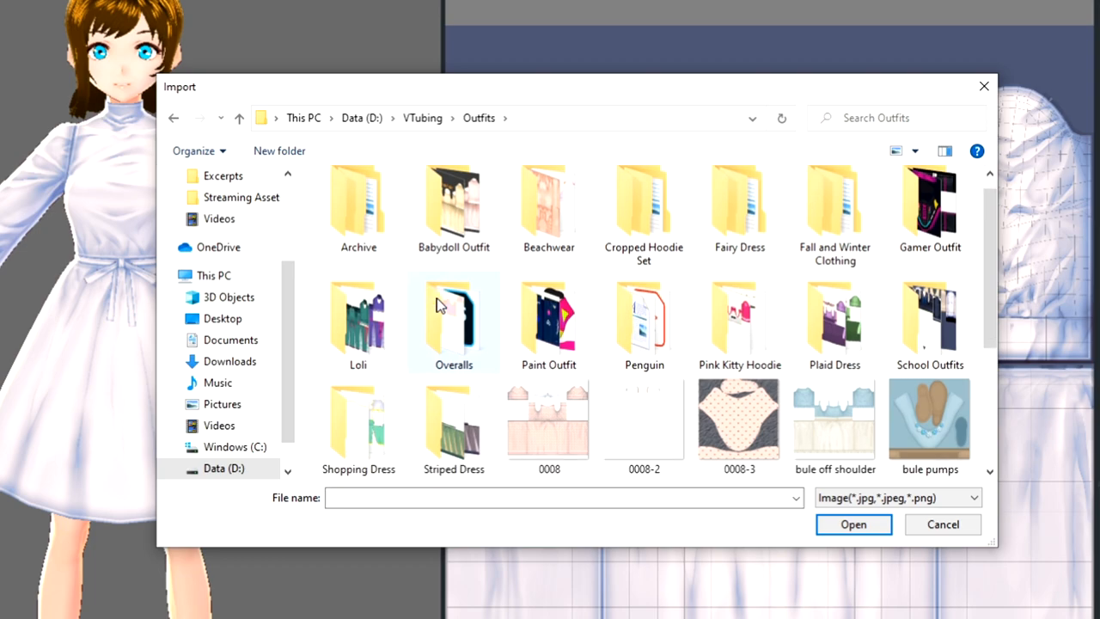
left_click(548, 309)
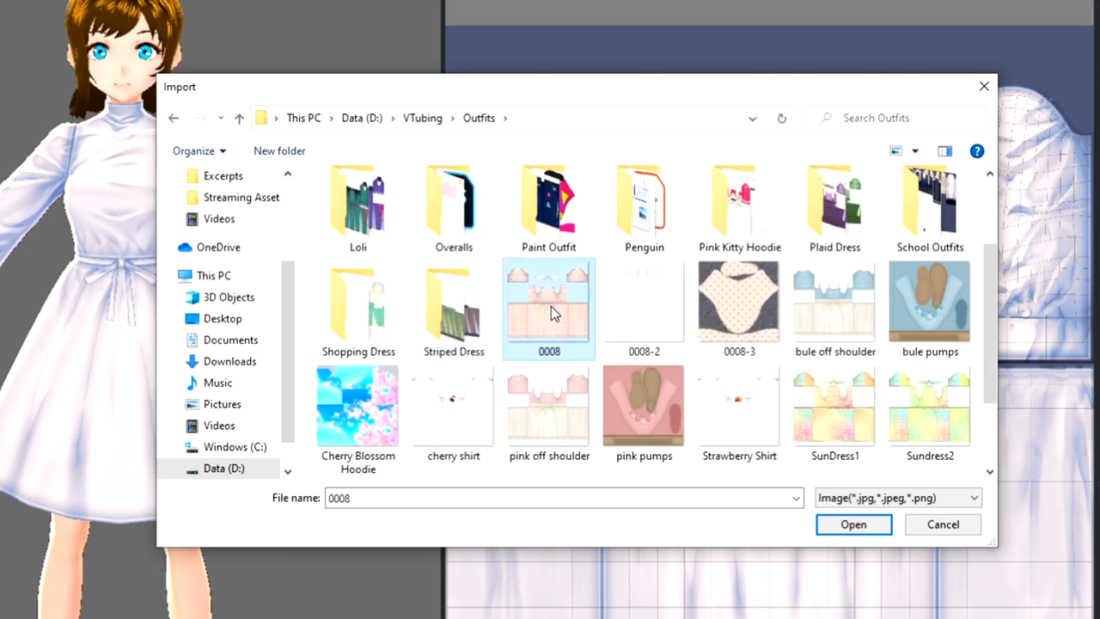
mouse_move(863, 546)
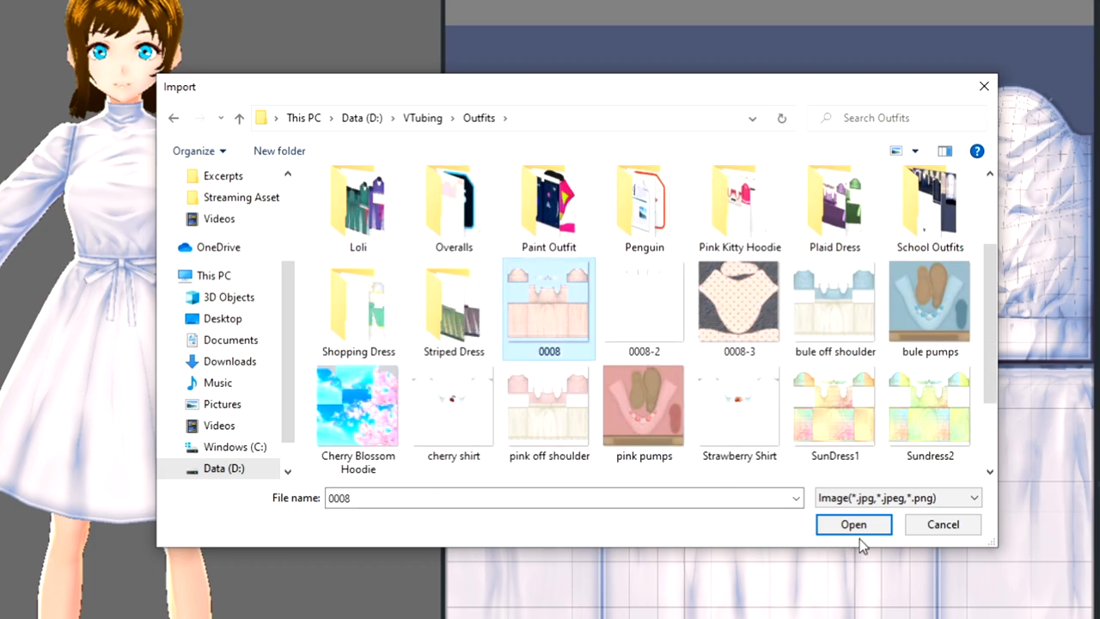
left_click(852, 524)
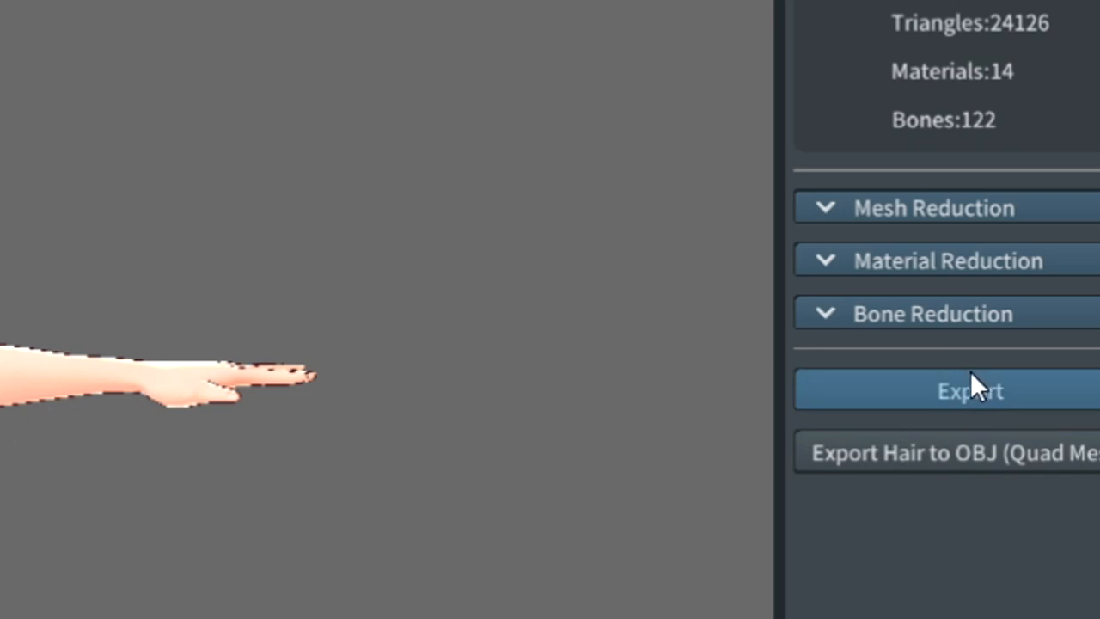
Step: Export the avatar as a VRM named Sarah, saved as Sarah in the VRMs folder
left_click(969, 390)
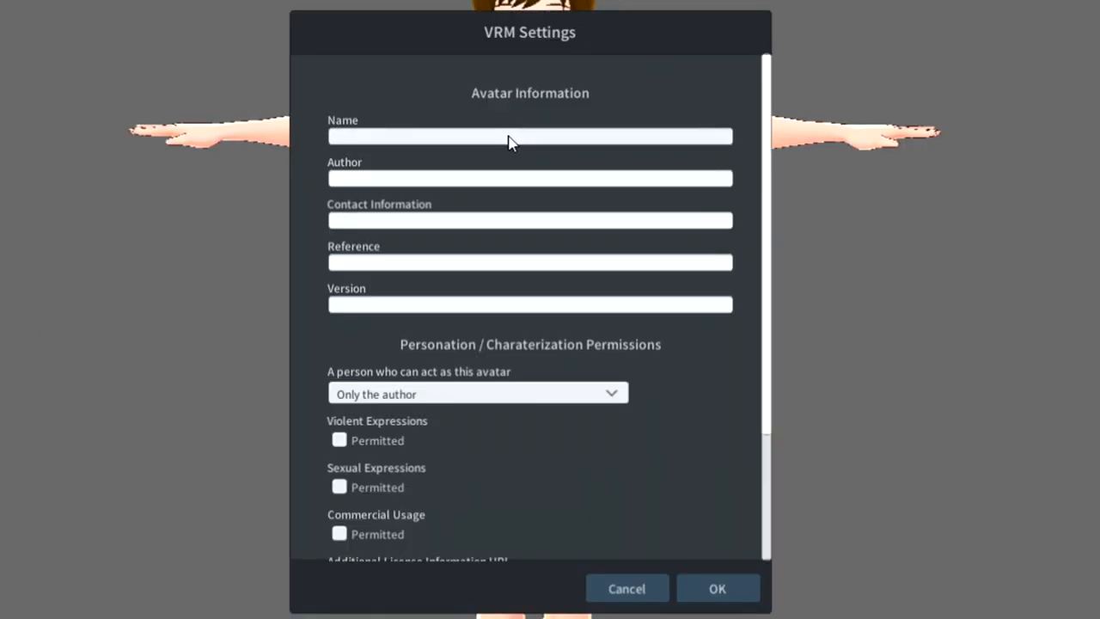
type("Sarah")
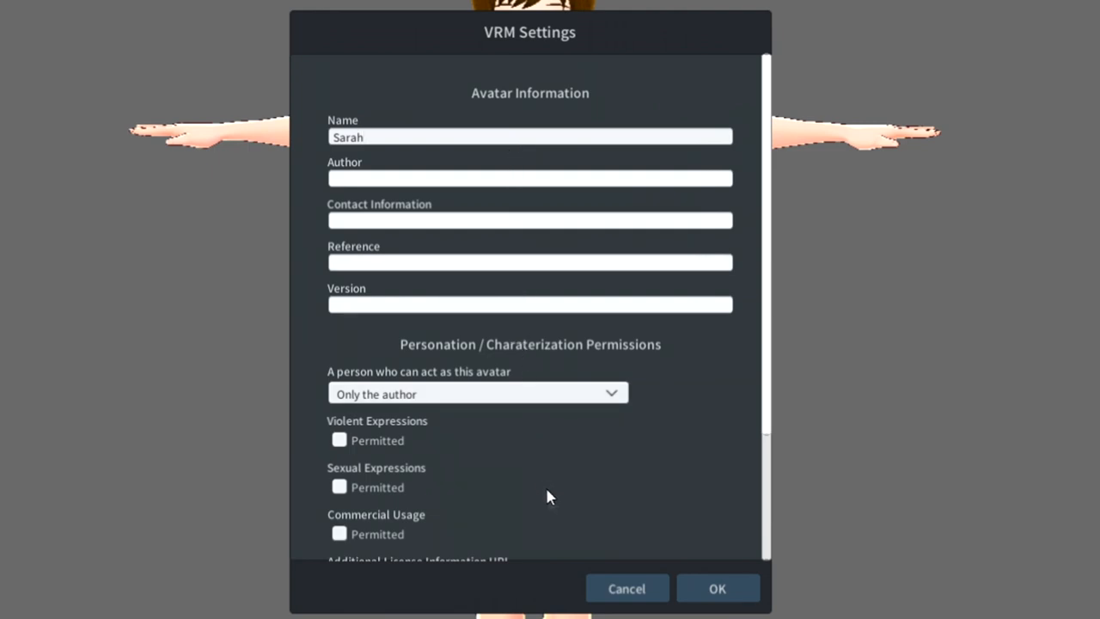
left_click(718, 587)
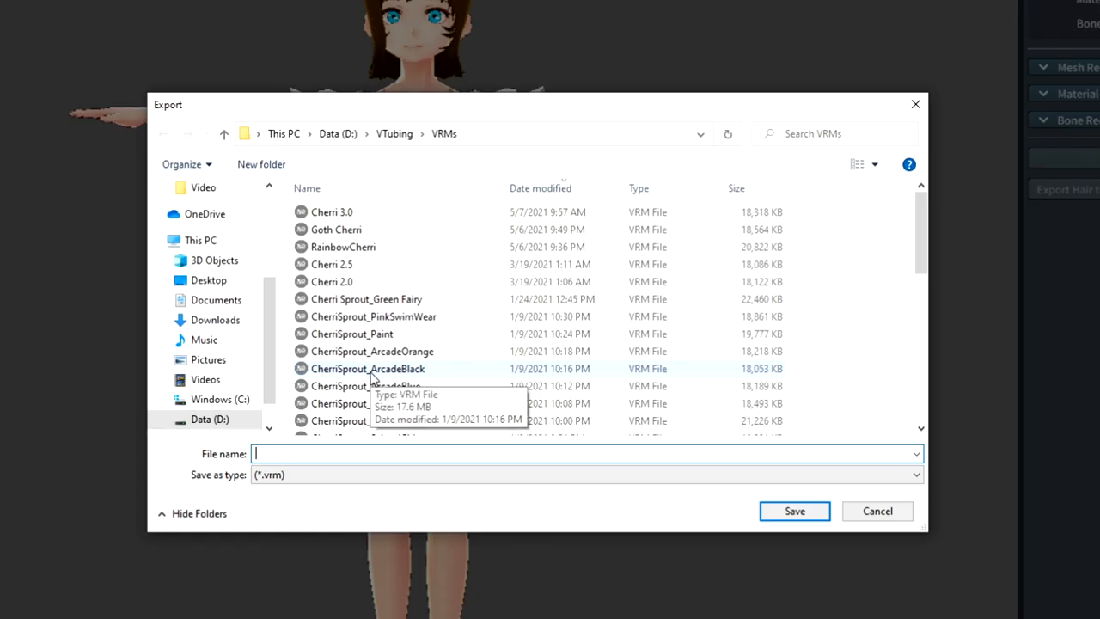
type("Sarah")
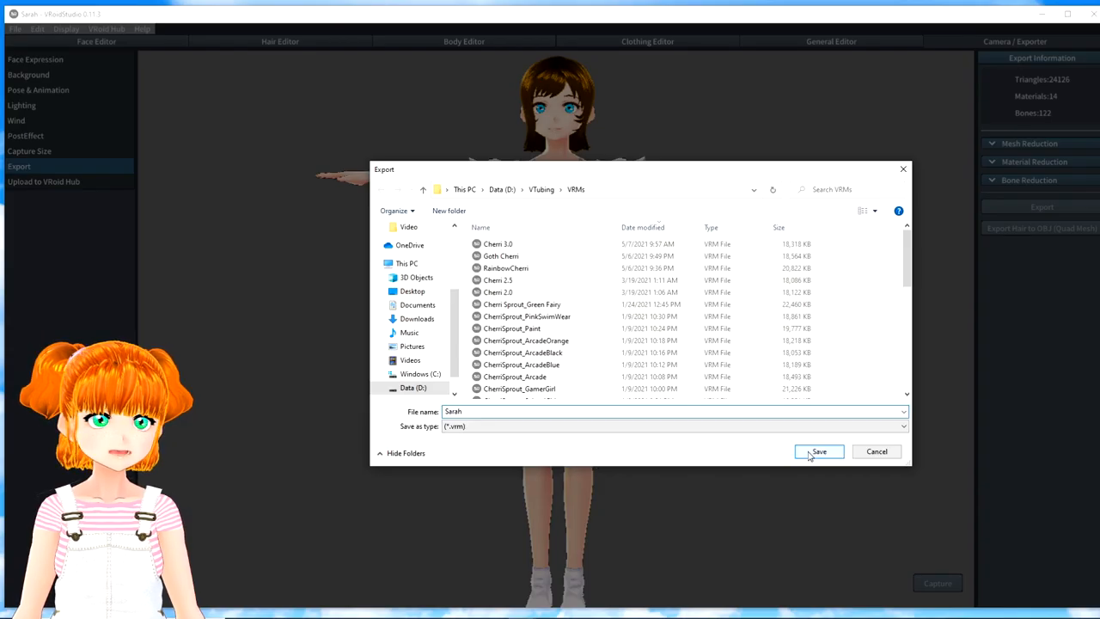
left_click(818, 450)
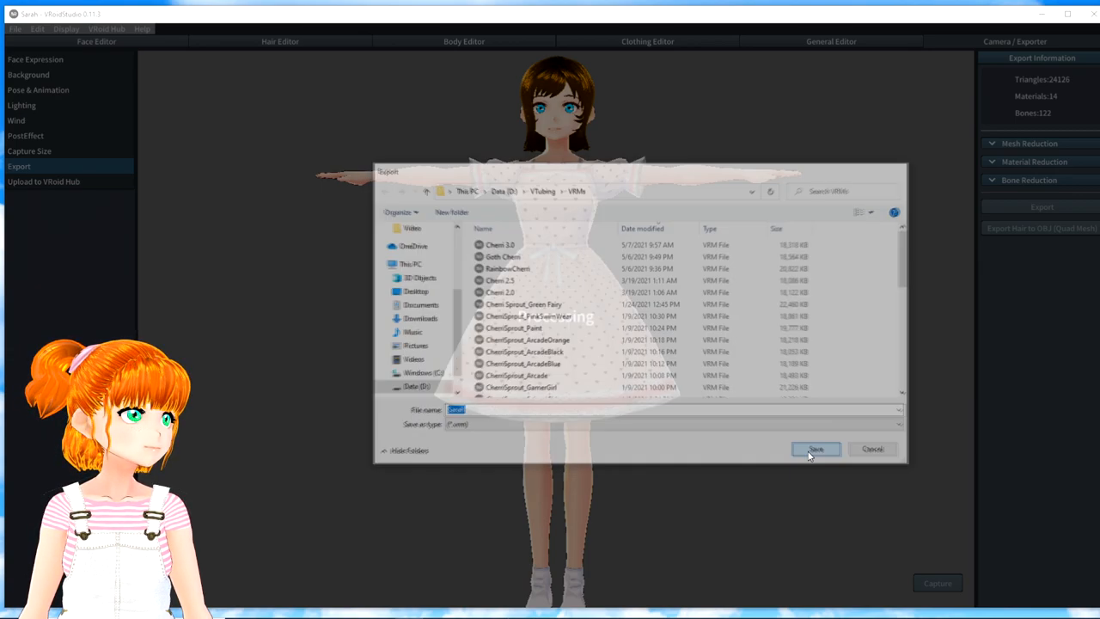
left_click(814, 449)
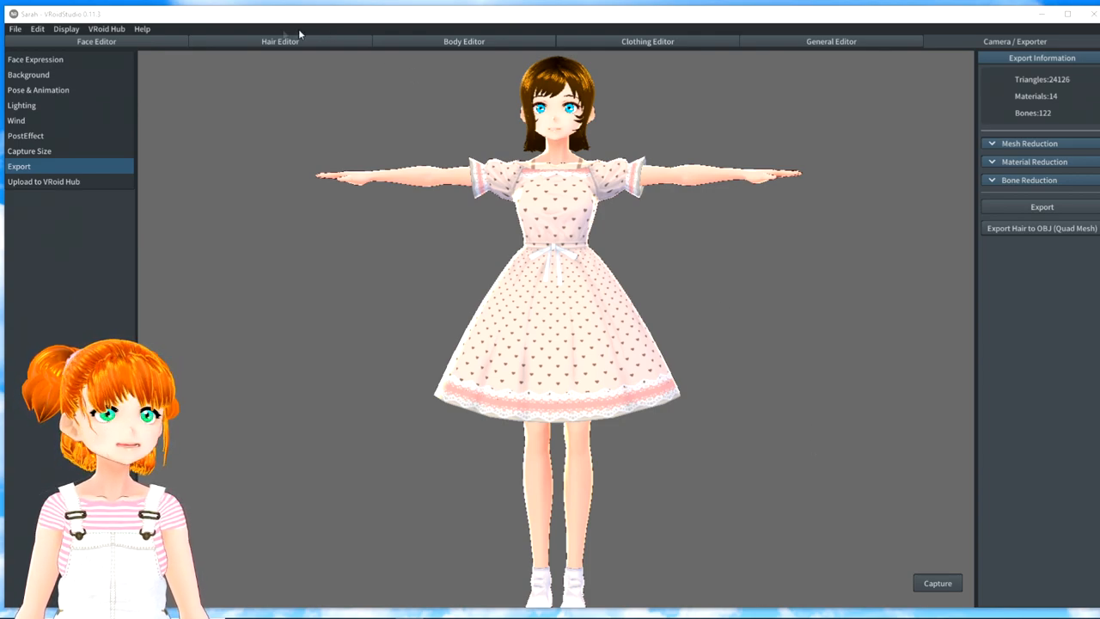
Step: Save the avatar project via Save As under the name Sarah1
left_click(13, 28)
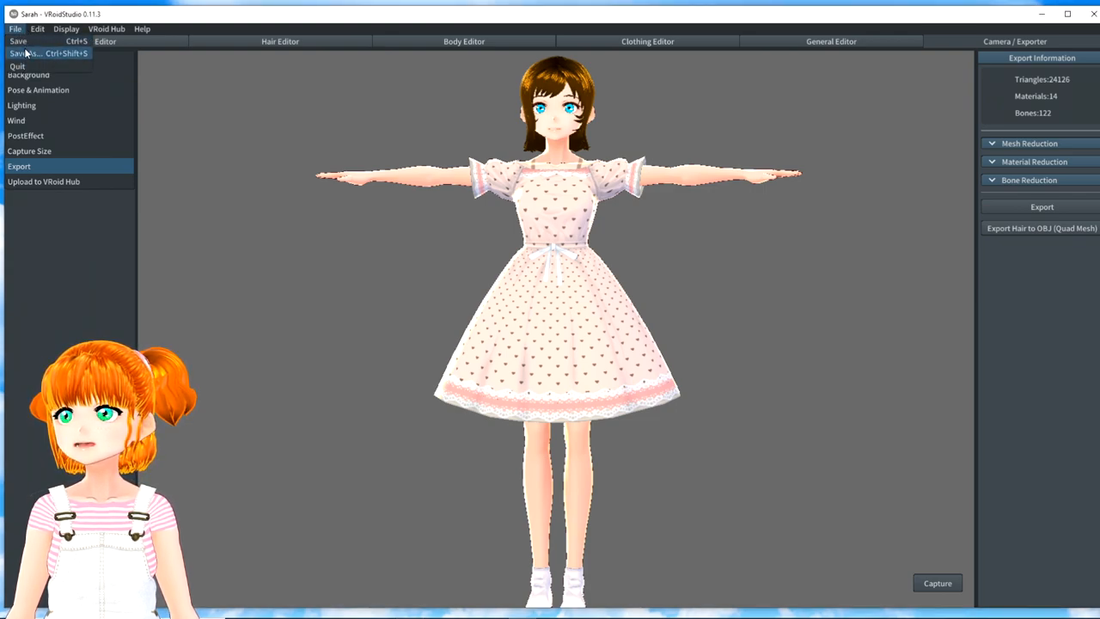
mouse_move(106, 131)
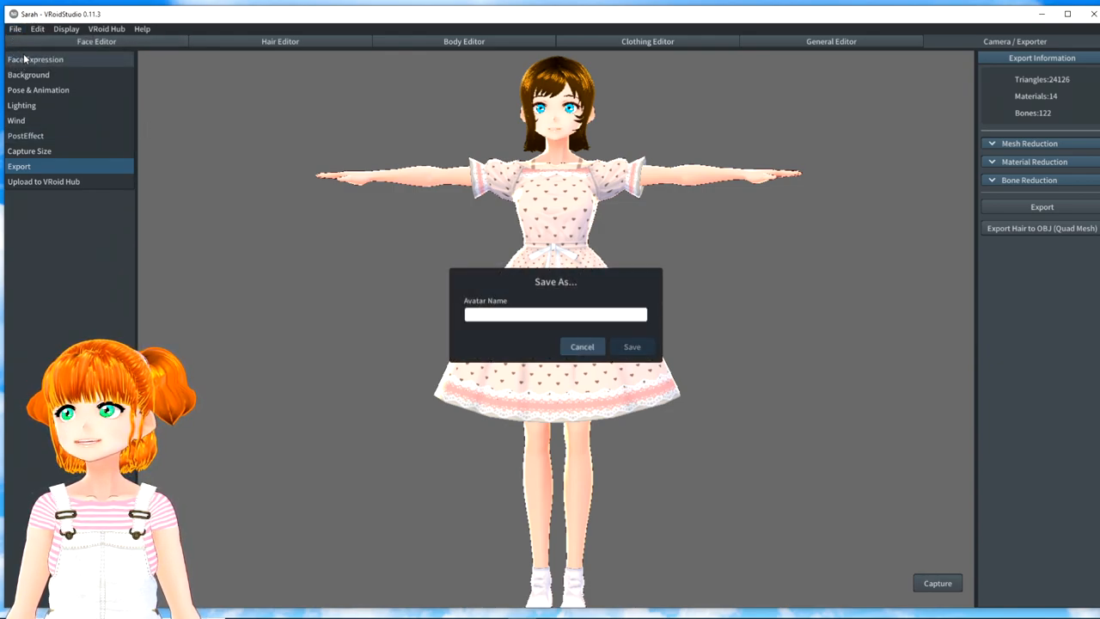
type("Sarah1")
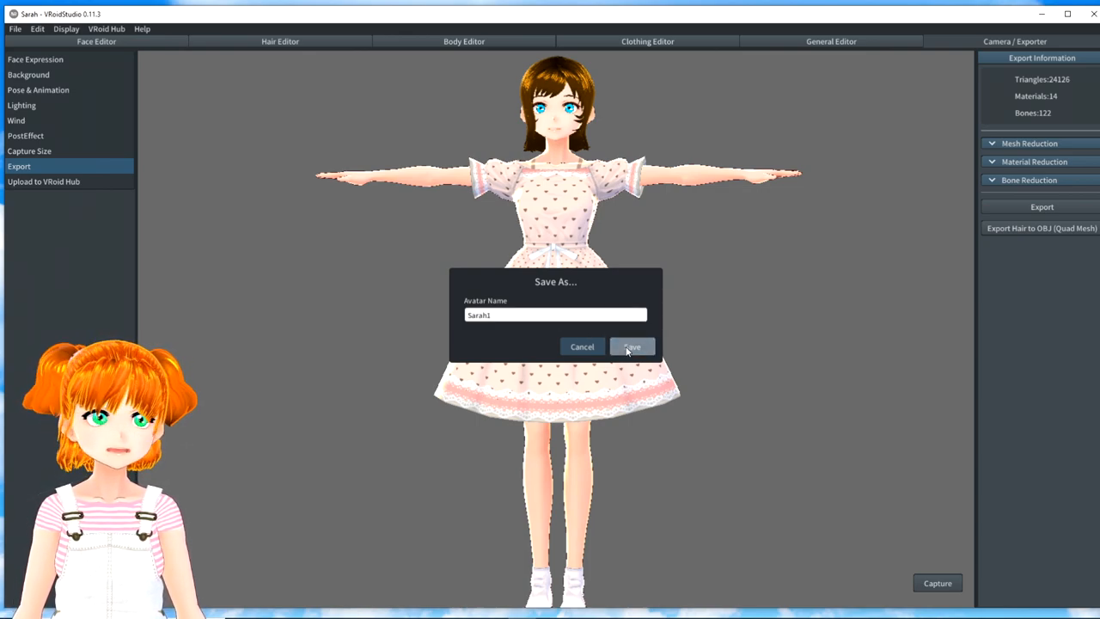
left_click(632, 347)
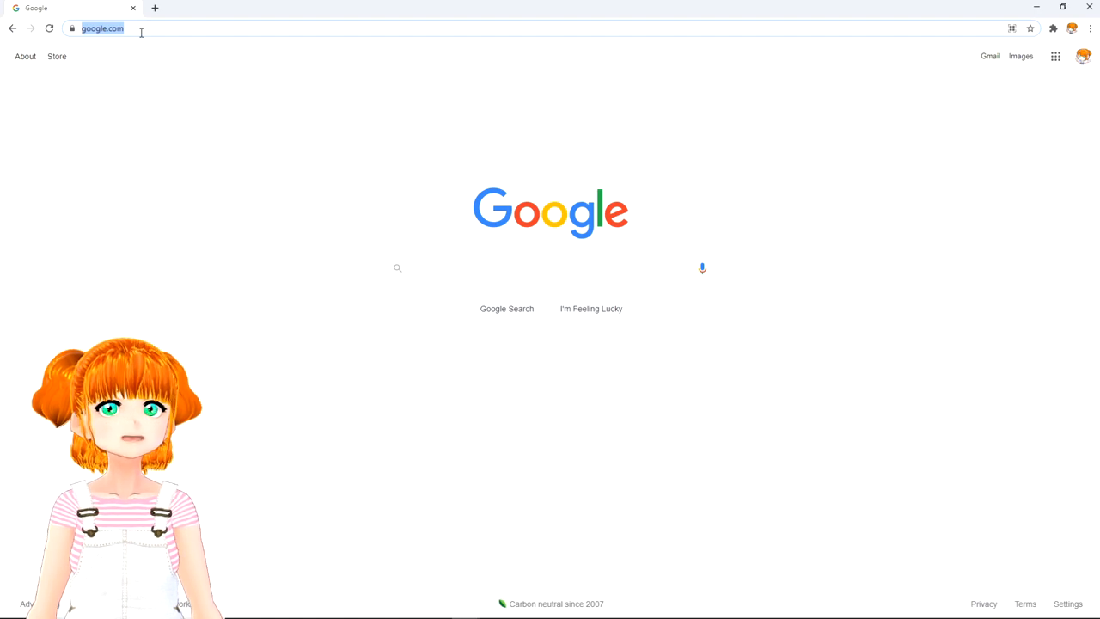
Step: Search Google for VSeeFace and go to the official vseeface.icu website
type("vroid studio")
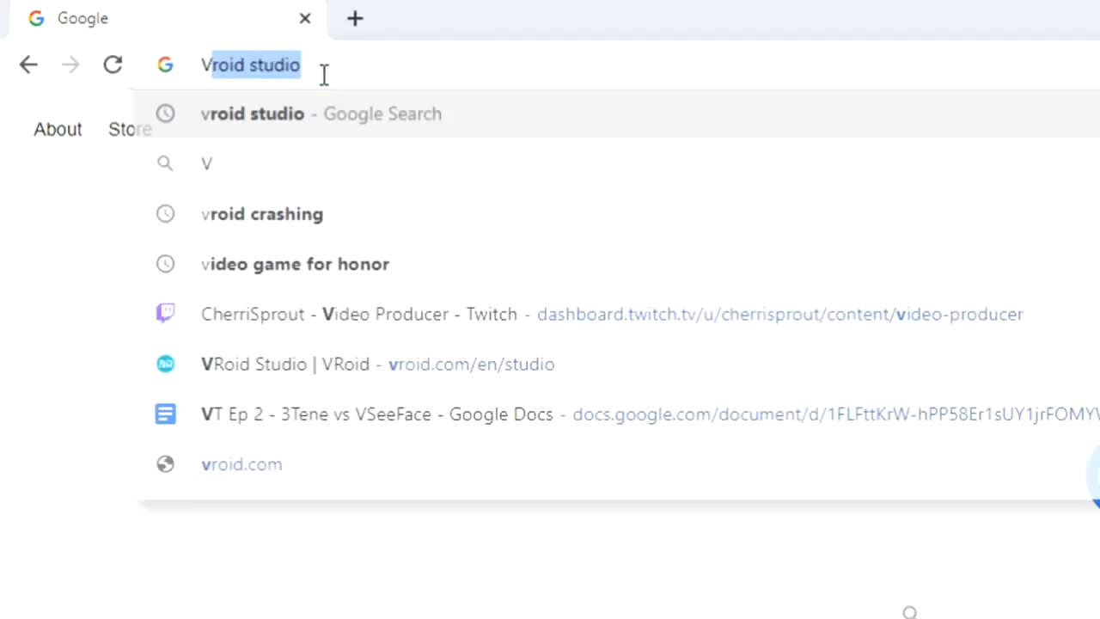
type("VSee")
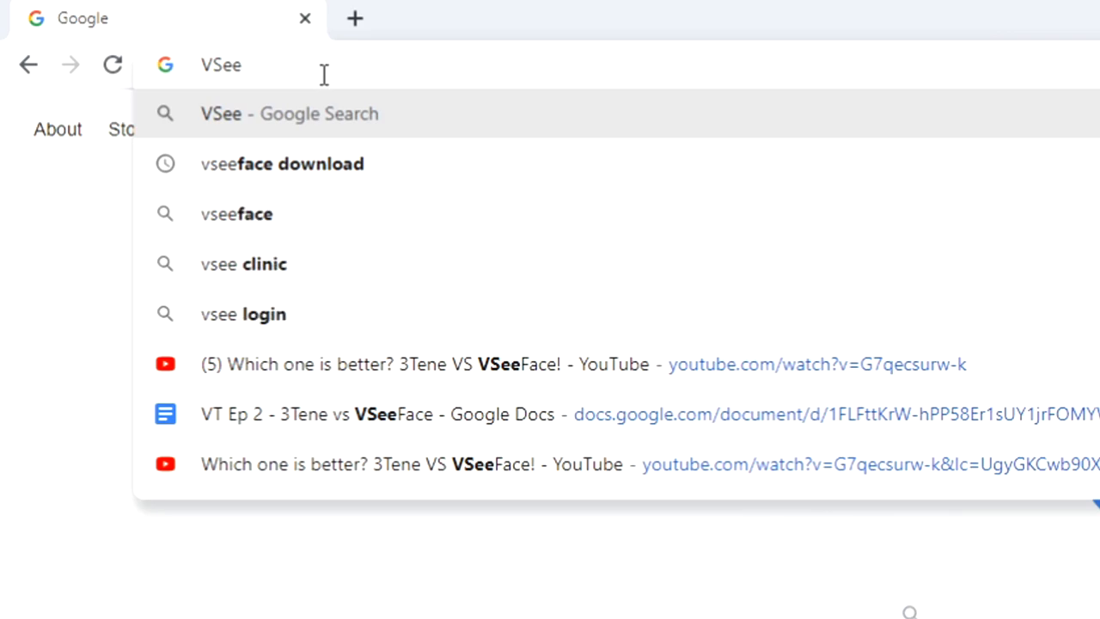
type("Face")
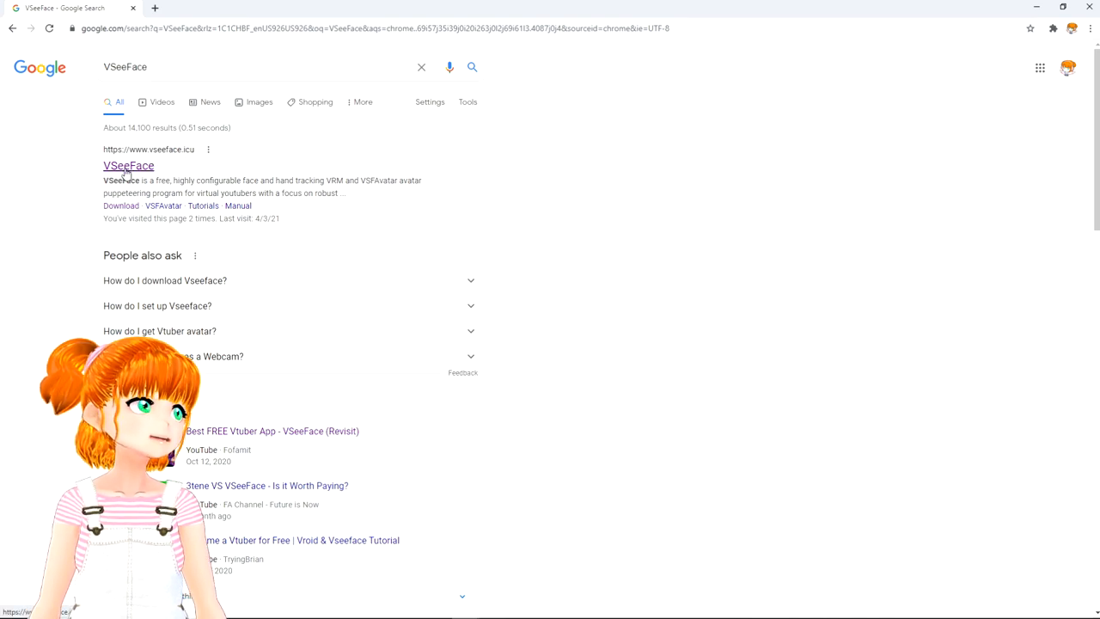
left_click(128, 165)
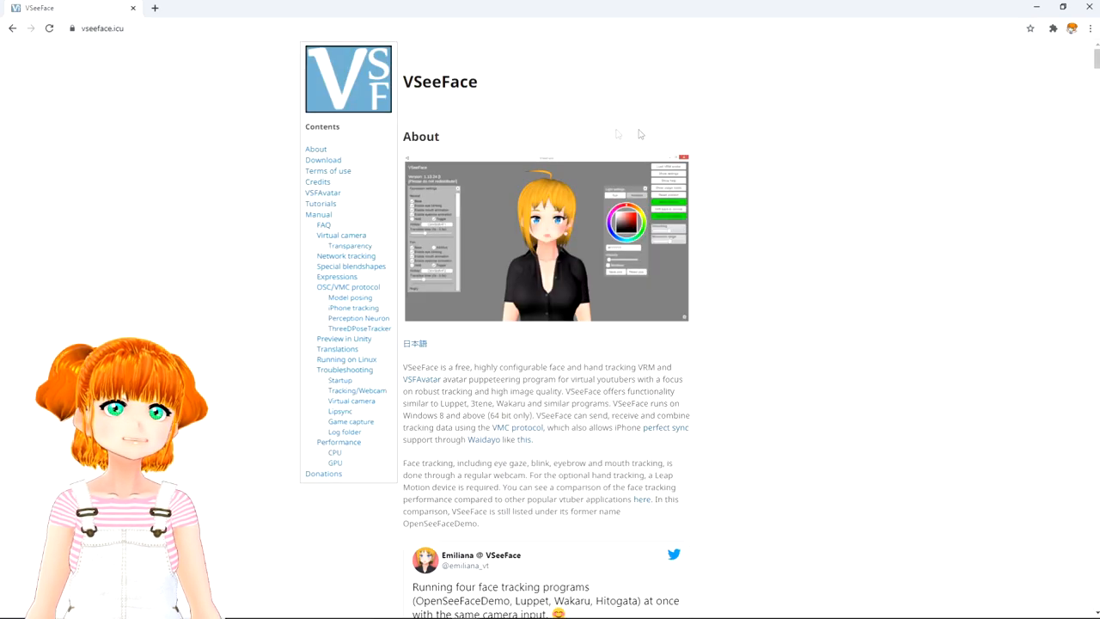
Step: Download the VSeeFace v1.13.36f zip from the site's Download section
scroll("down", 3)
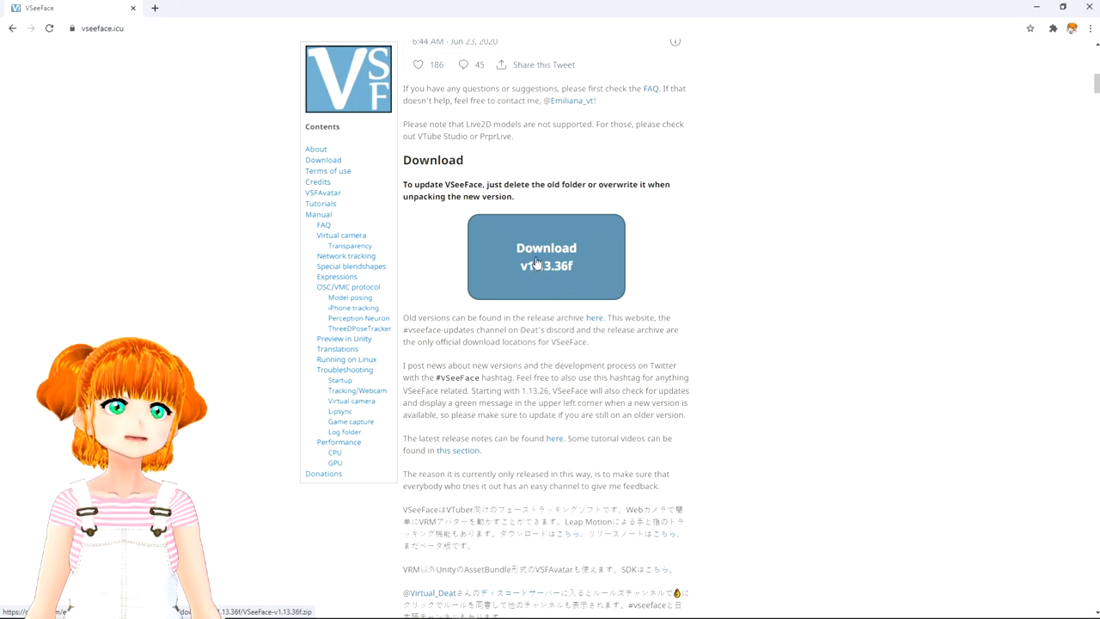
left_click(547, 256)
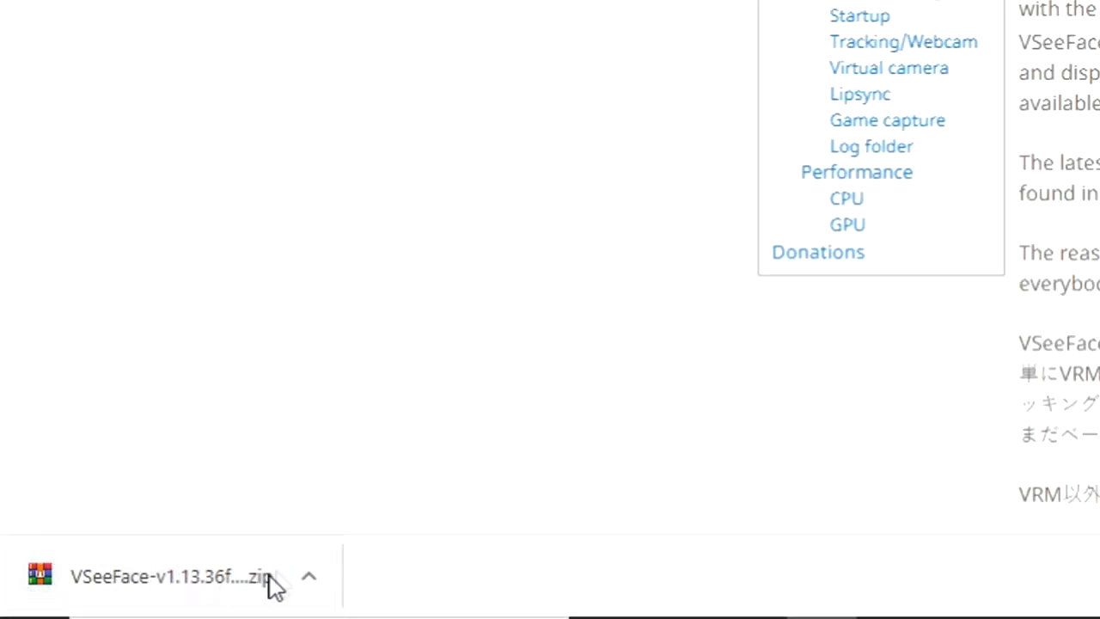
Step: Show the downloaded VSeeFace zip in its D:\VTubing folder and bring up its file options
left_click(308, 575)
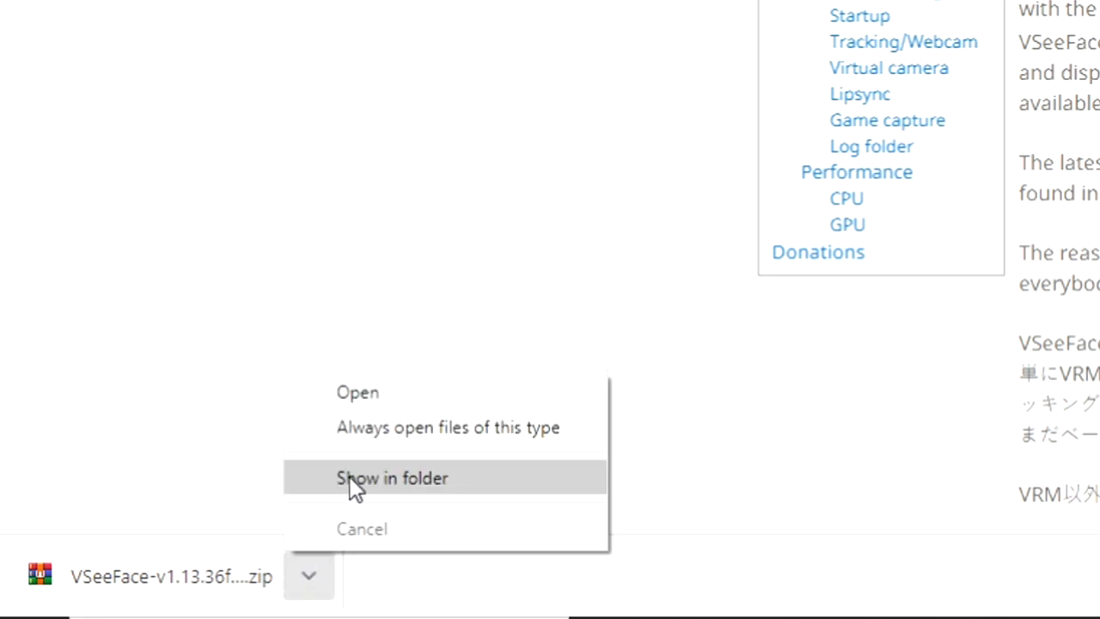
left_click(392, 478)
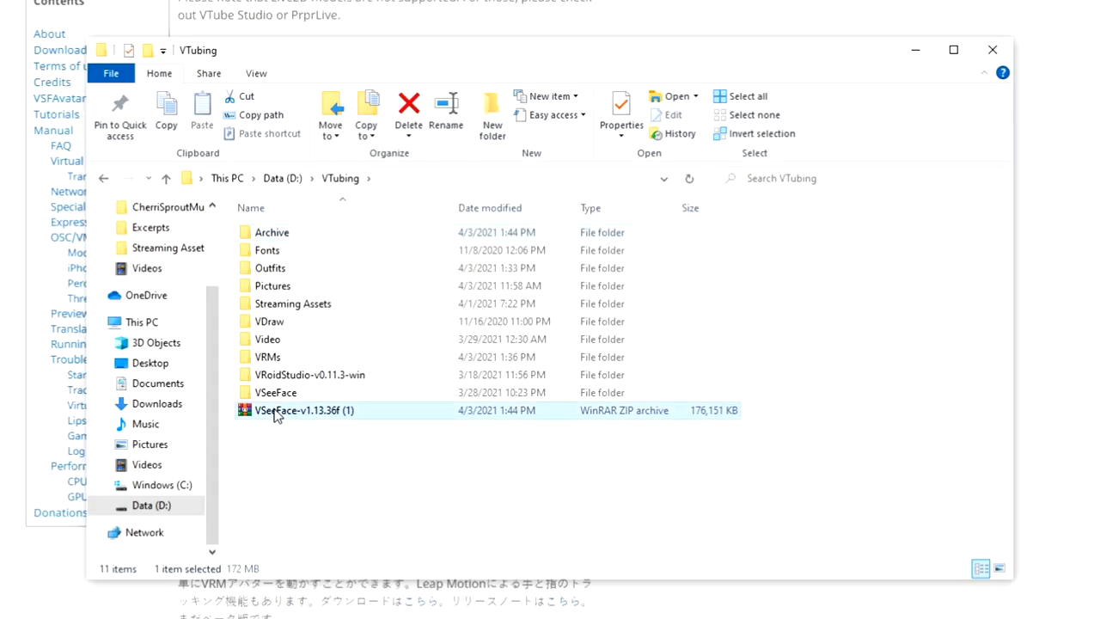
right_click(303, 409)
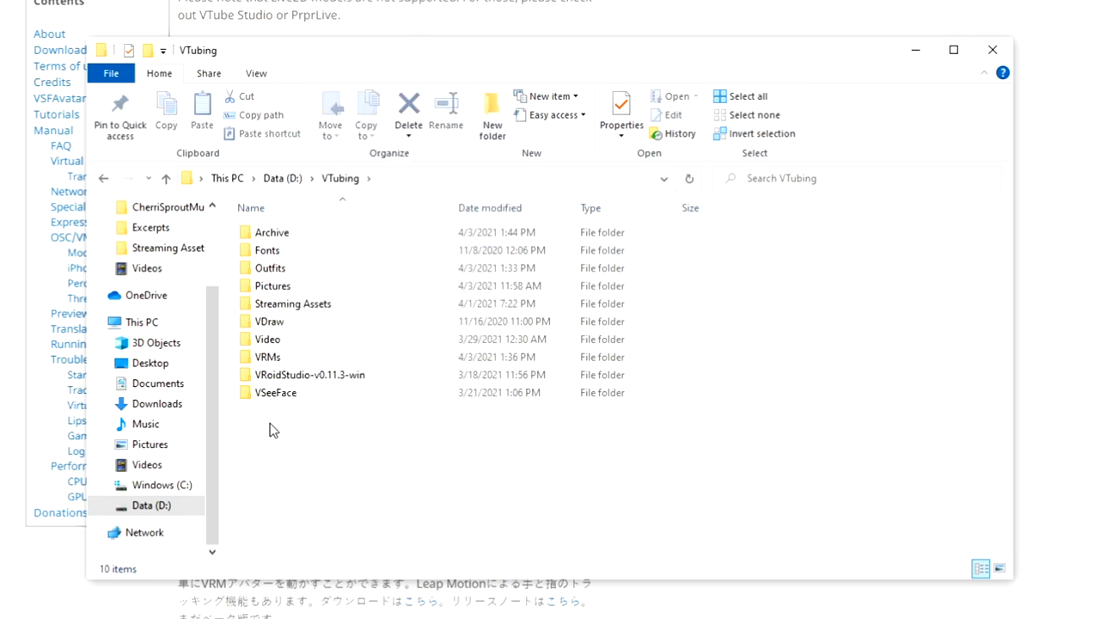
mouse_move(275, 395)
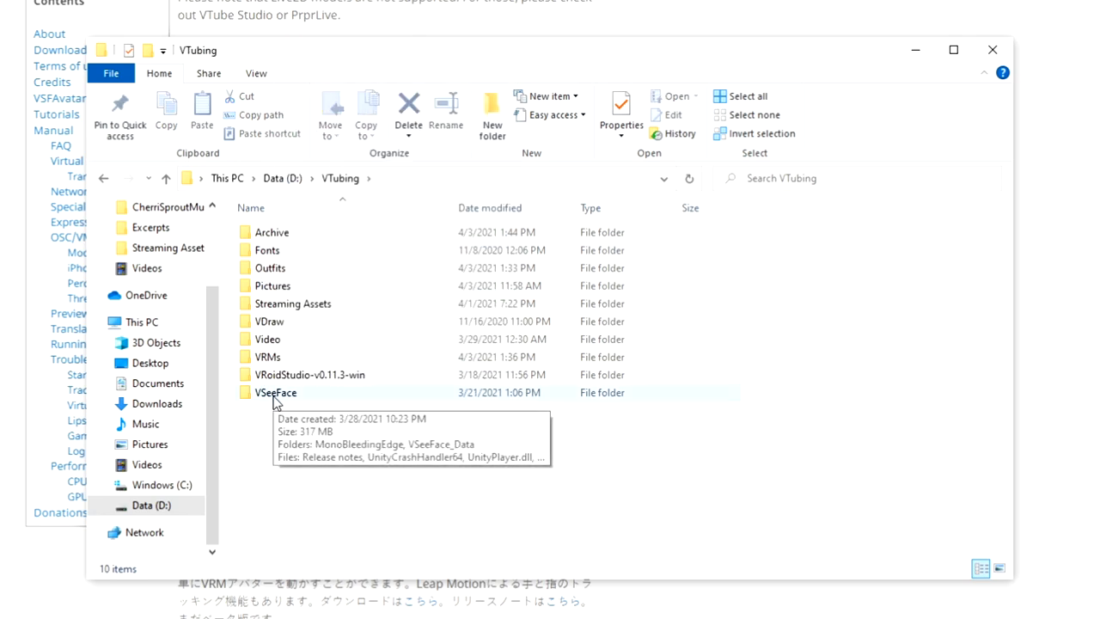
Step: Go into the existing VSeeFace folder and locate the VSeeFace application
double_click(275, 392)
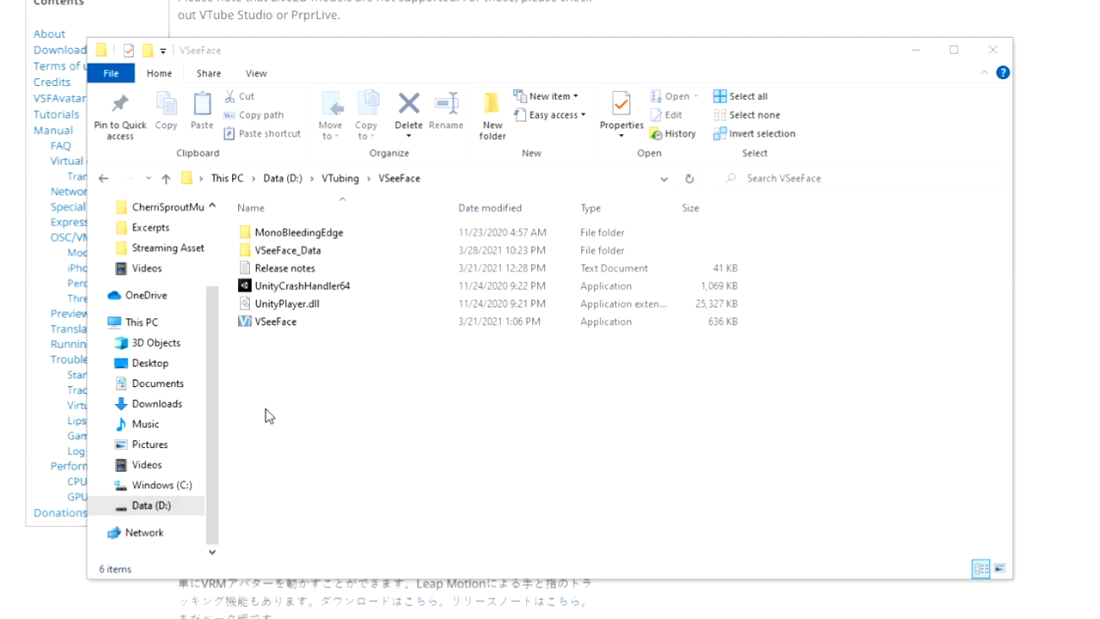
left_click(302, 286)
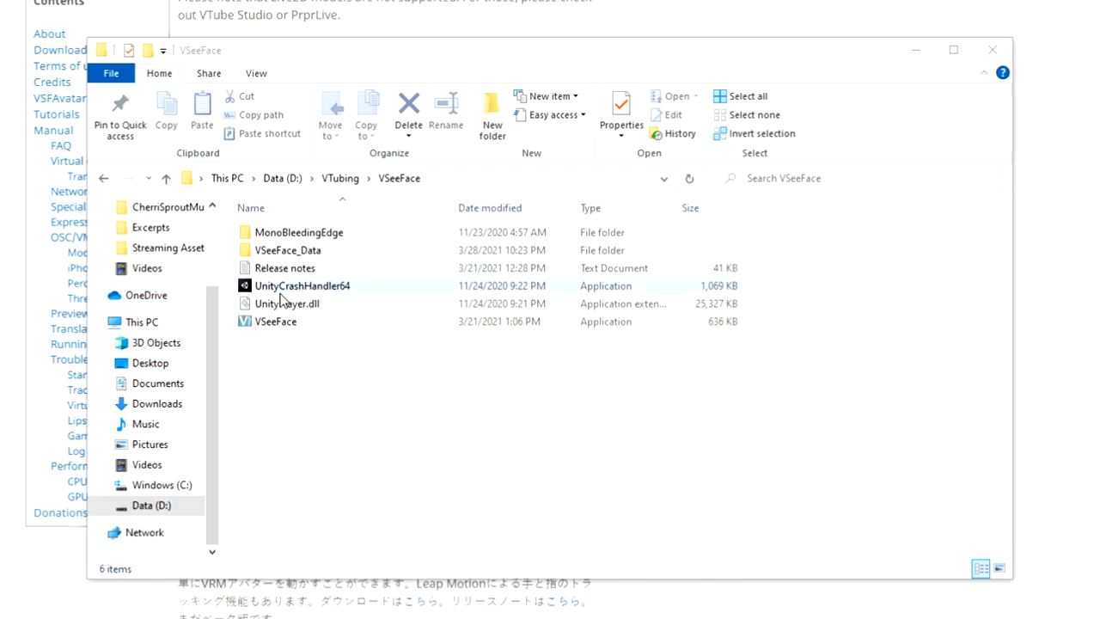
left_click(275, 321)
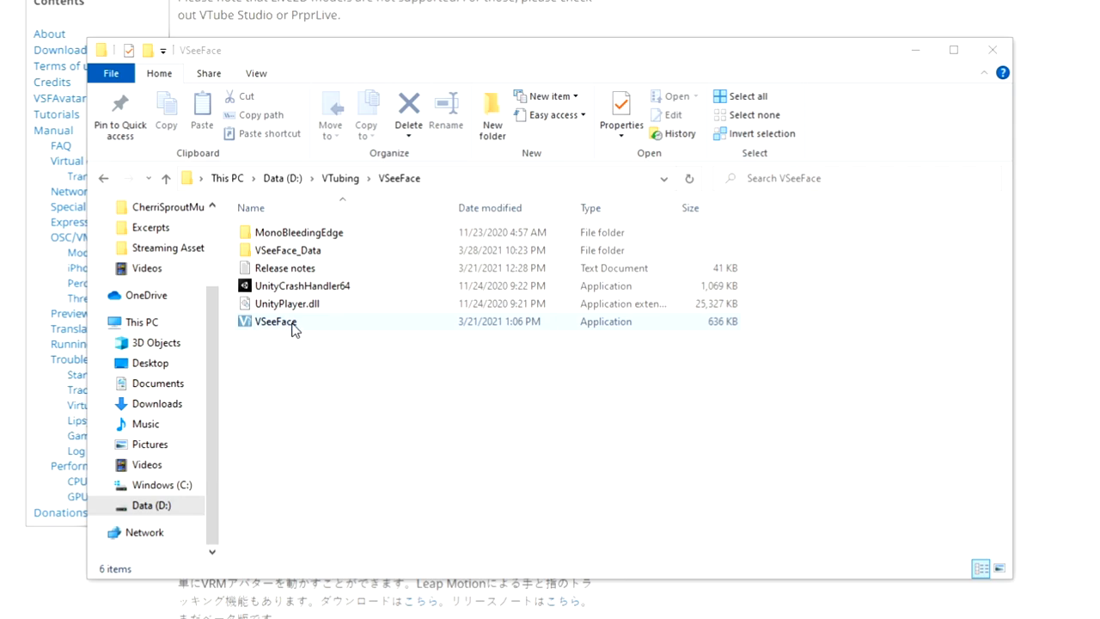
Step: Launch VSeeFace, add the Sarah VRM from the VRMs folder and select her as the avatar
double_click(275, 321)
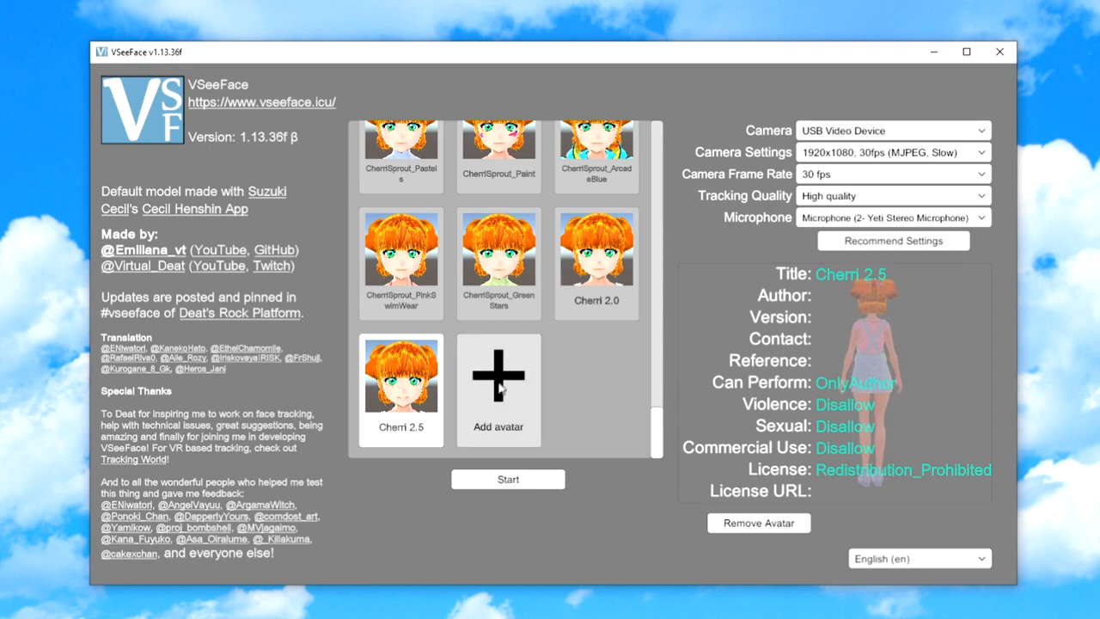
left_click(499, 375)
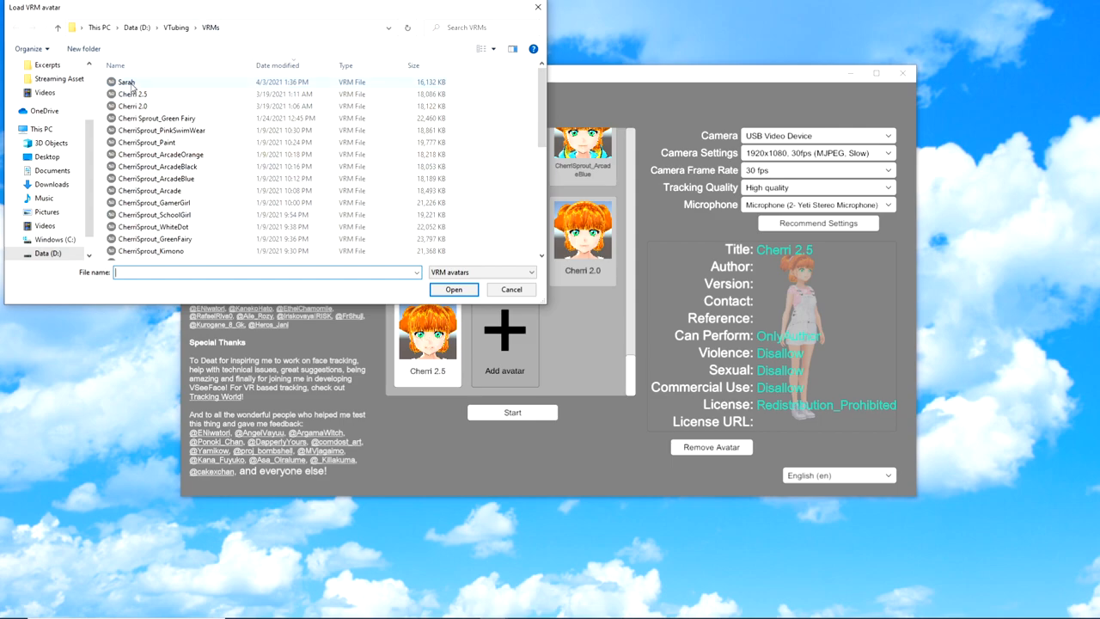
left_click(127, 83)
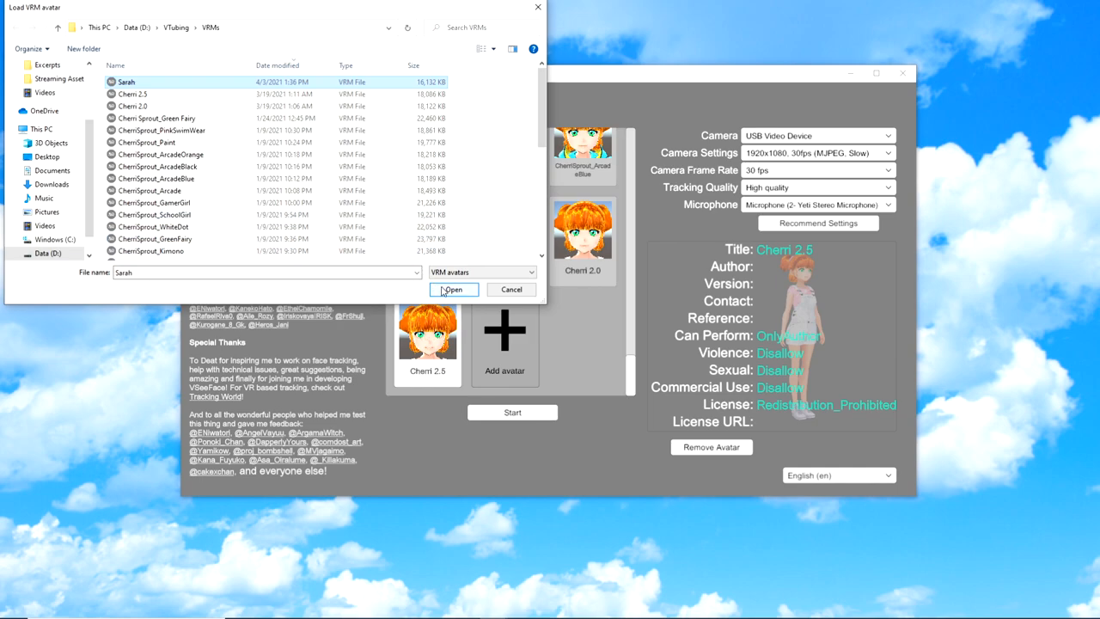
left_click(454, 289)
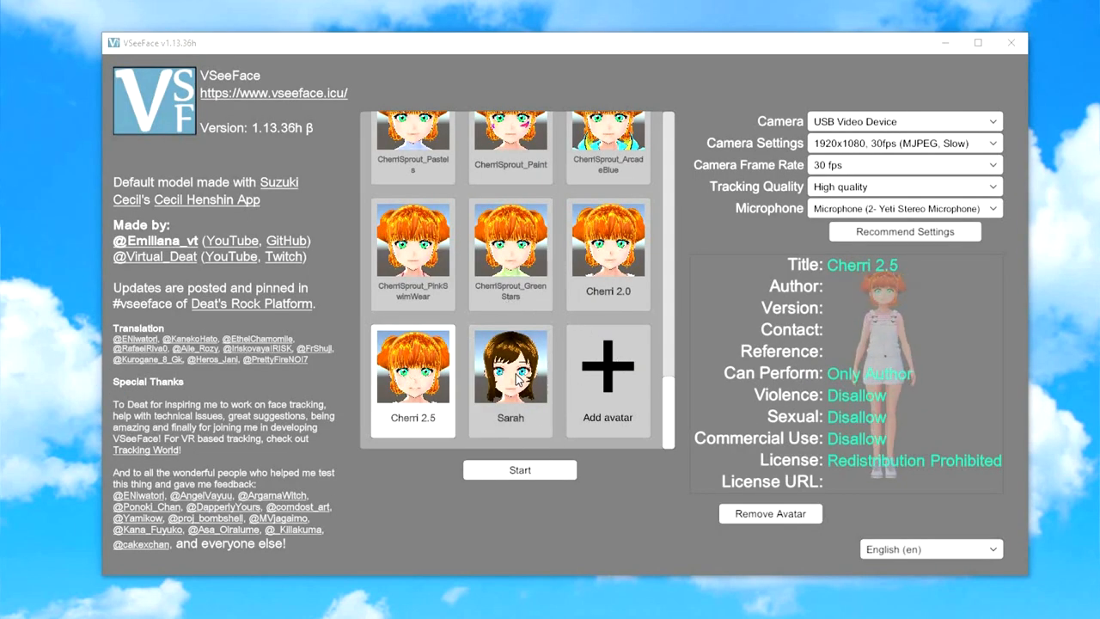
left_click(511, 364)
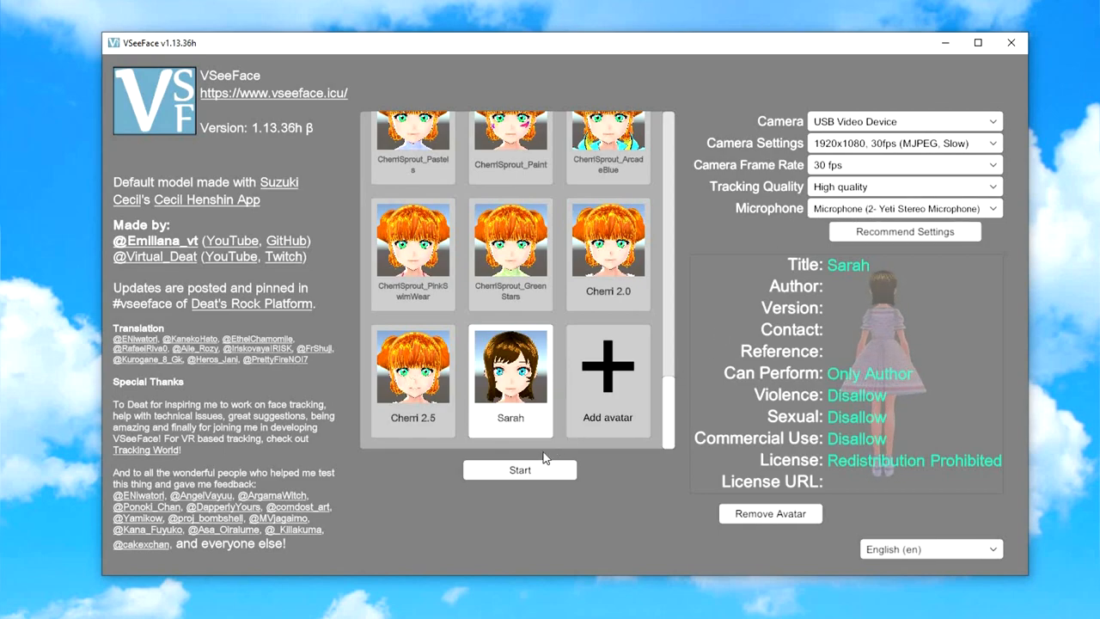
Step: Start face tracking with the Sarah avatar and bring up the General settings panel
left_click(518, 469)
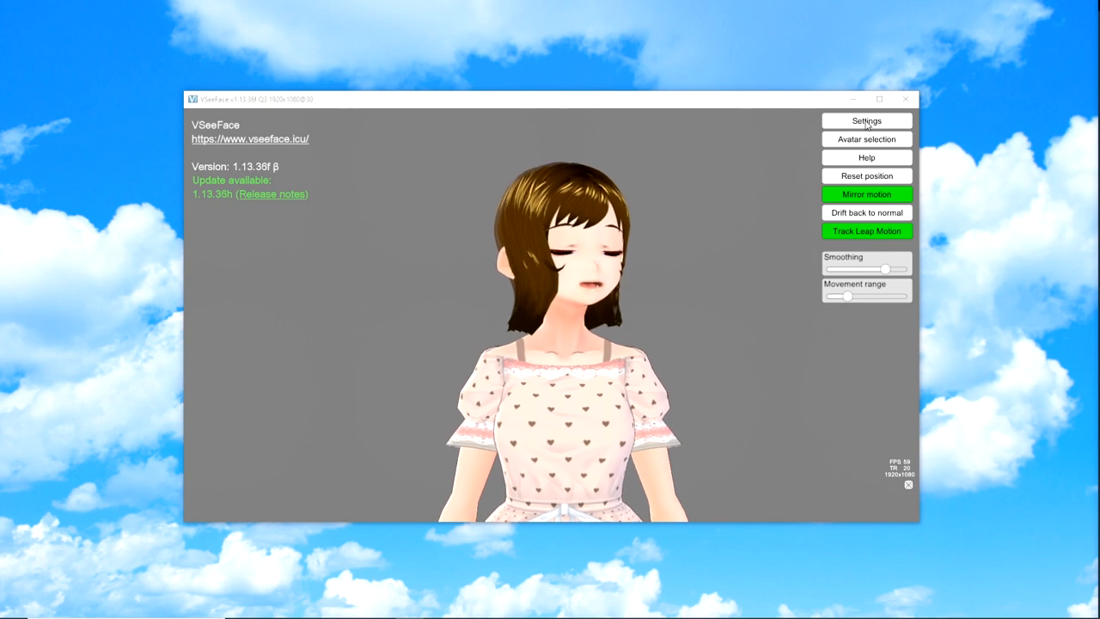
left_click(867, 120)
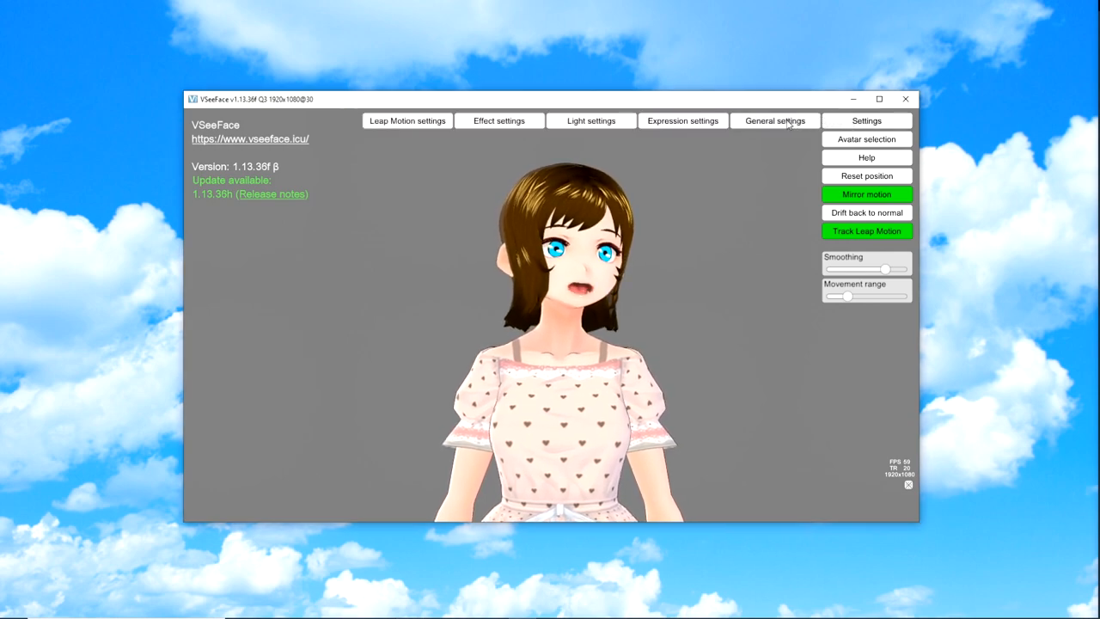
left_click(774, 121)
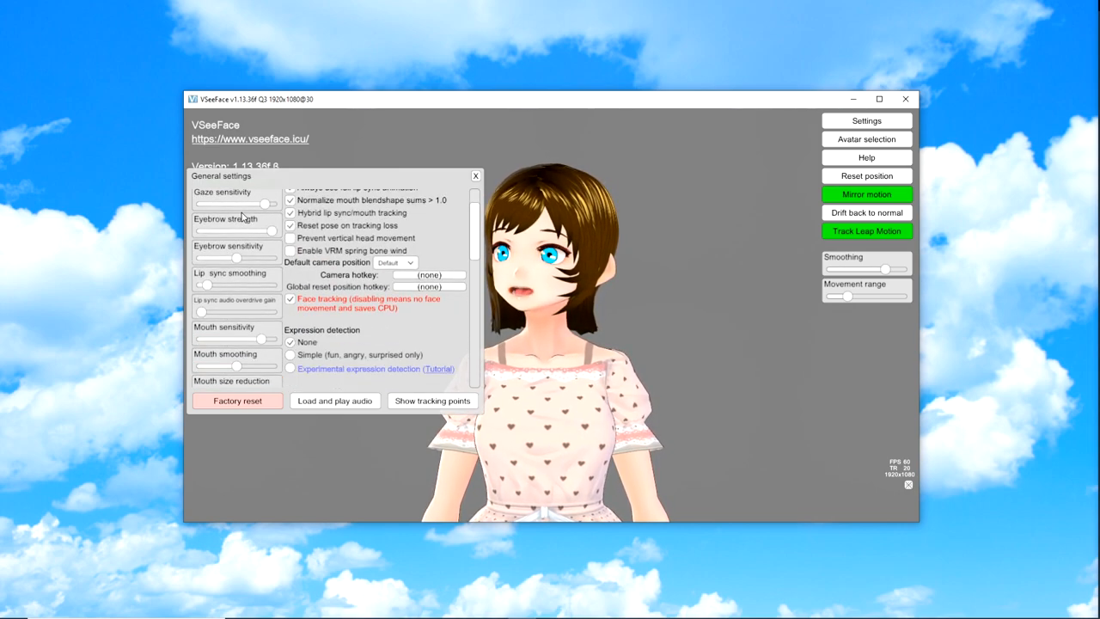
Step: Scroll down through the General settings panel
scroll("down", 3)
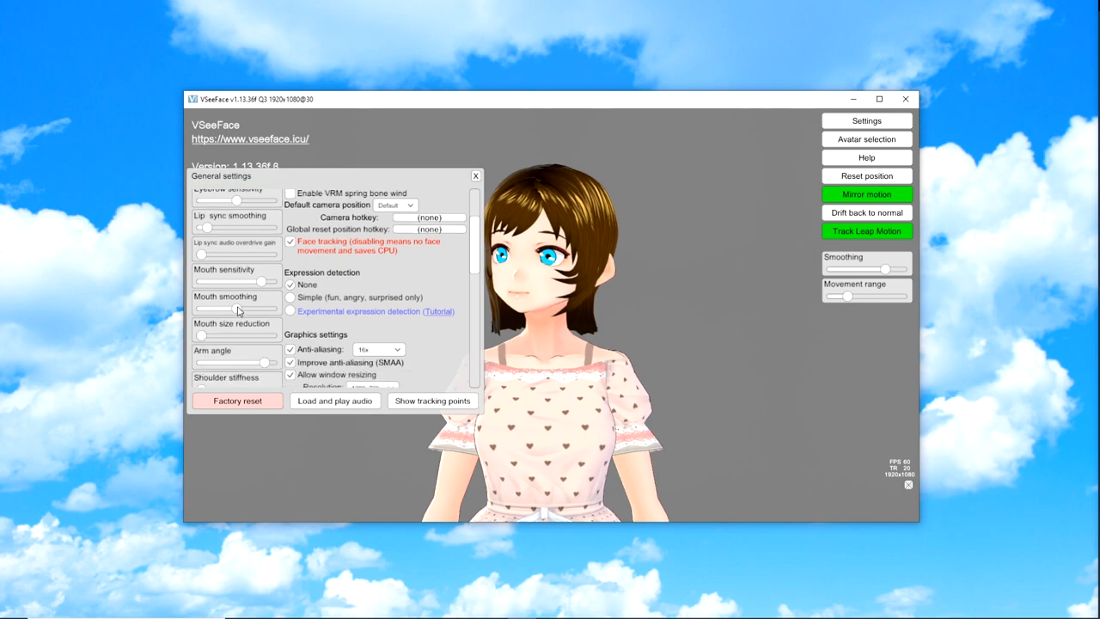
scroll("down", 3)
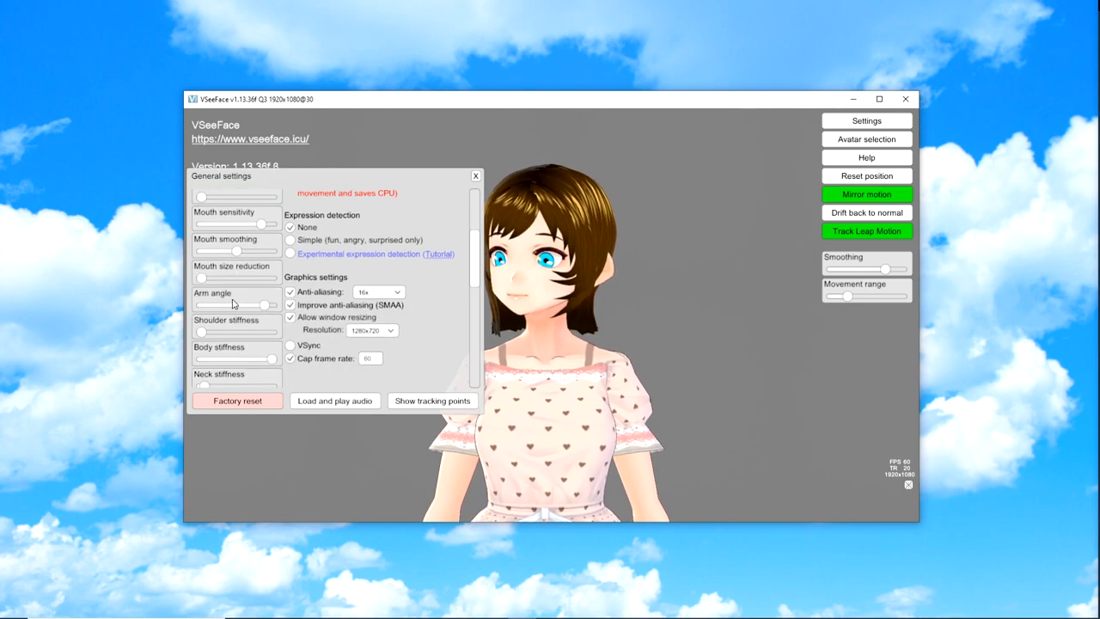
scroll("down", 3)
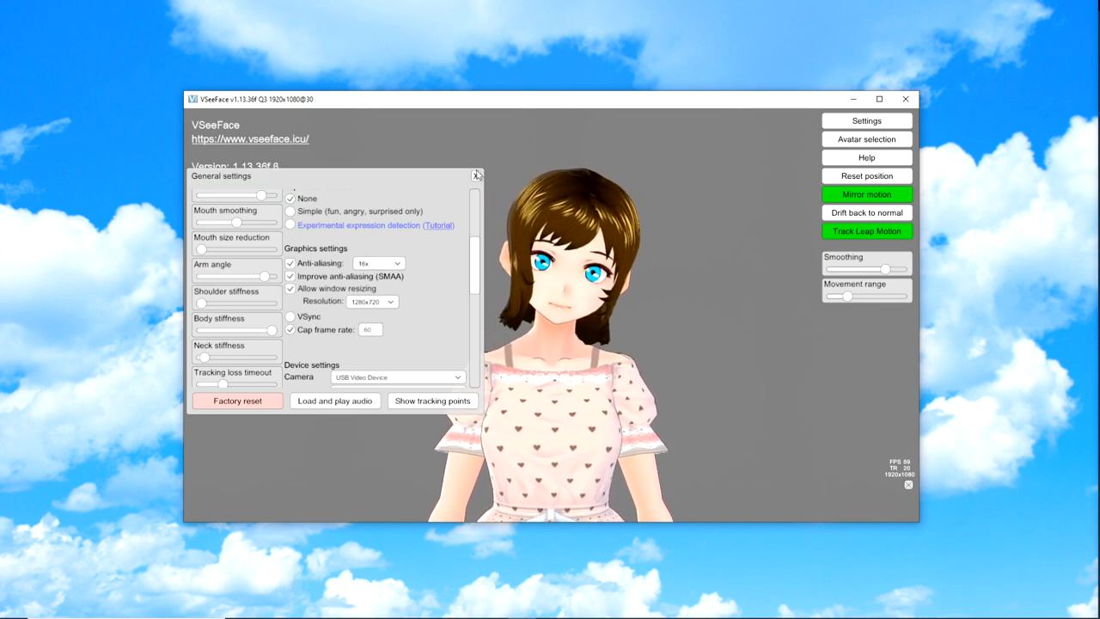
left_click(476, 175)
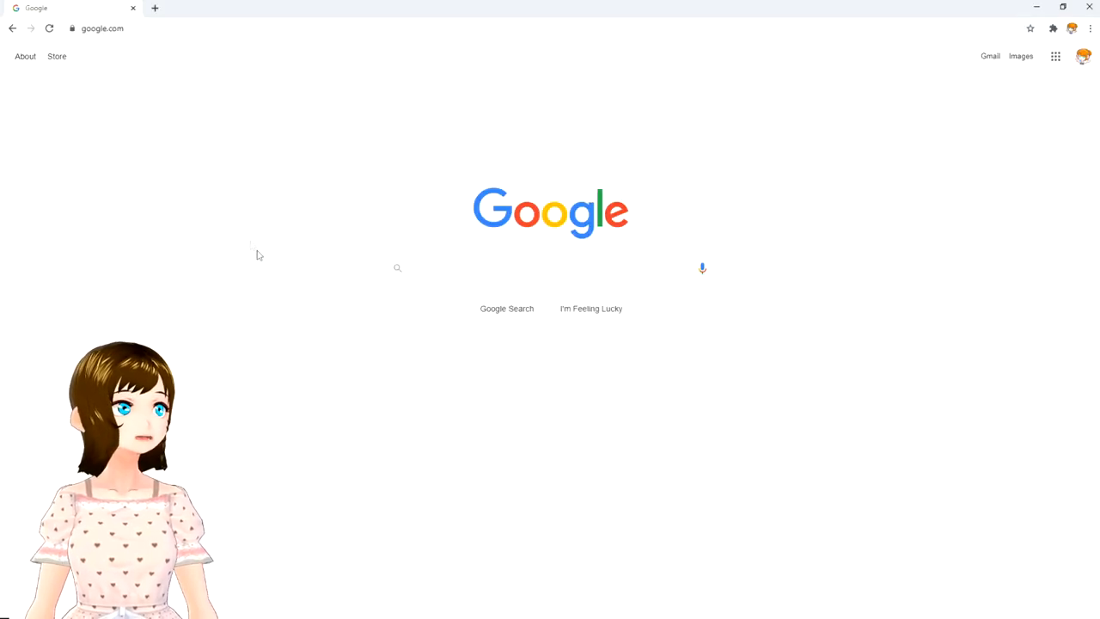
Step: Go to streamlabs.com and download the Streamlabs OBS installer (about 236 MB)
left_click(103, 28)
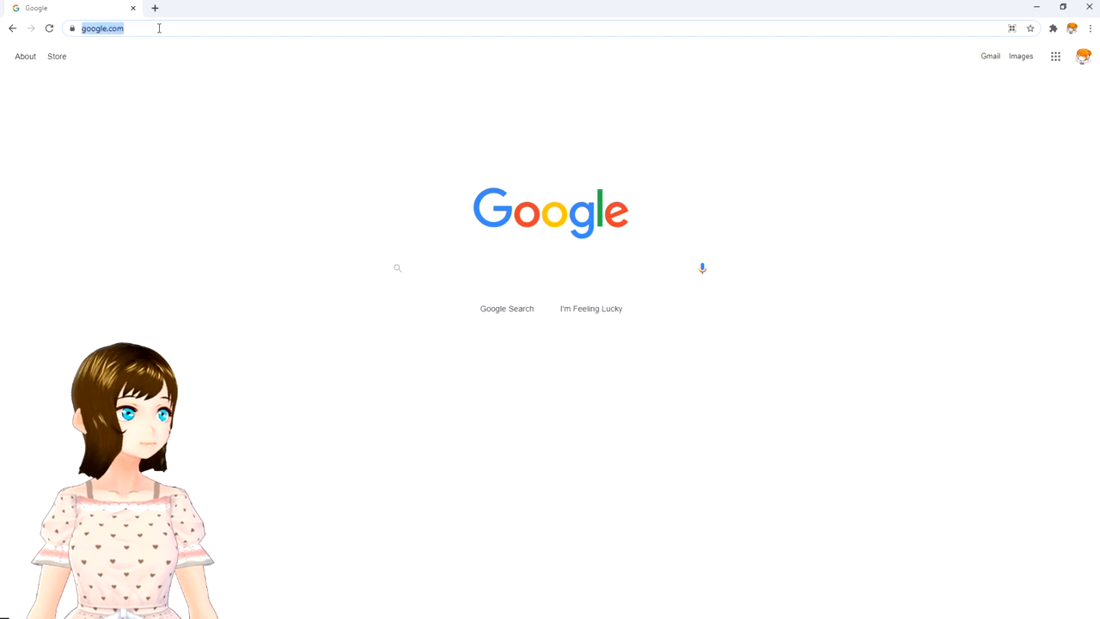
type("Streamlabs.com/chatbot")
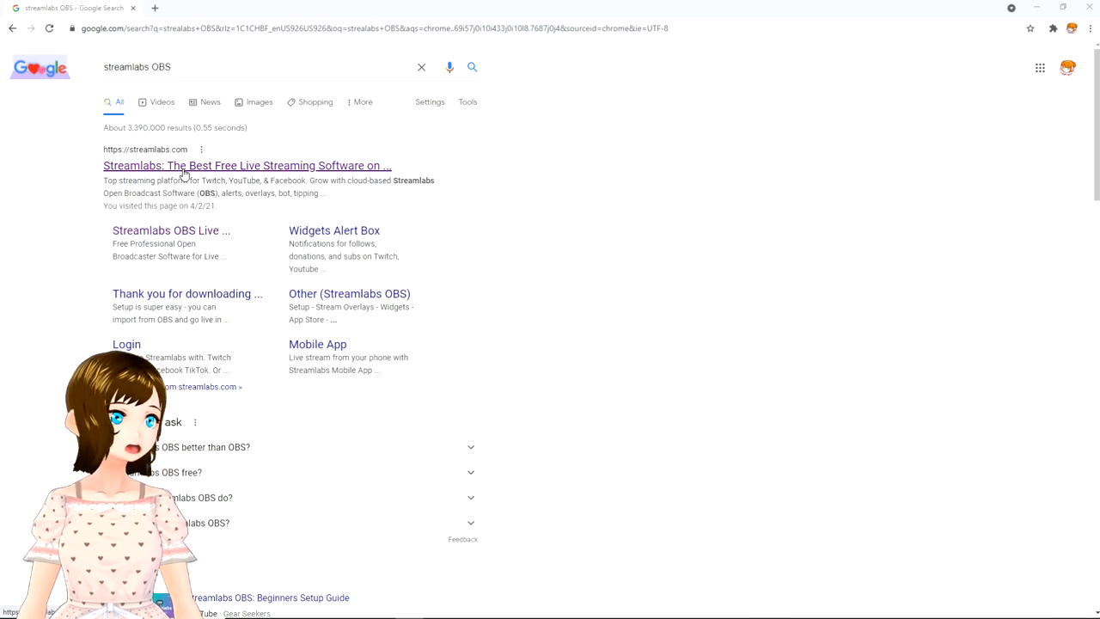
left_click(248, 165)
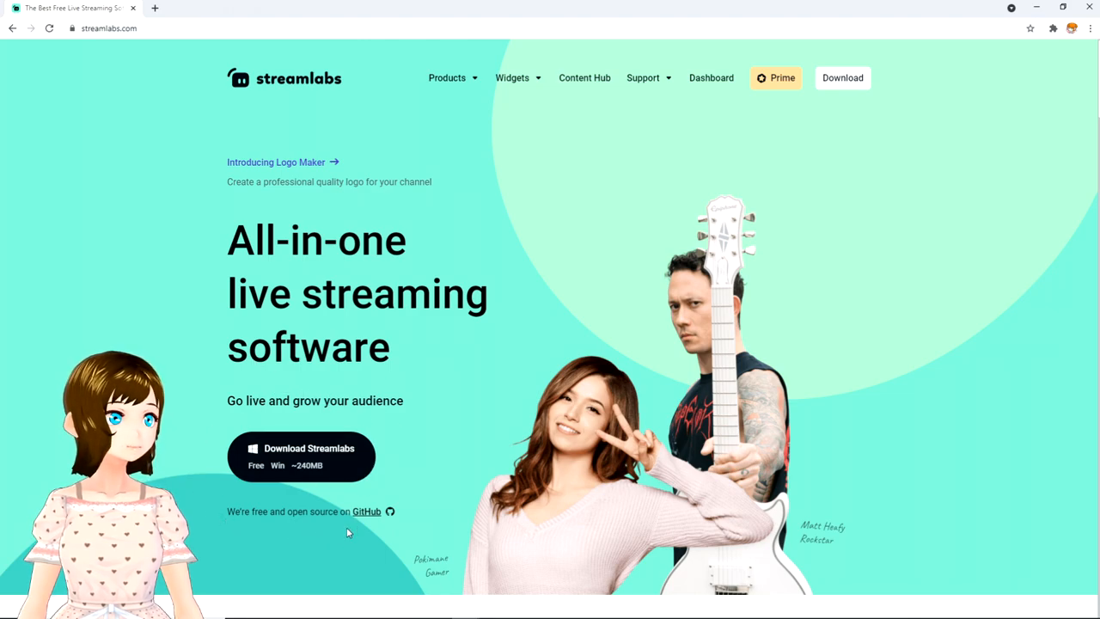
left_click(301, 457)
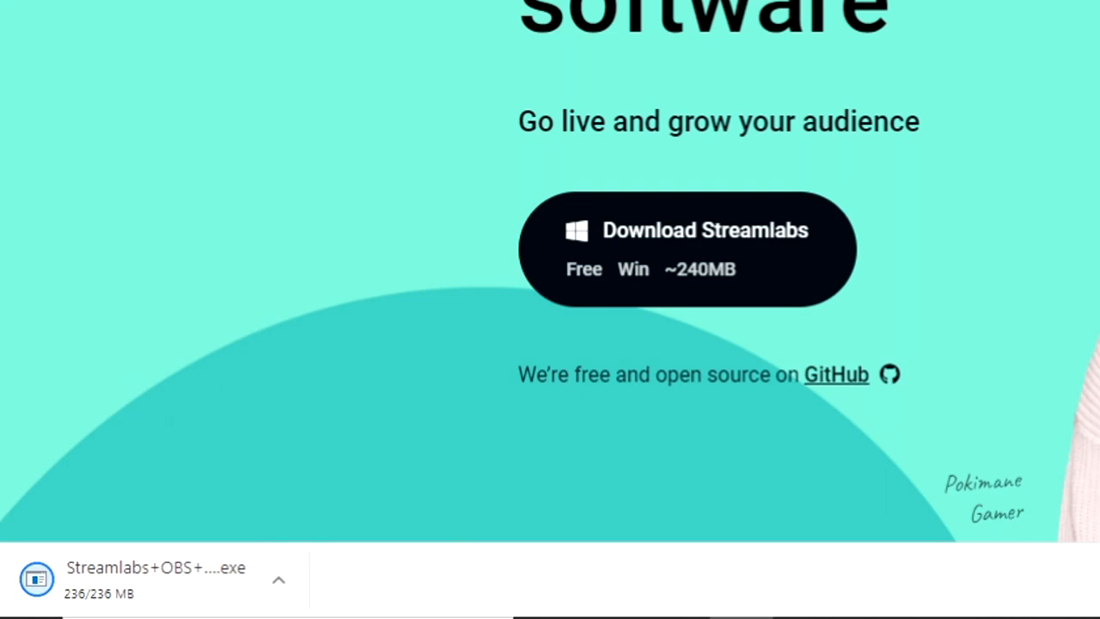
mouse_move(275, 516)
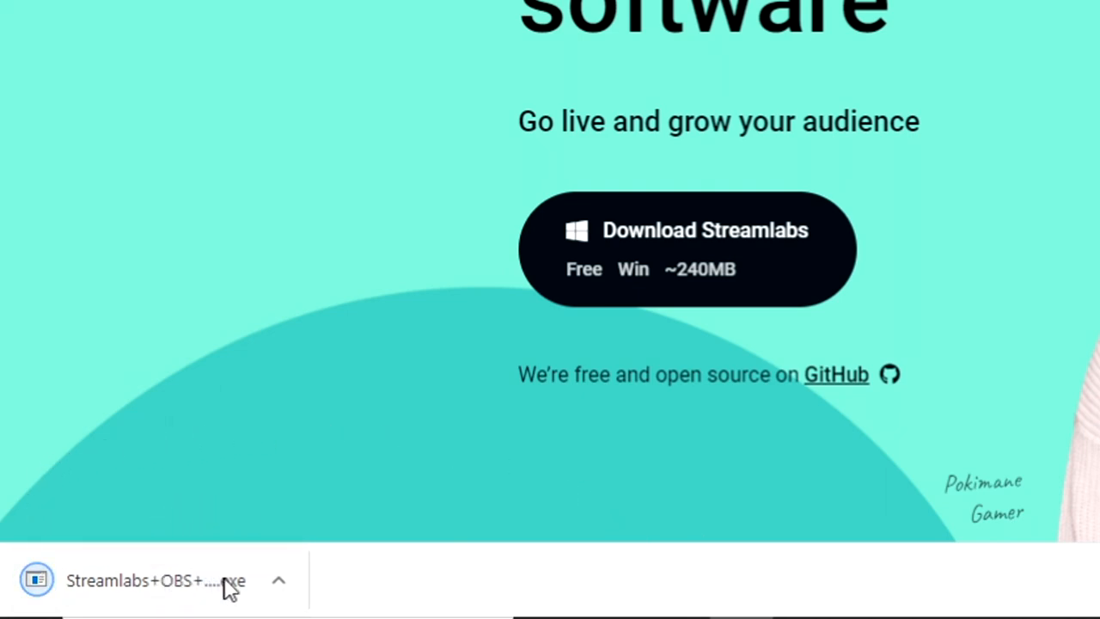
Step: Show the downloaded Streamlabs OBS installer in its folder and run it
left_click(279, 579)
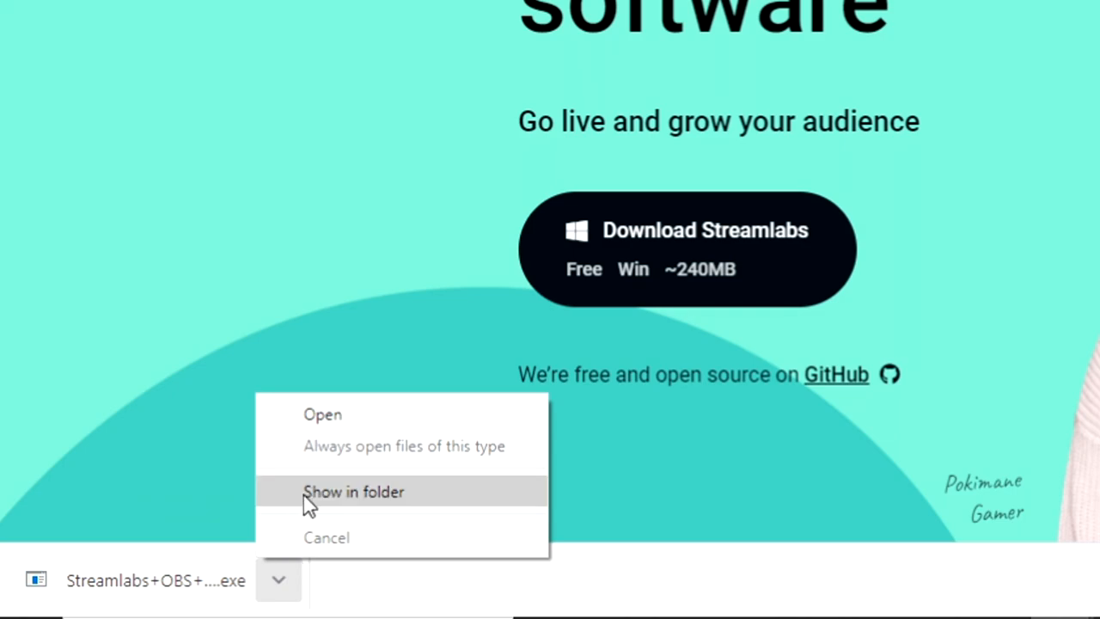
left_click(354, 492)
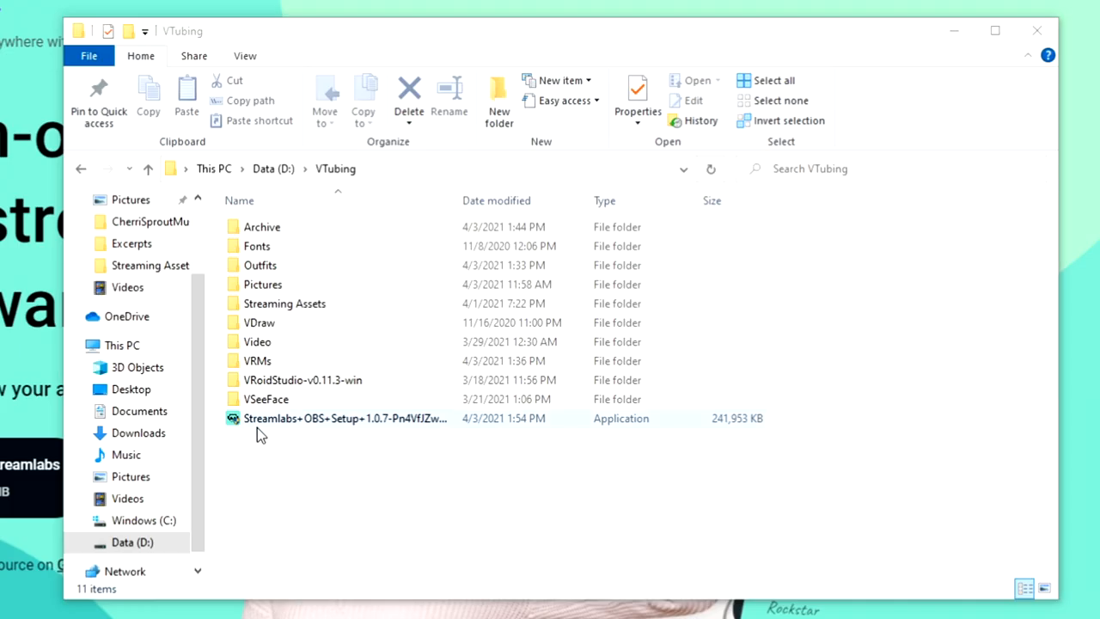
left_click(343, 417)
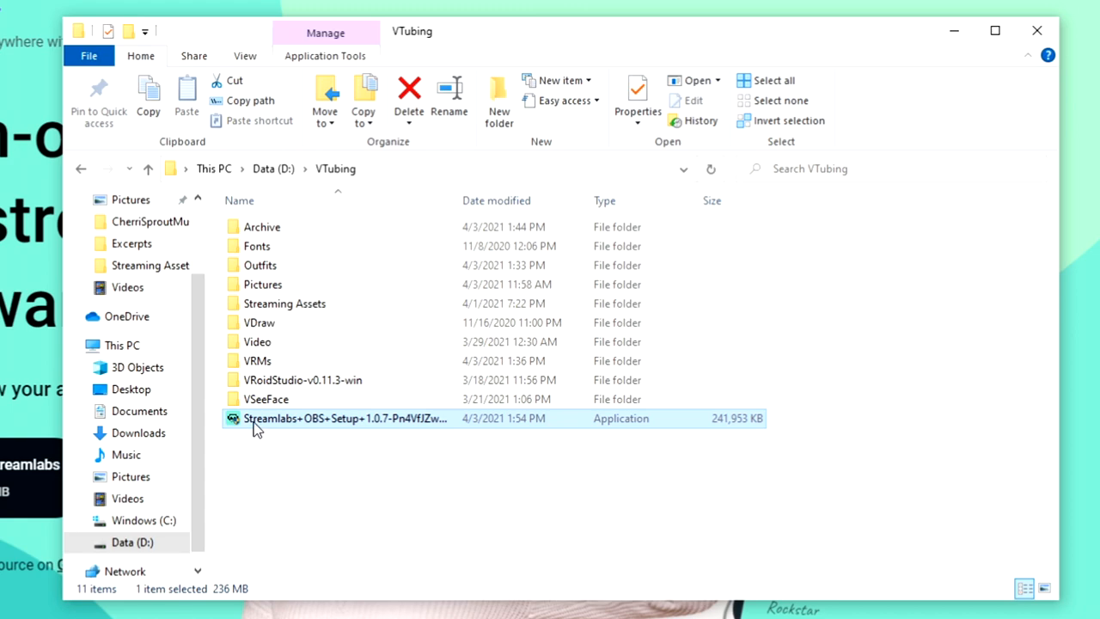
double_click(344, 420)
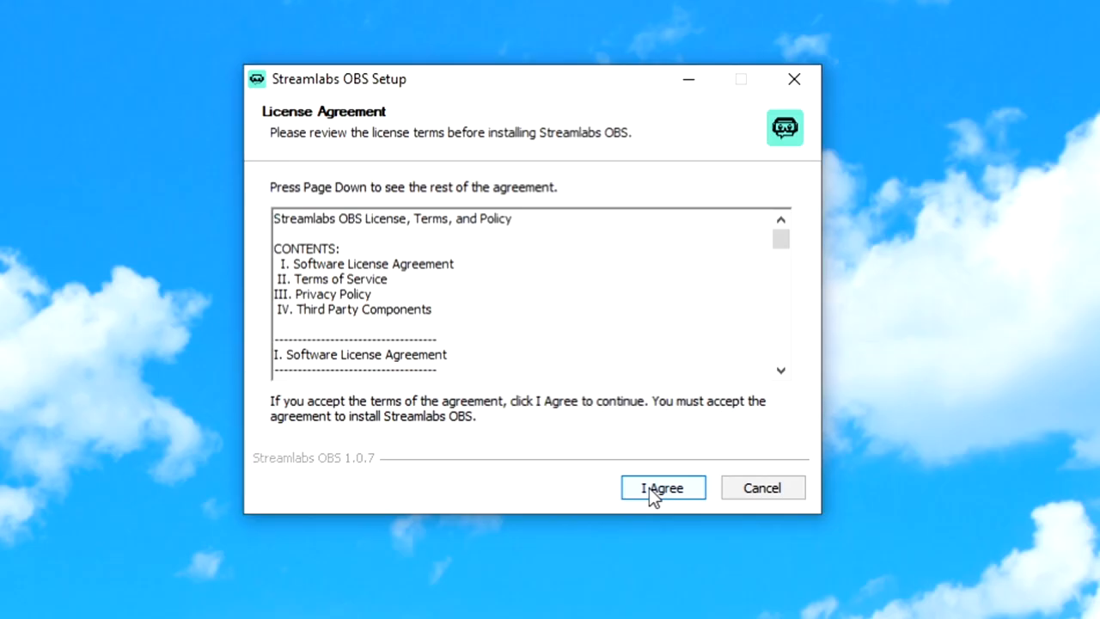
Step: Accept the license and install Streamlabs OBS into C:\Program Files\Streamlabs OBS
left_click(662, 488)
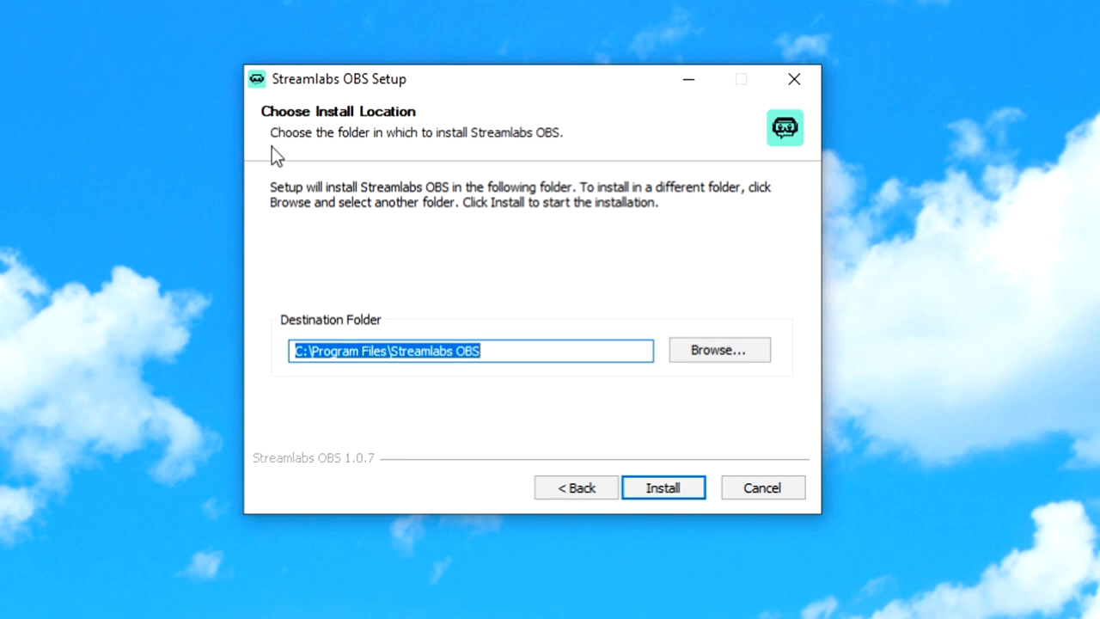
mouse_move(287, 299)
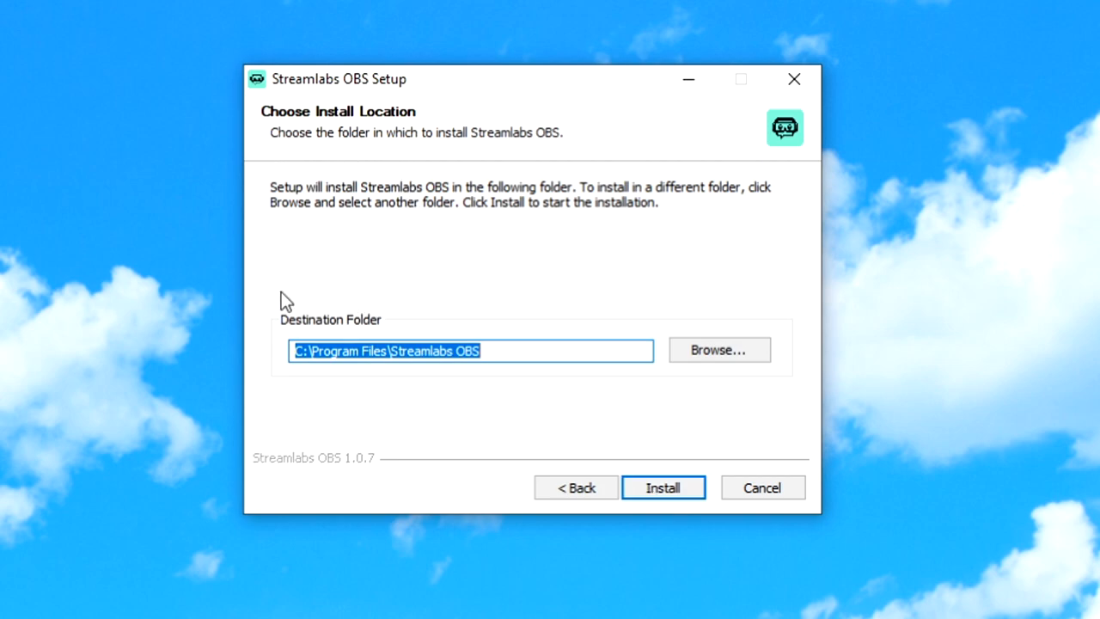
mouse_move(492, 393)
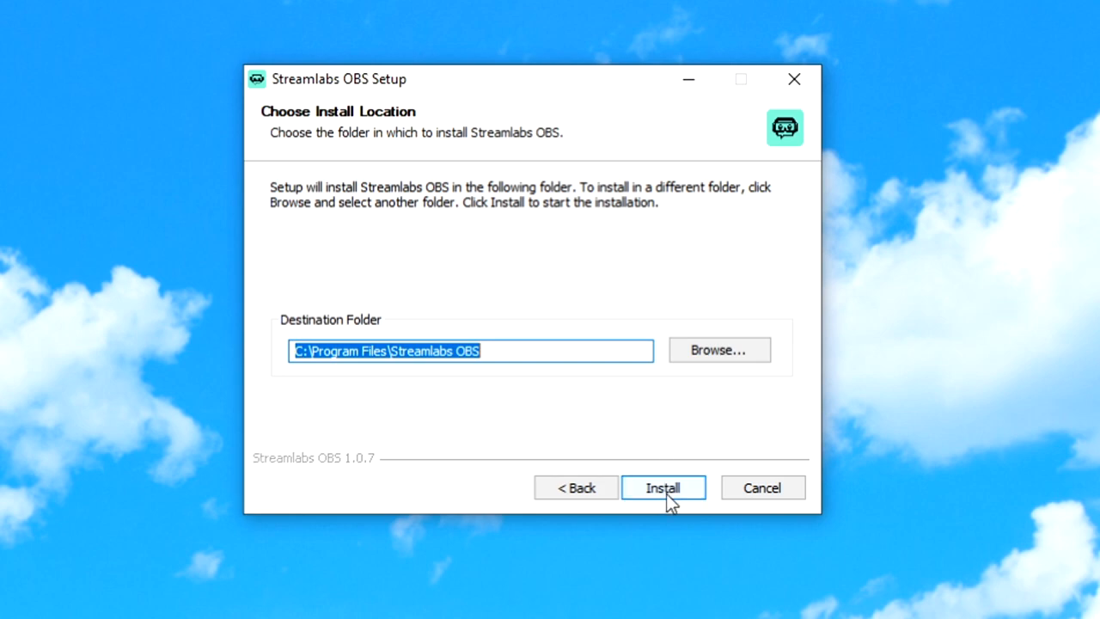
left_click(664, 488)
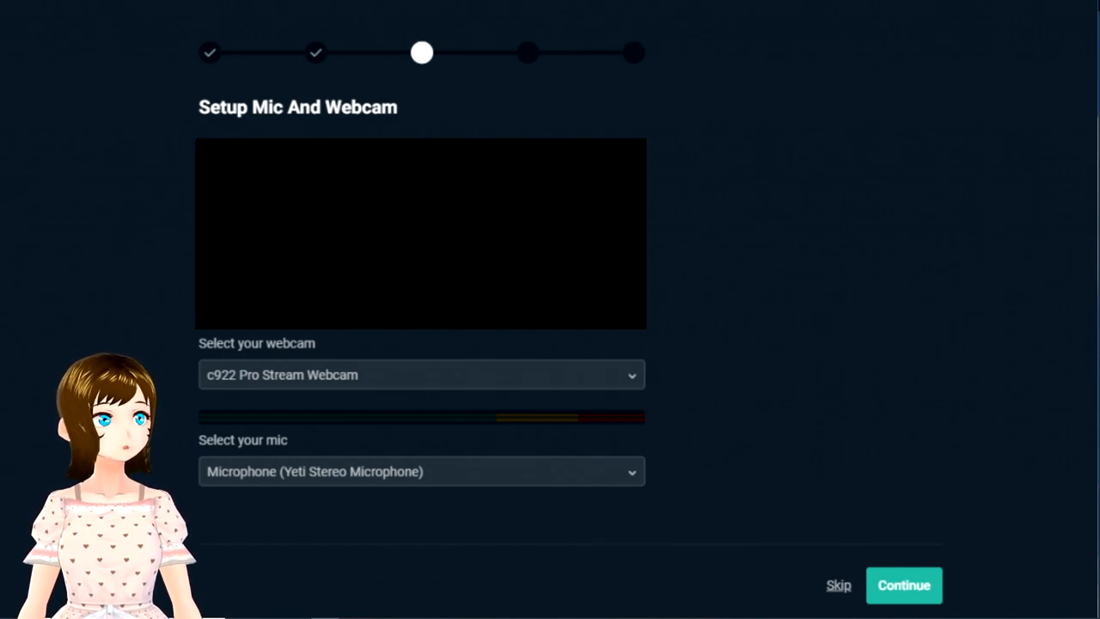
Step: Keep the c922 webcam and Yeti microphone, then skip multistream setup
left_click(903, 584)
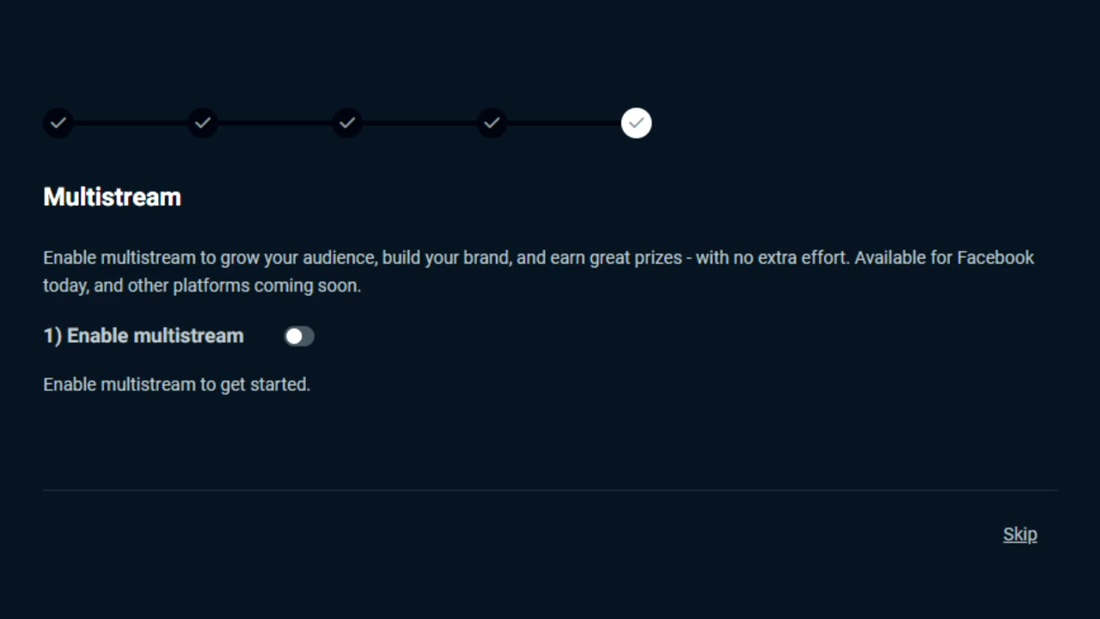
left_click(1019, 533)
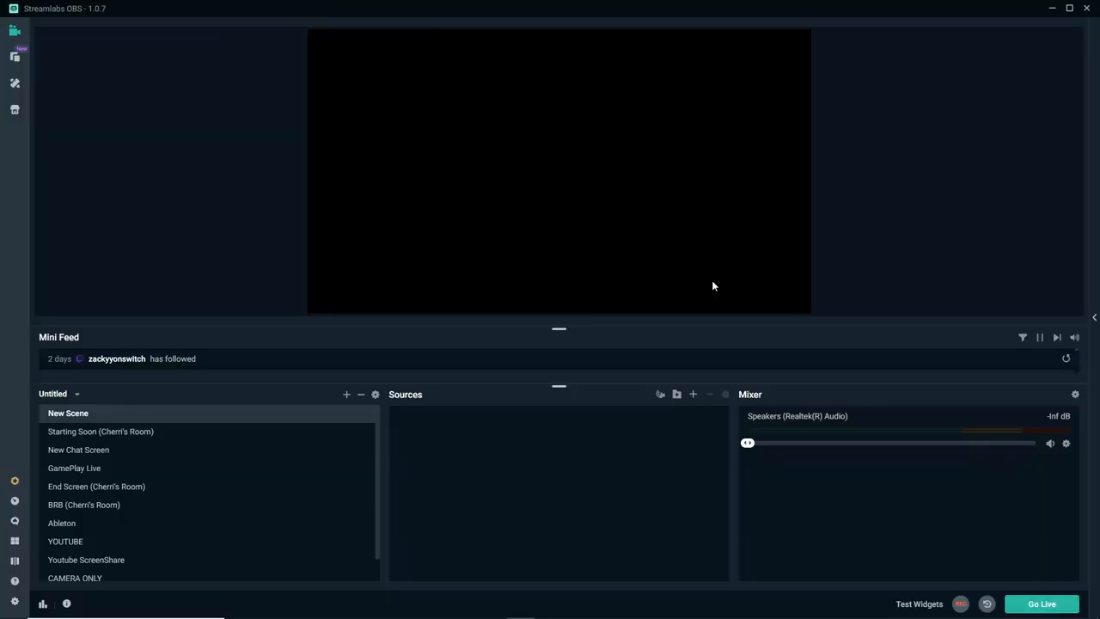
mouse_move(811, 174)
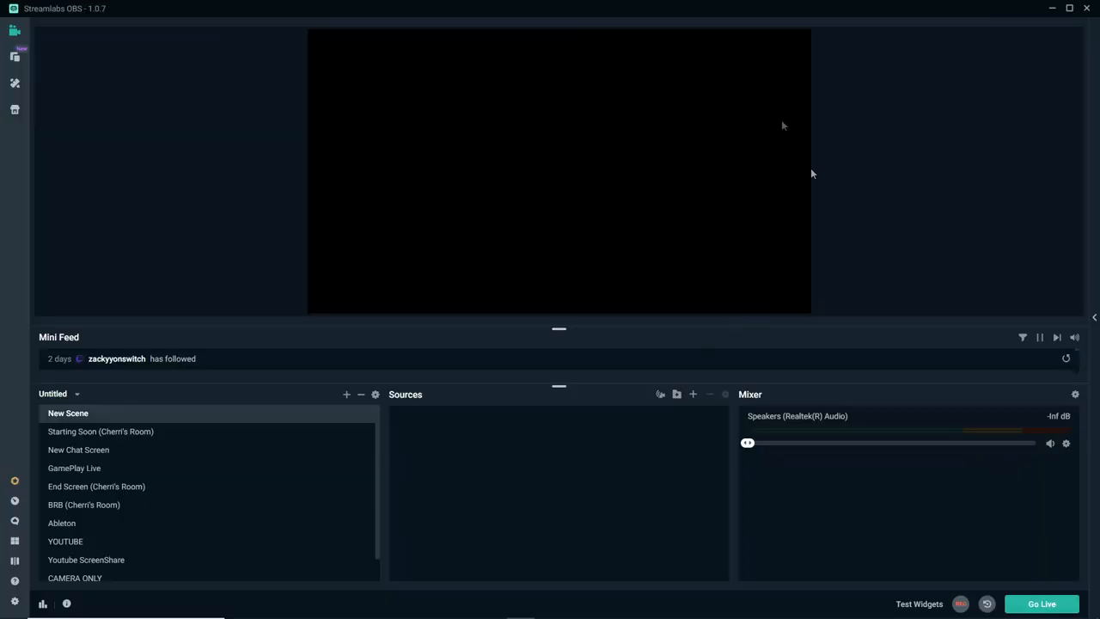
mouse_move(860, 365)
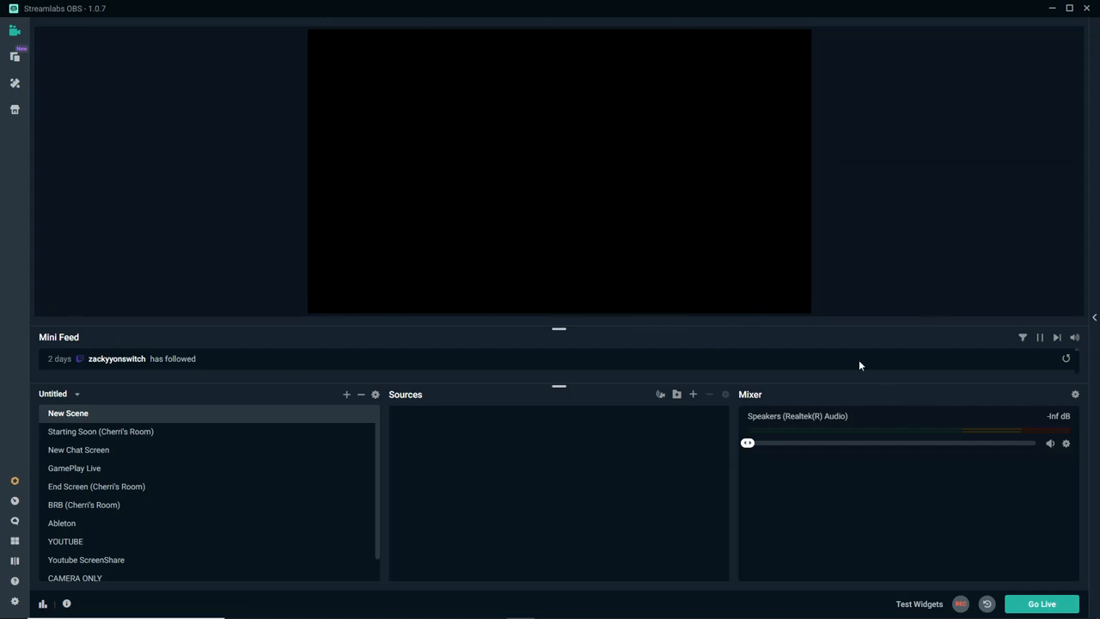
mouse_move(93, 507)
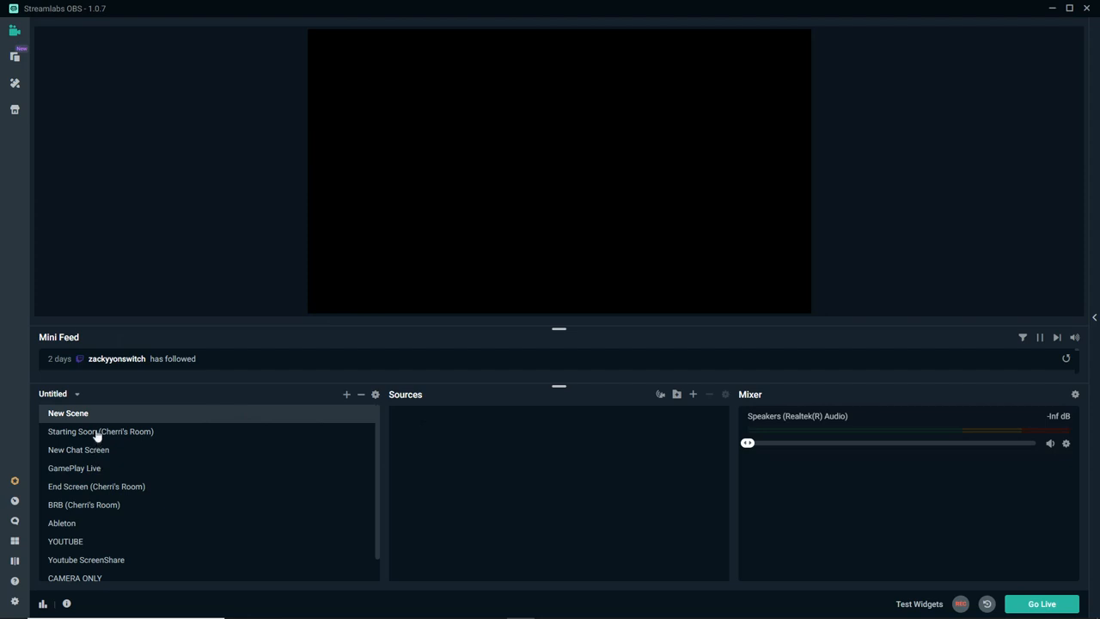
mouse_move(120, 574)
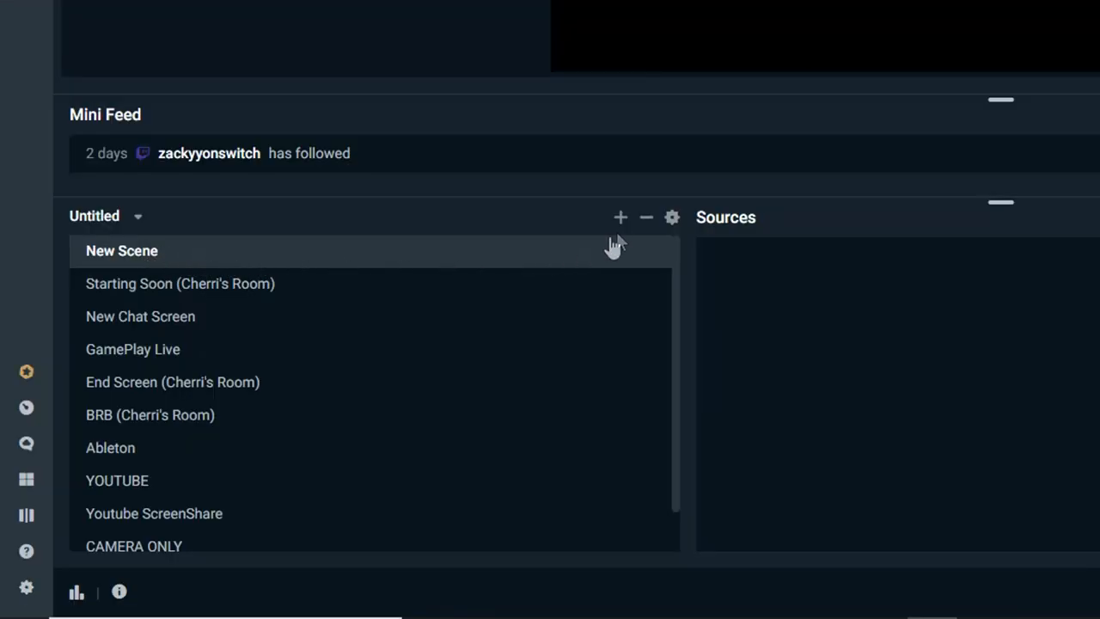
mouse_move(620, 217)
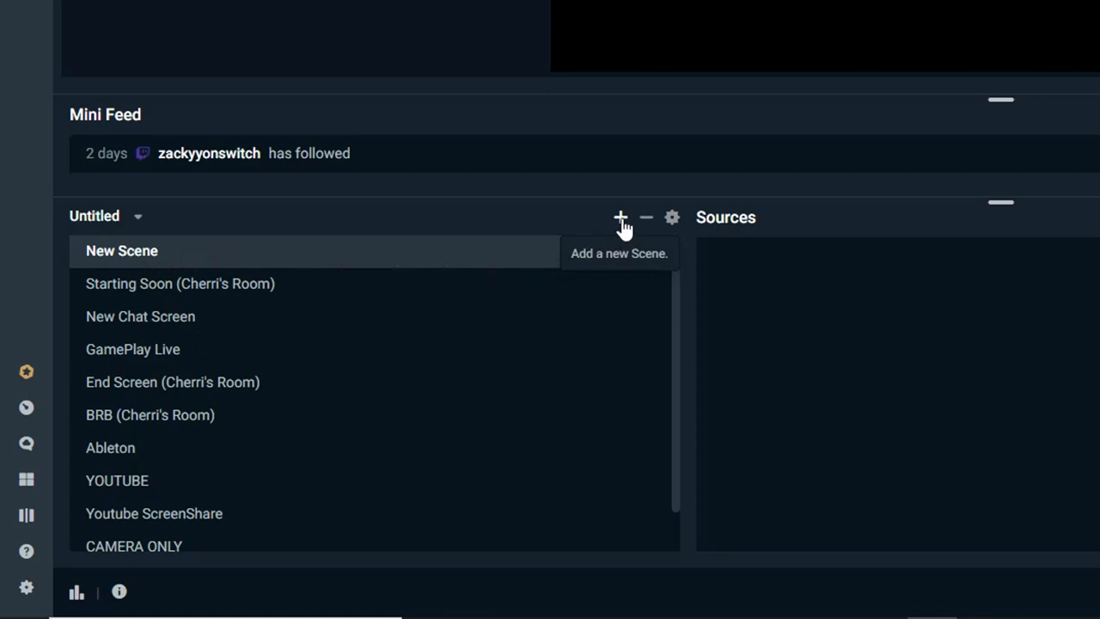
Step: Create a new scene and name it 'Youtube Screen'
left_click(620, 216)
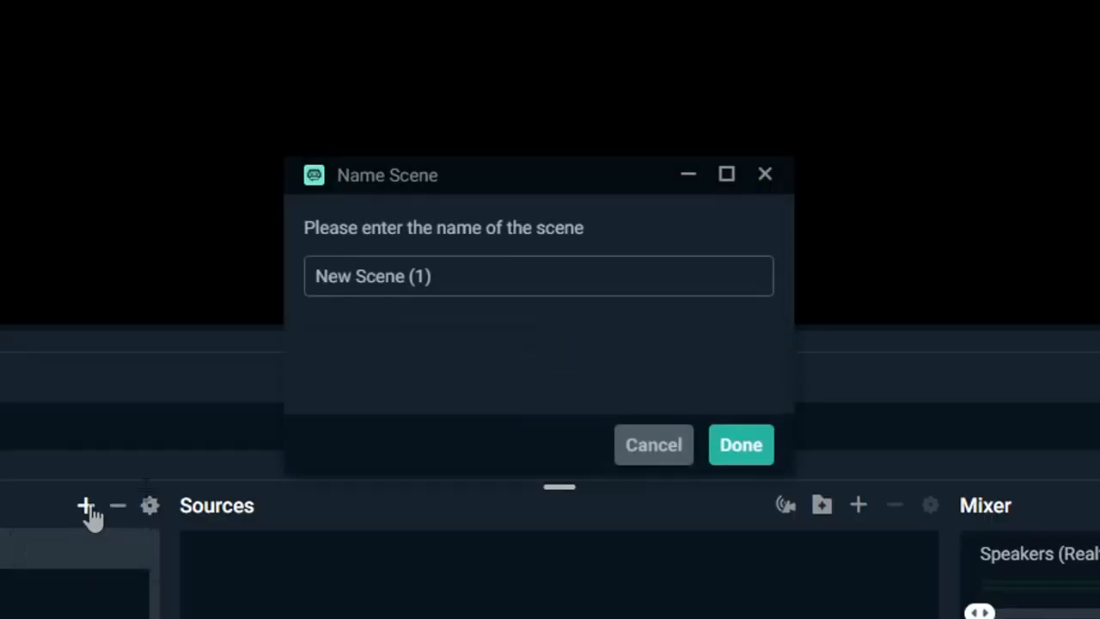
triple_click(371, 275)
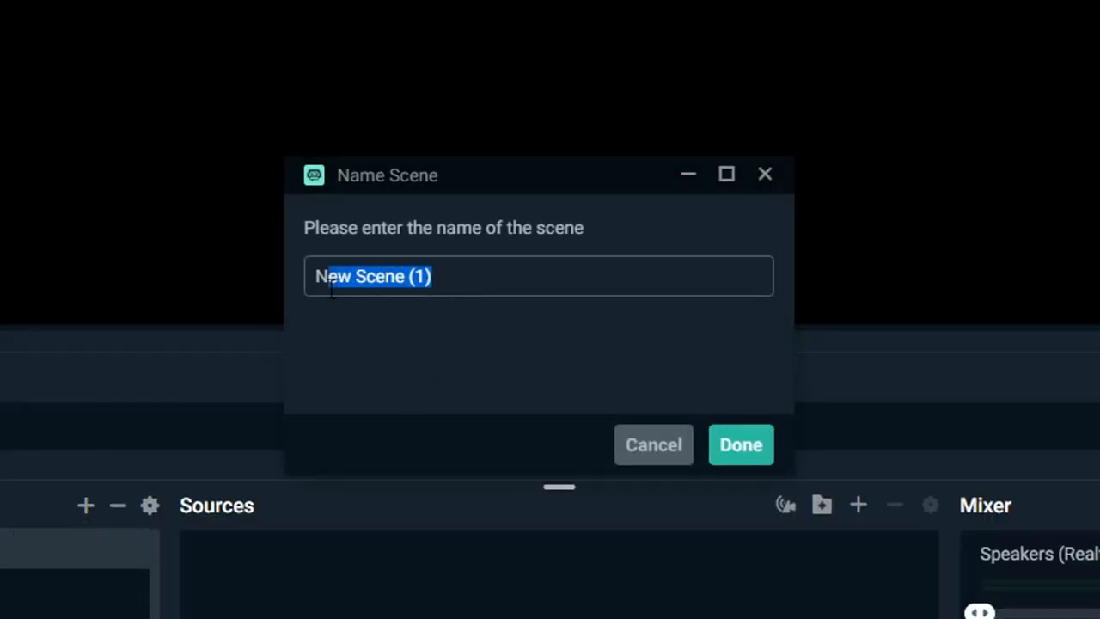
type("Youtube Screen")
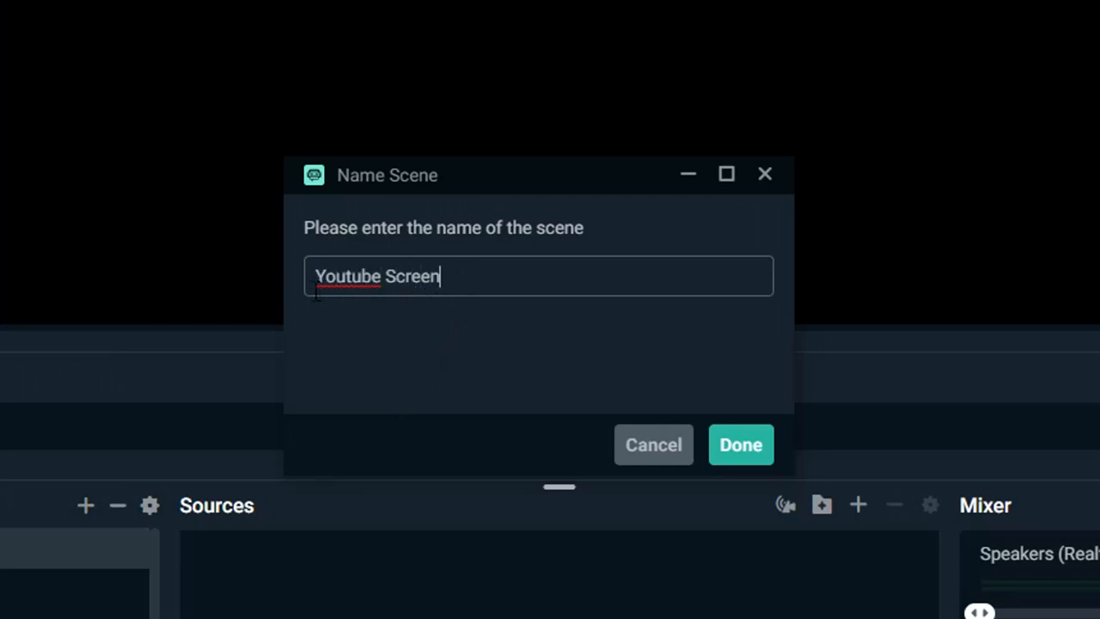
left_click(739, 444)
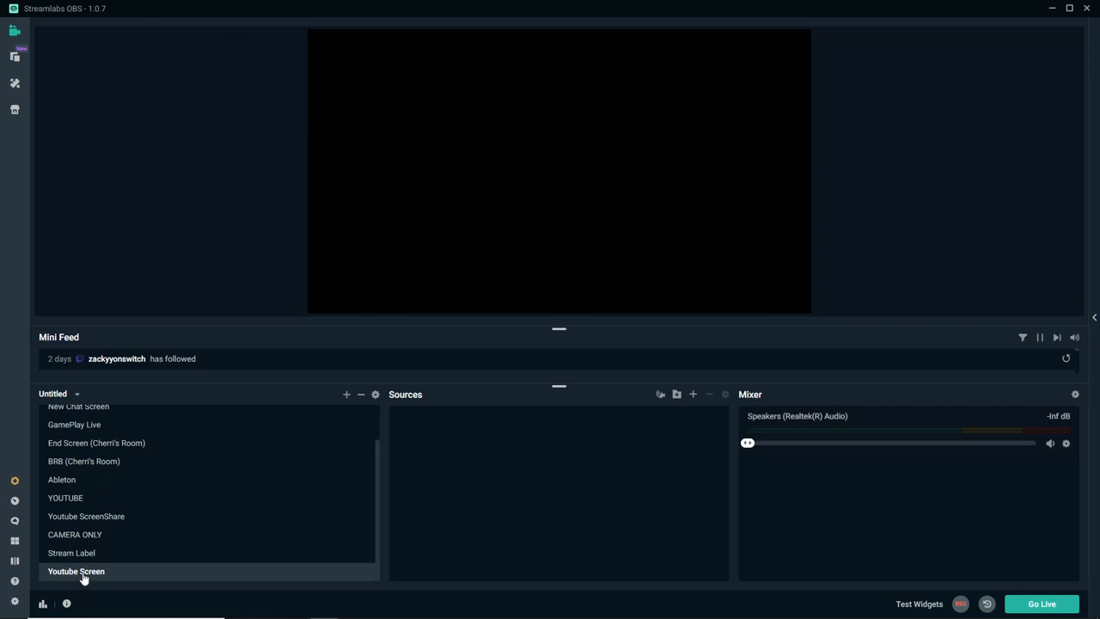
mouse_move(467, 447)
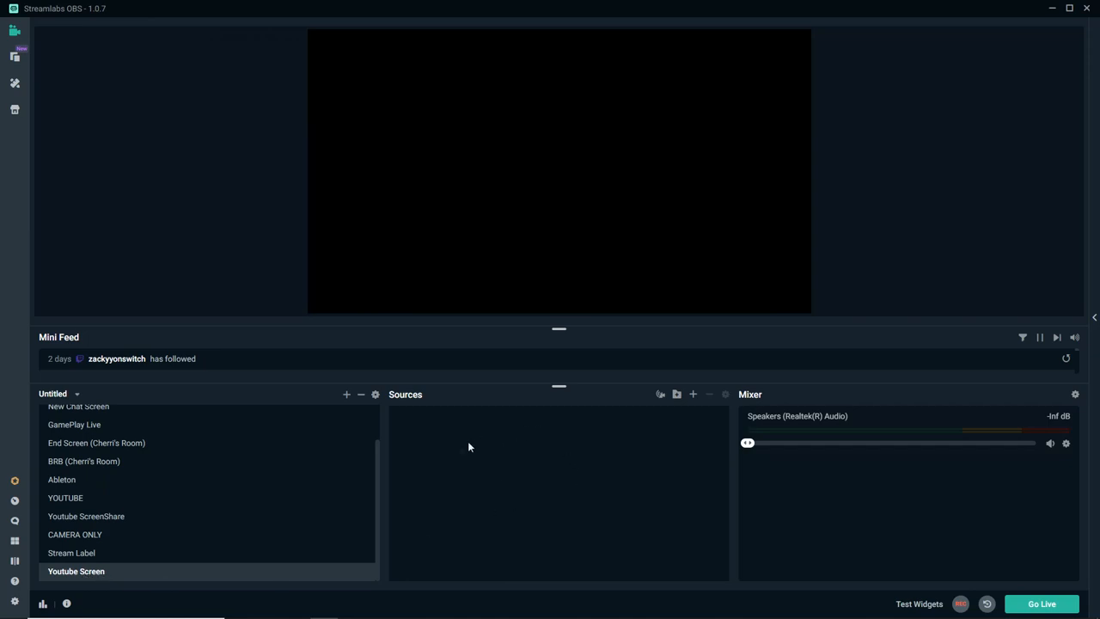
mouse_move(661, 455)
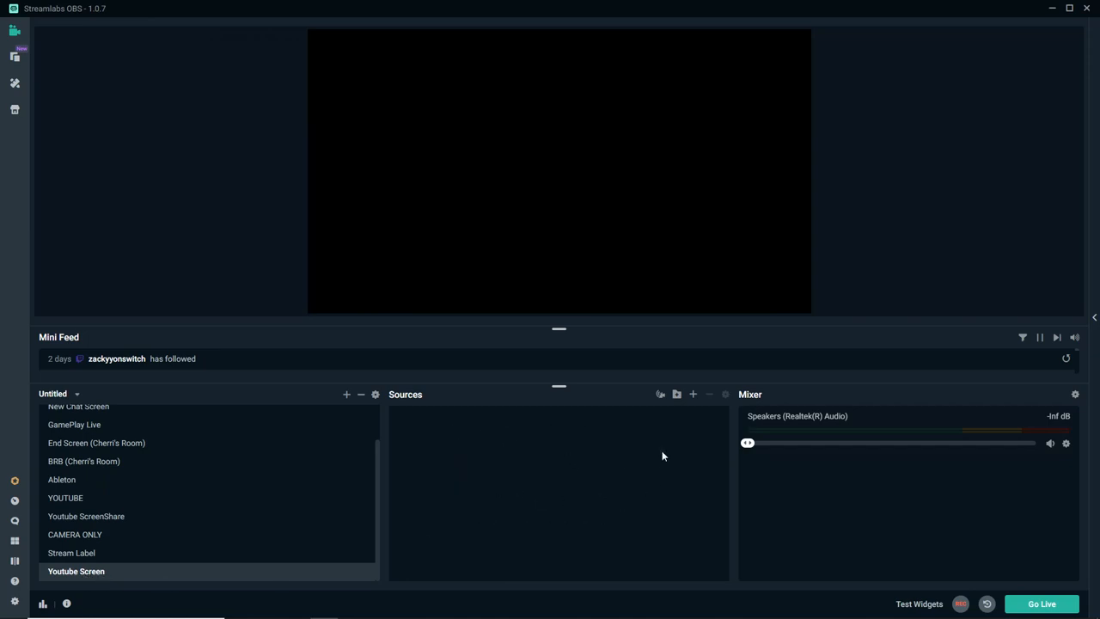
mouse_move(536, 437)
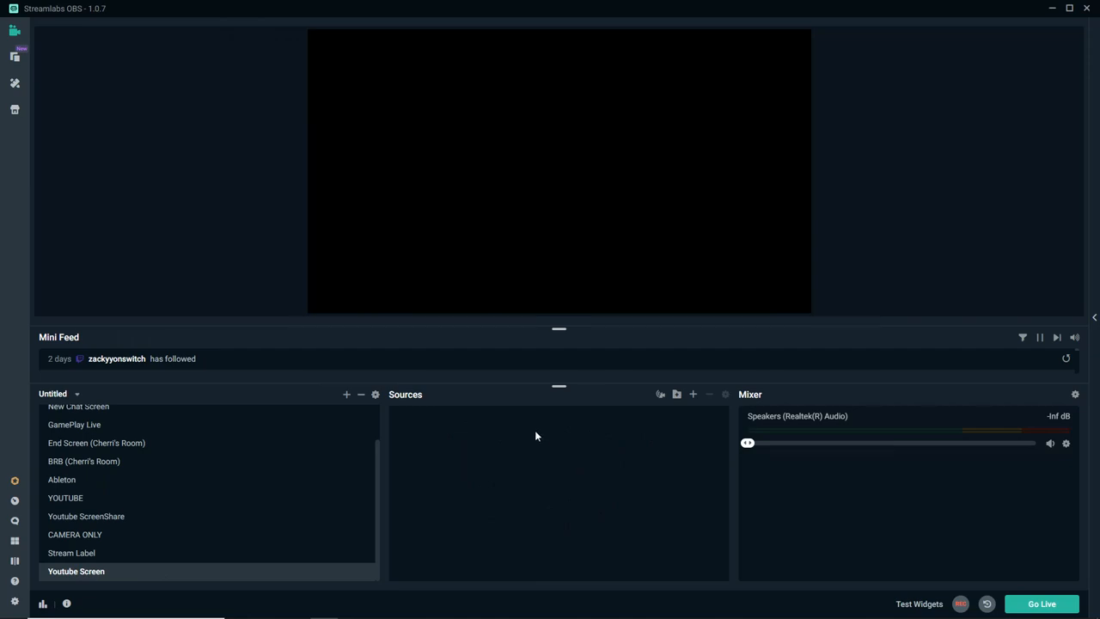
mouse_move(679, 419)
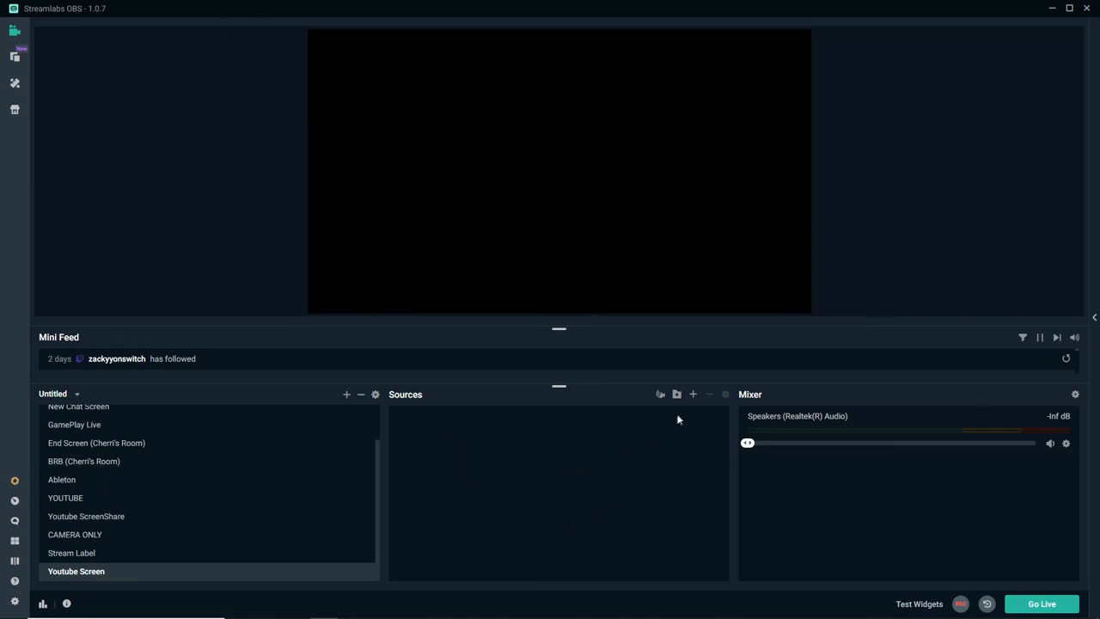
mouse_move(693, 394)
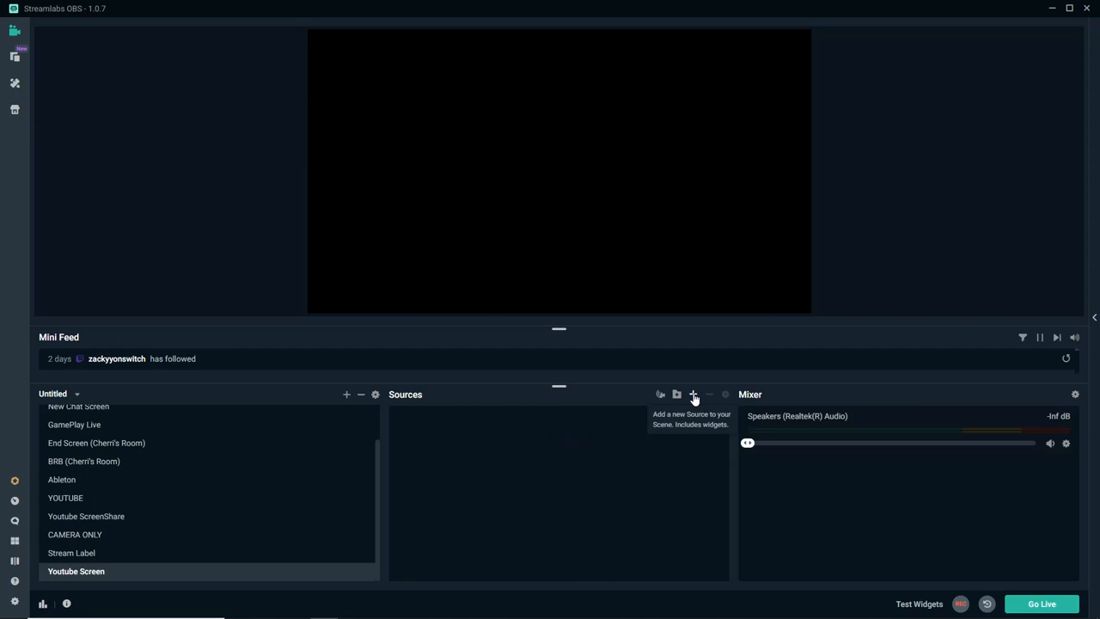
Step: Add a Game Capture source to Youtube Screen as a brand-new source
left_click(694, 394)
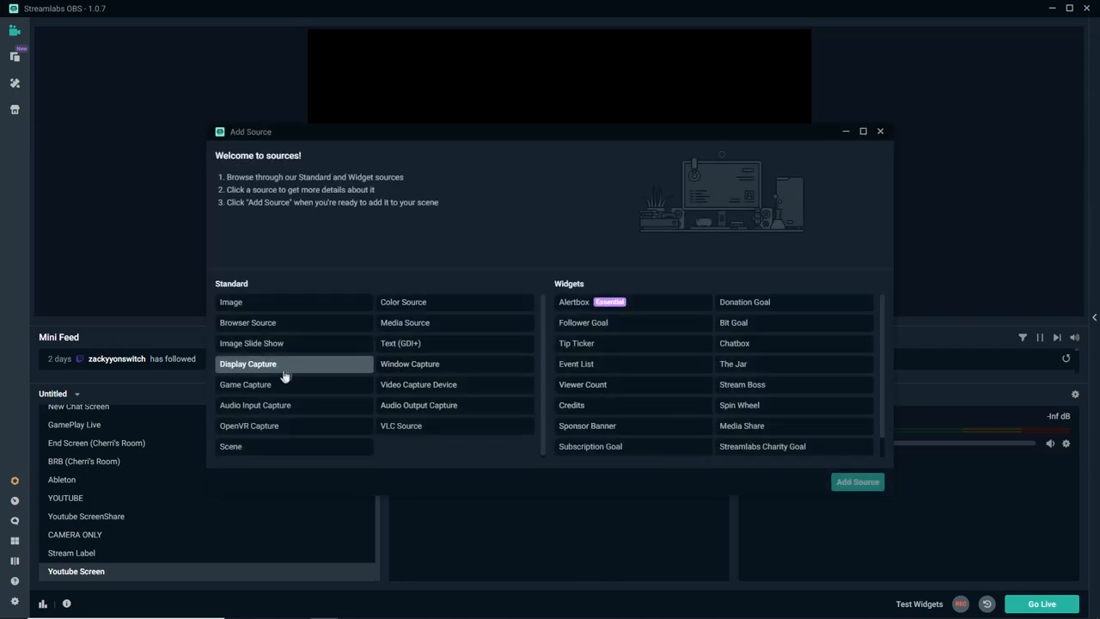
left_click(244, 385)
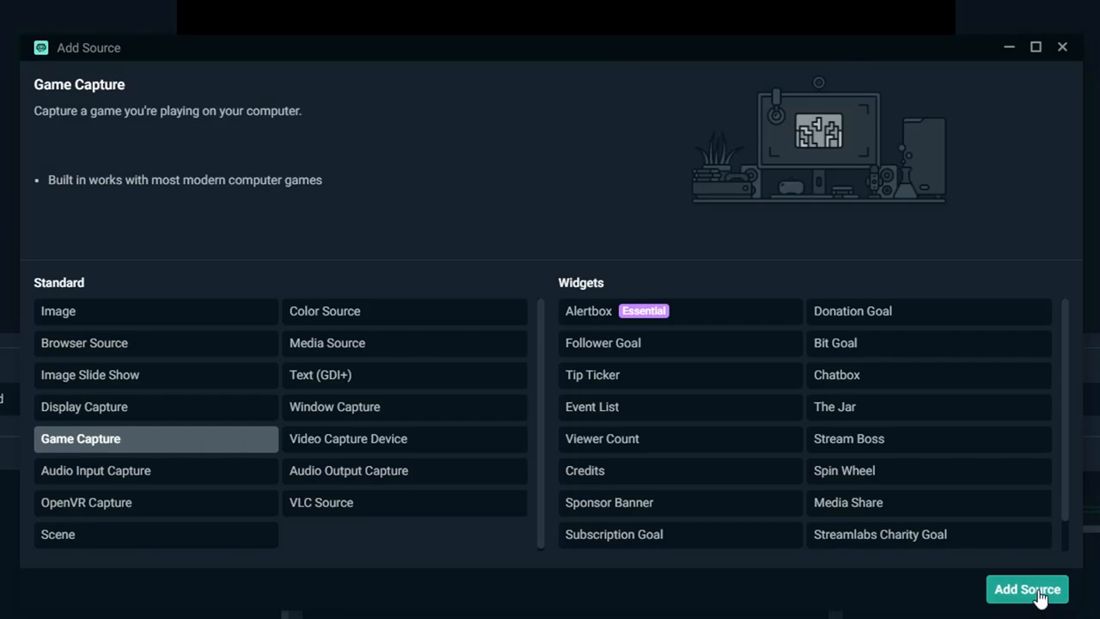
left_click(1028, 587)
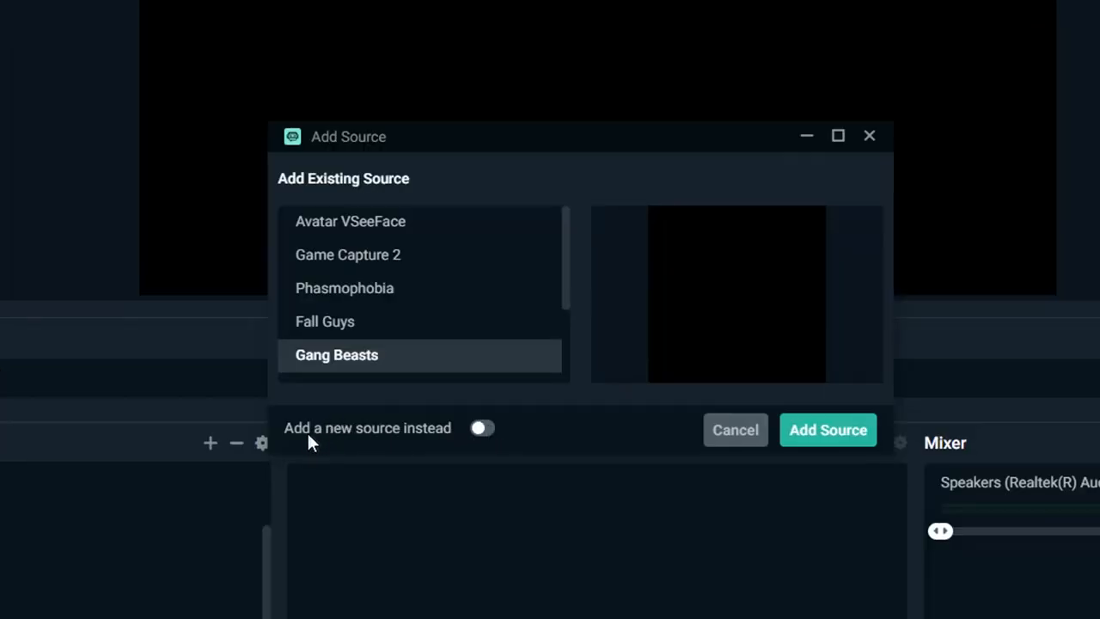
left_click(481, 428)
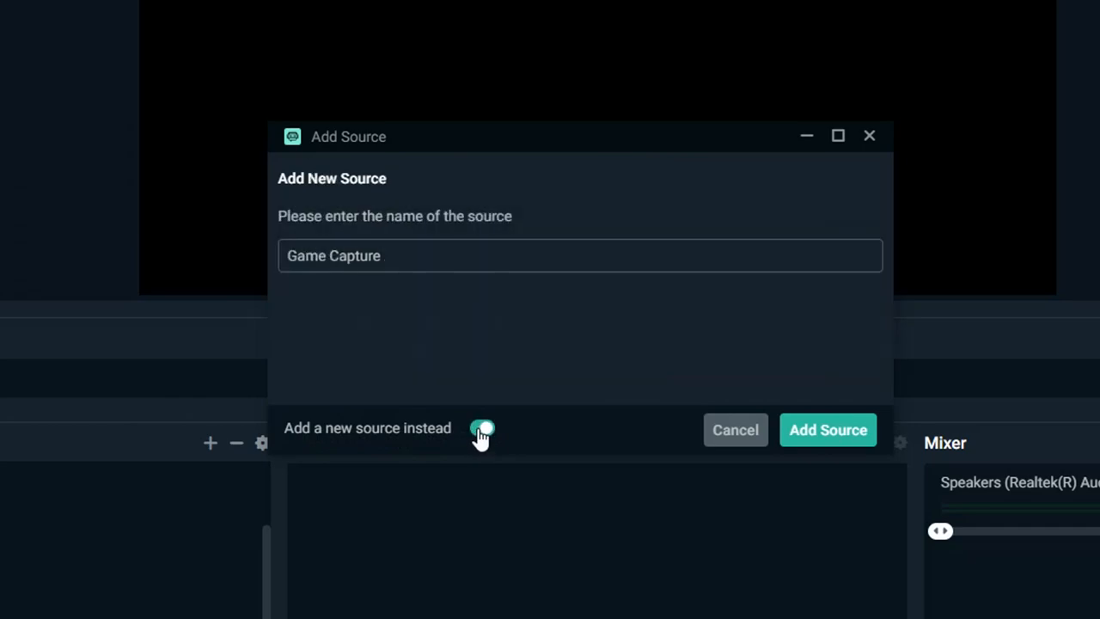
Step: Name the new game capture source 'VSEEFACE CAPTURE' and create it
type("VS")
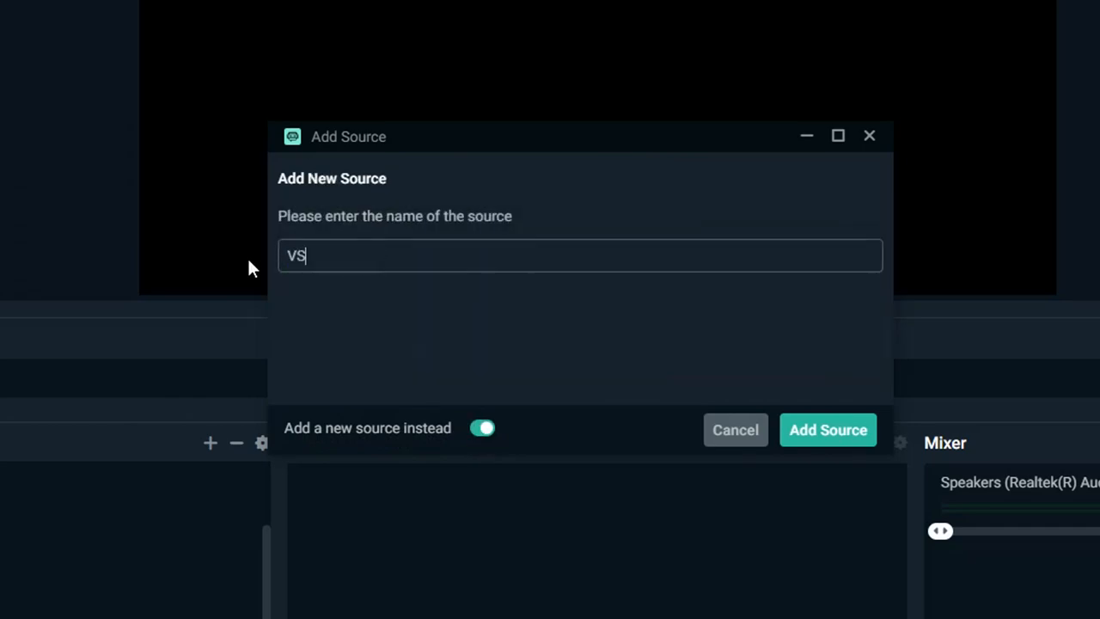
type("EE")
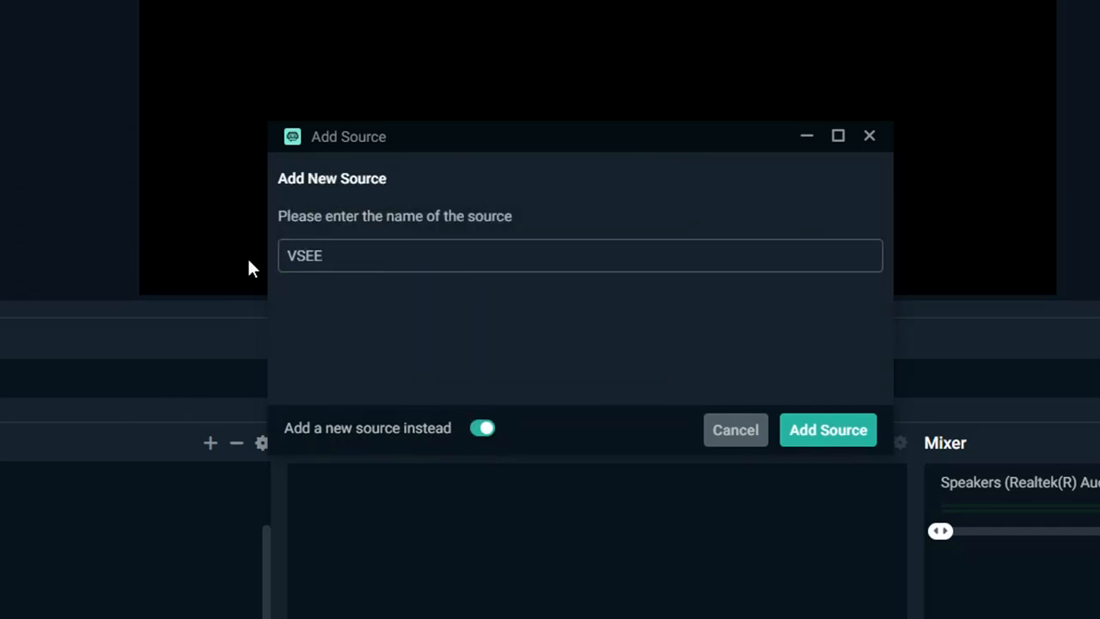
type("FACE CAPTURE")
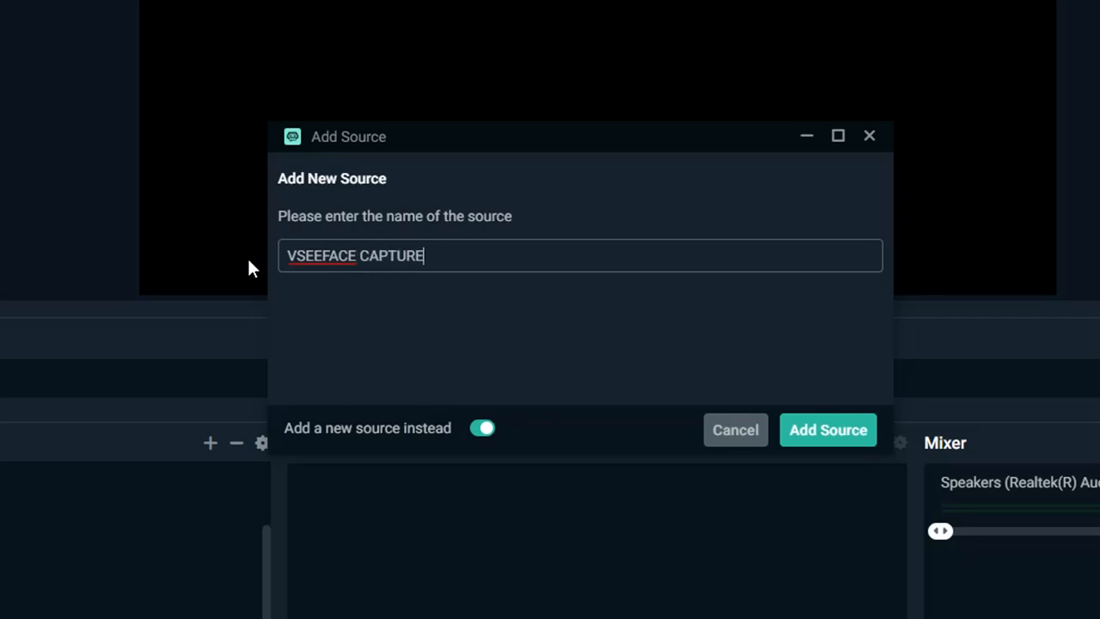
left_click(827, 430)
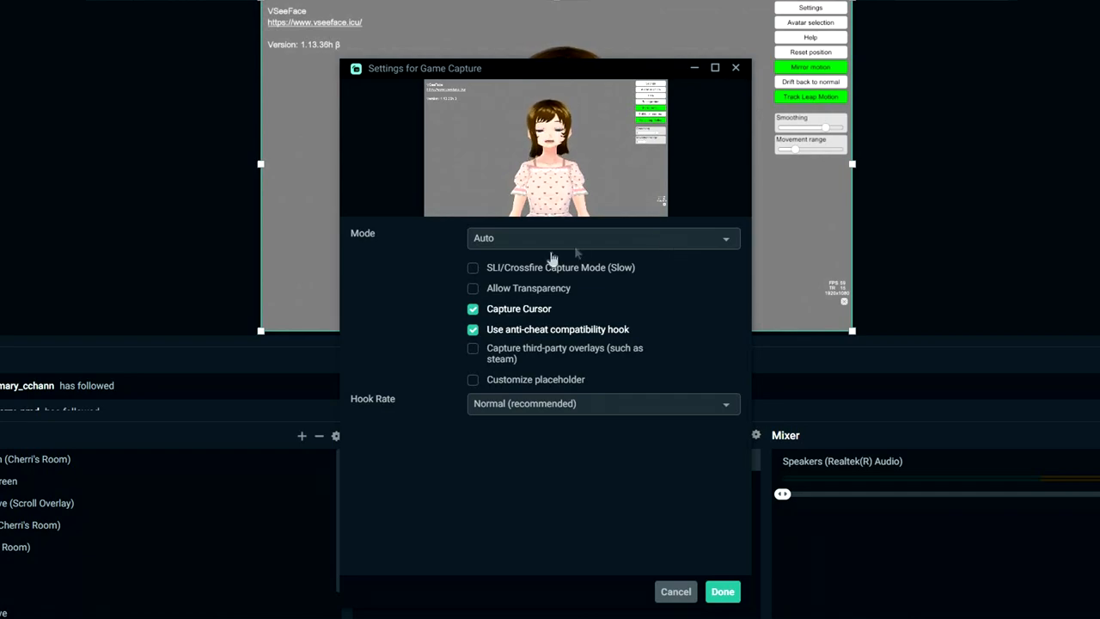
Step: Set the capture mode to a specific window and choose the VSeeFace.exe window
left_click(602, 237)
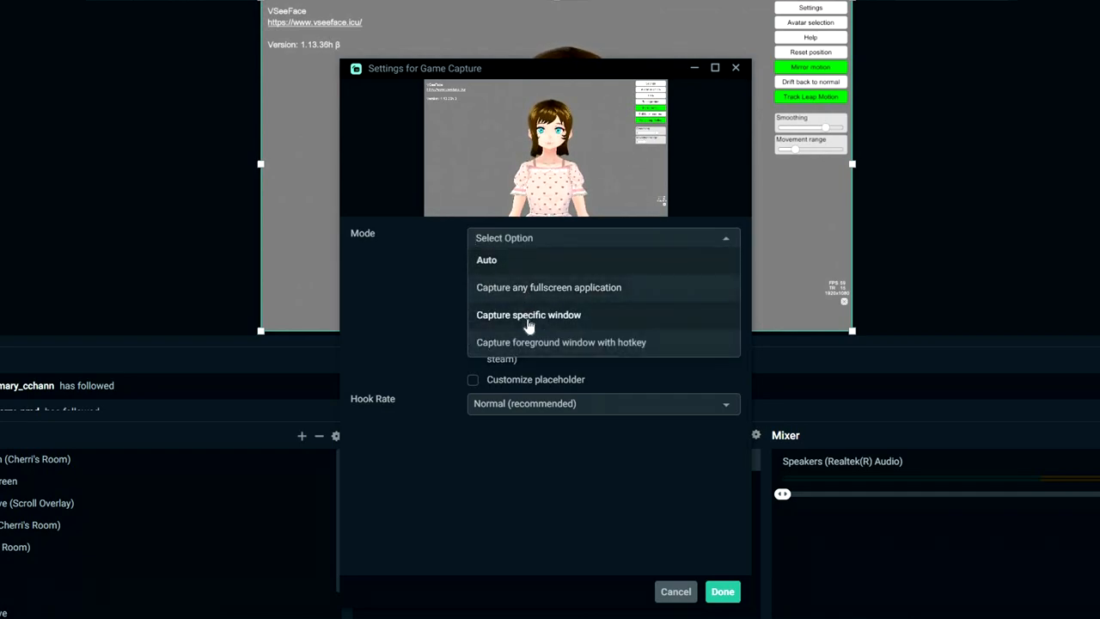
left_click(530, 315)
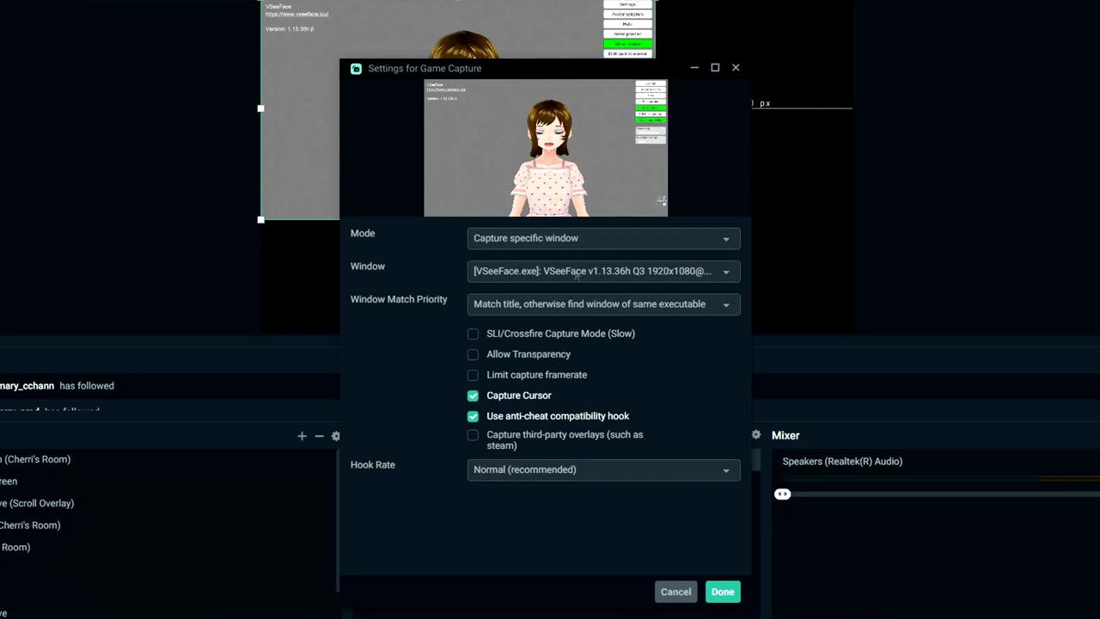
left_click(601, 271)
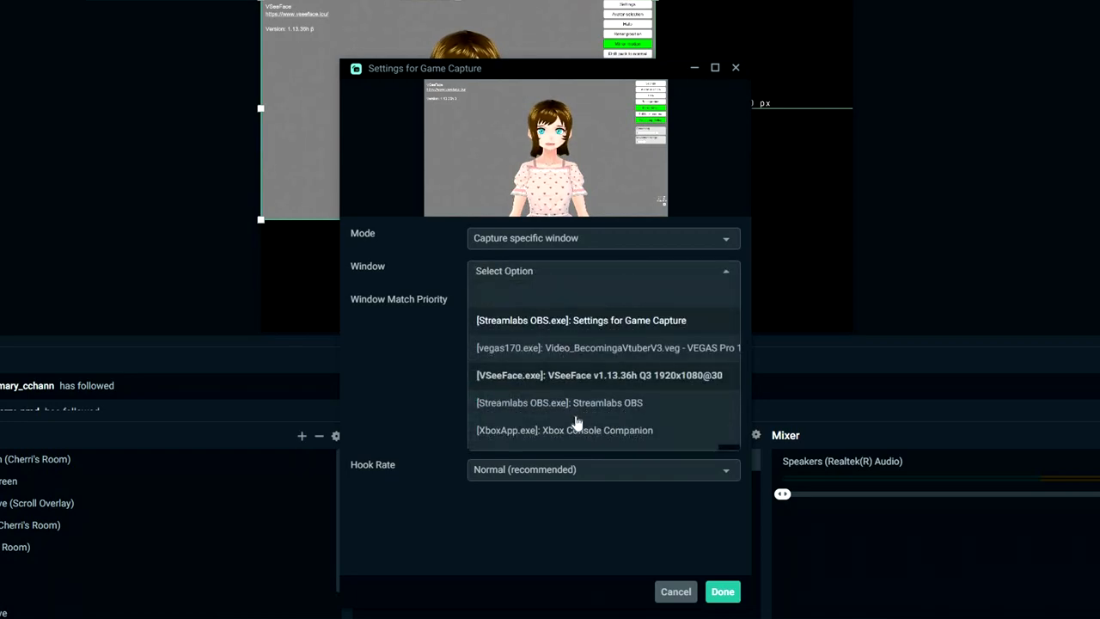
mouse_move(577, 385)
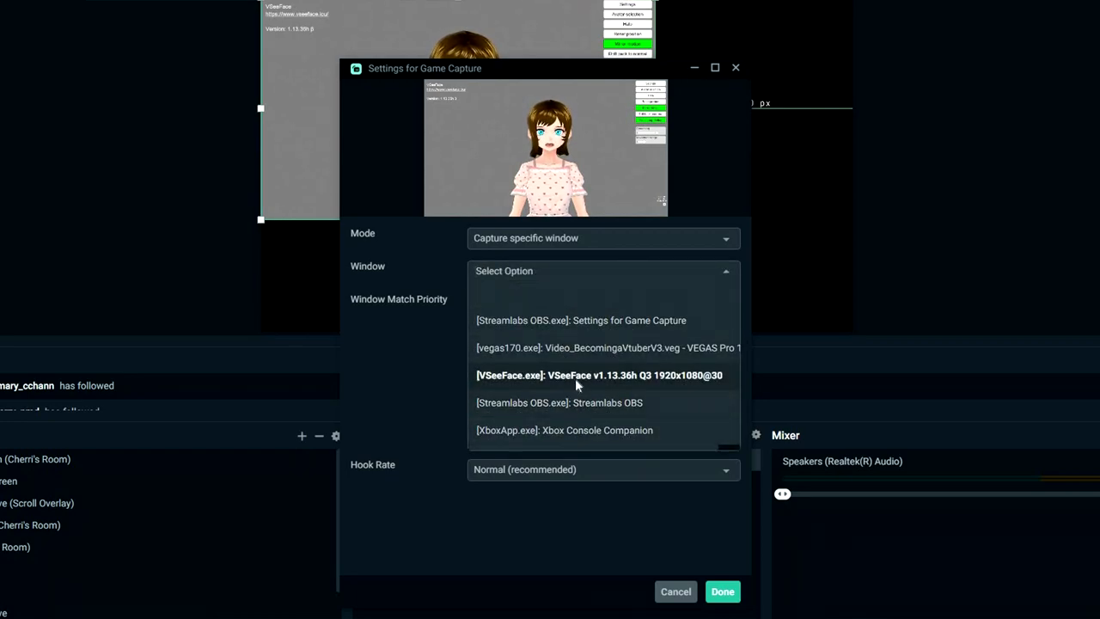
left_click(599, 374)
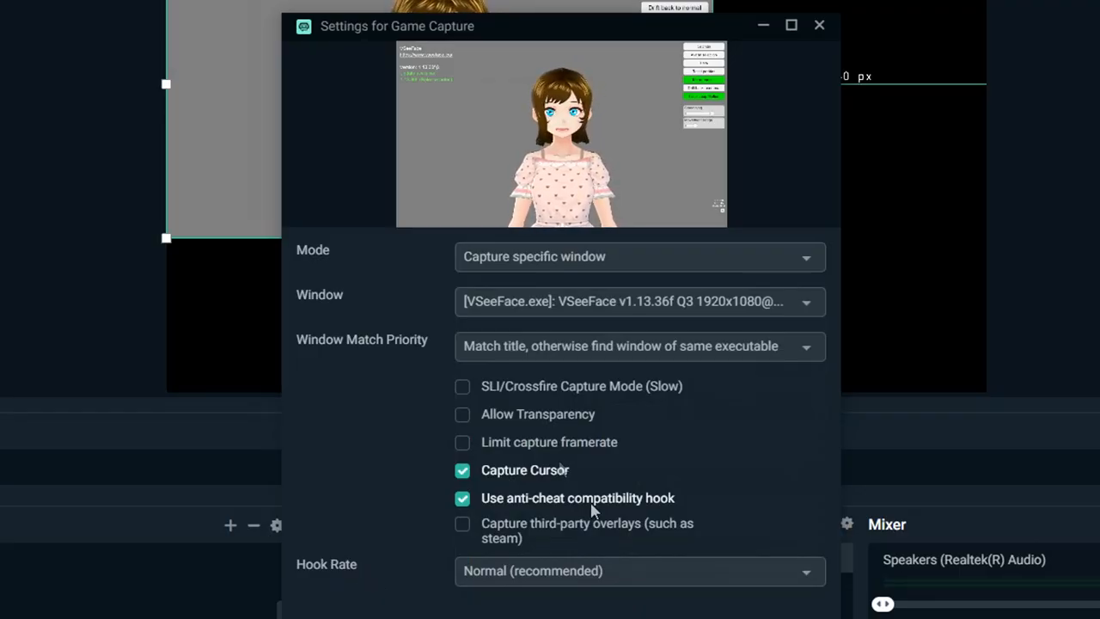
Step: Allow transparency, disable cursor capture and confirm, showing Sarah in the preview
left_click(463, 412)
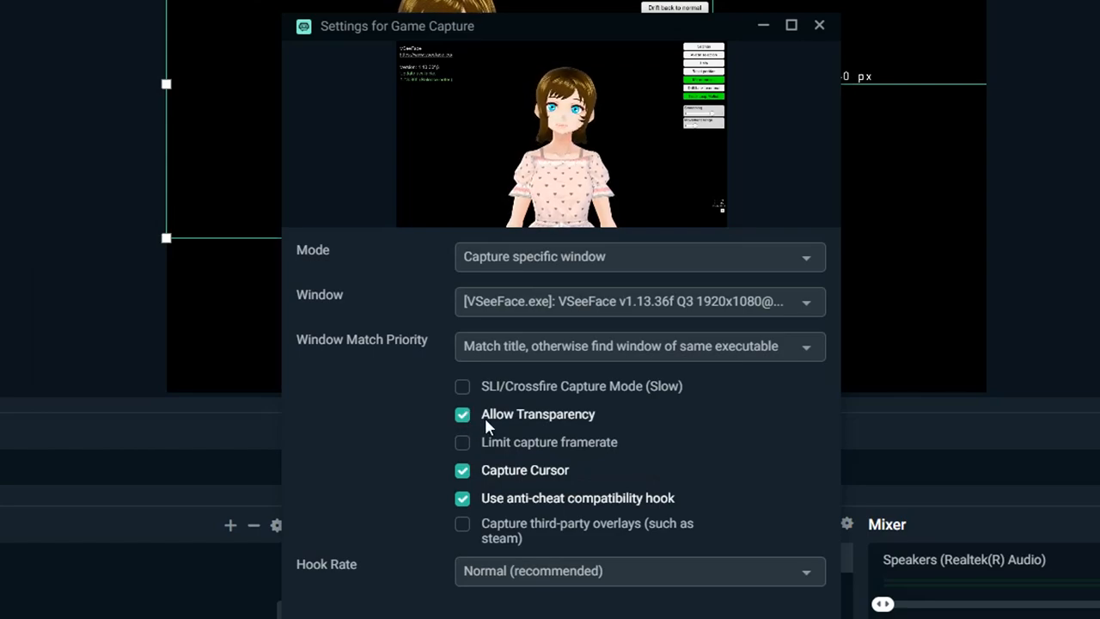
left_click(462, 471)
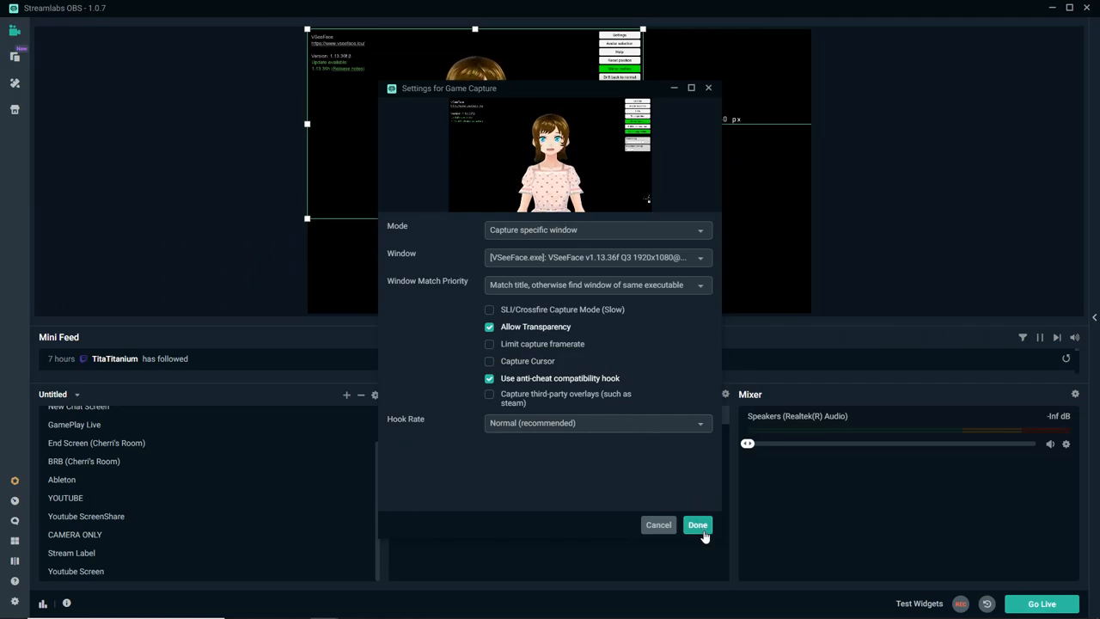
left_click(698, 524)
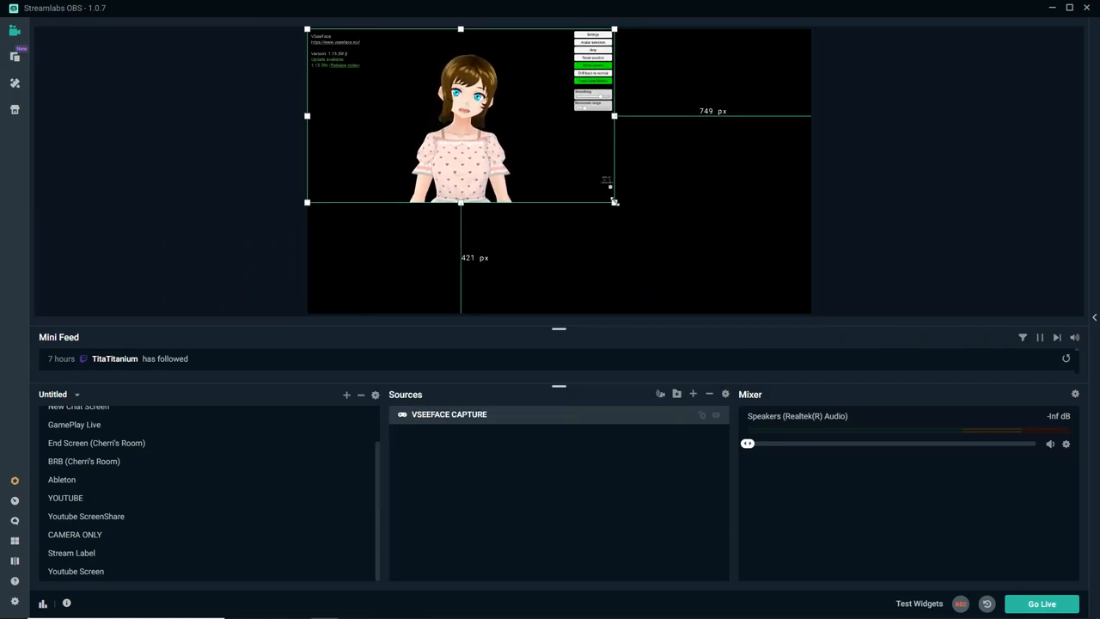
Step: Stretch the VSEEFACE CAPTURE source by its corner handle so the avatar fills the whole canvas
left_click_drag(615, 203, 704, 252)
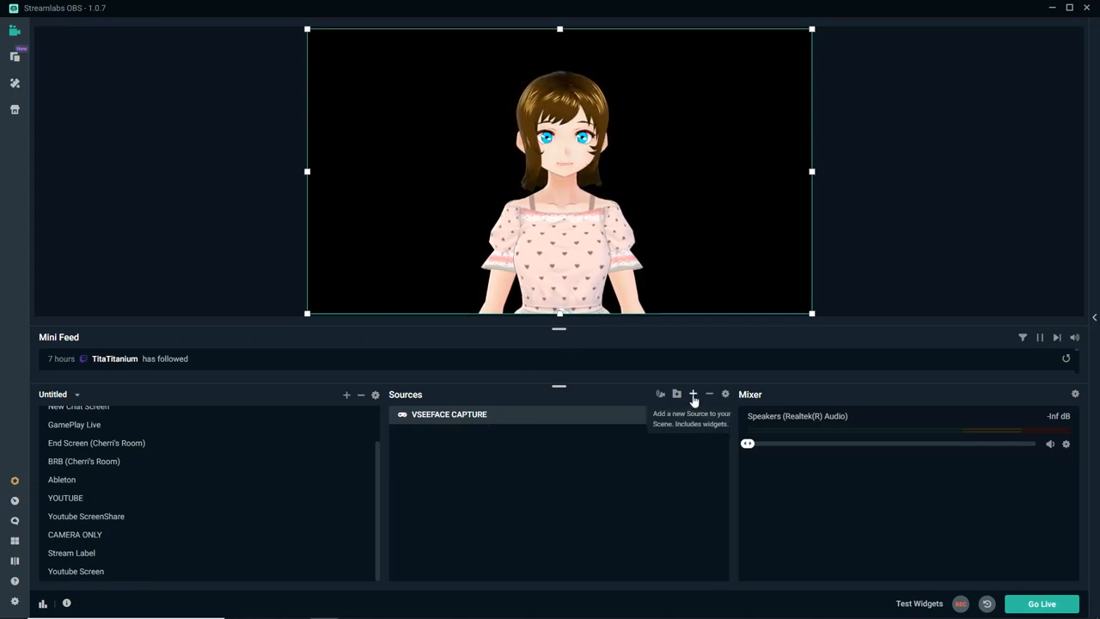
Step: Add an Audio Input Capture named Microphone Capture using the Yeti Stereo Microphone device
left_click(693, 393)
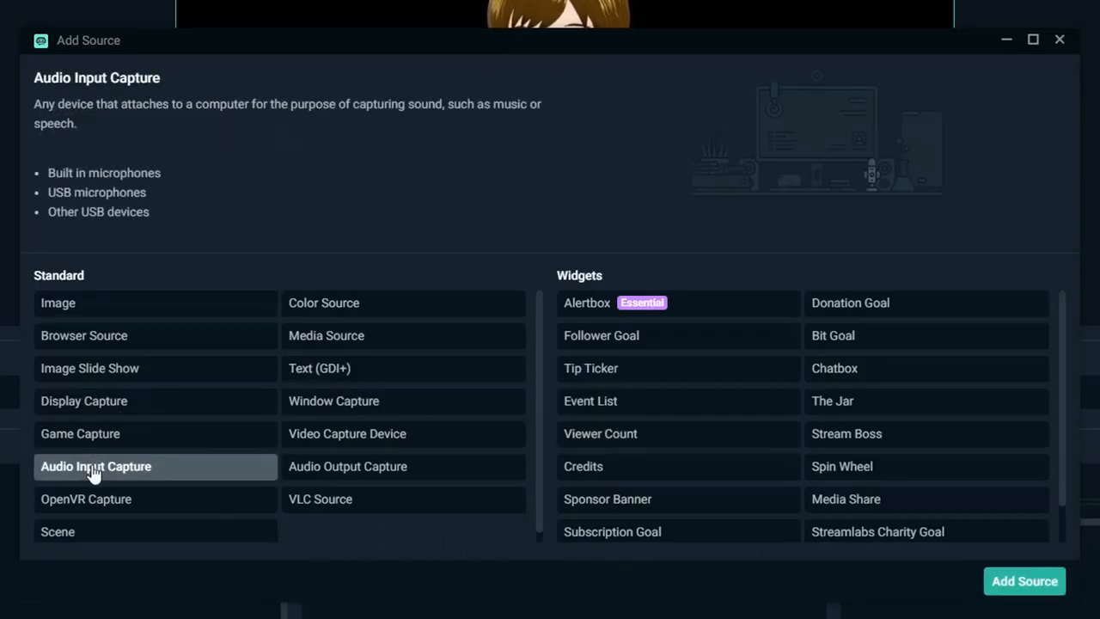
left_click(96, 465)
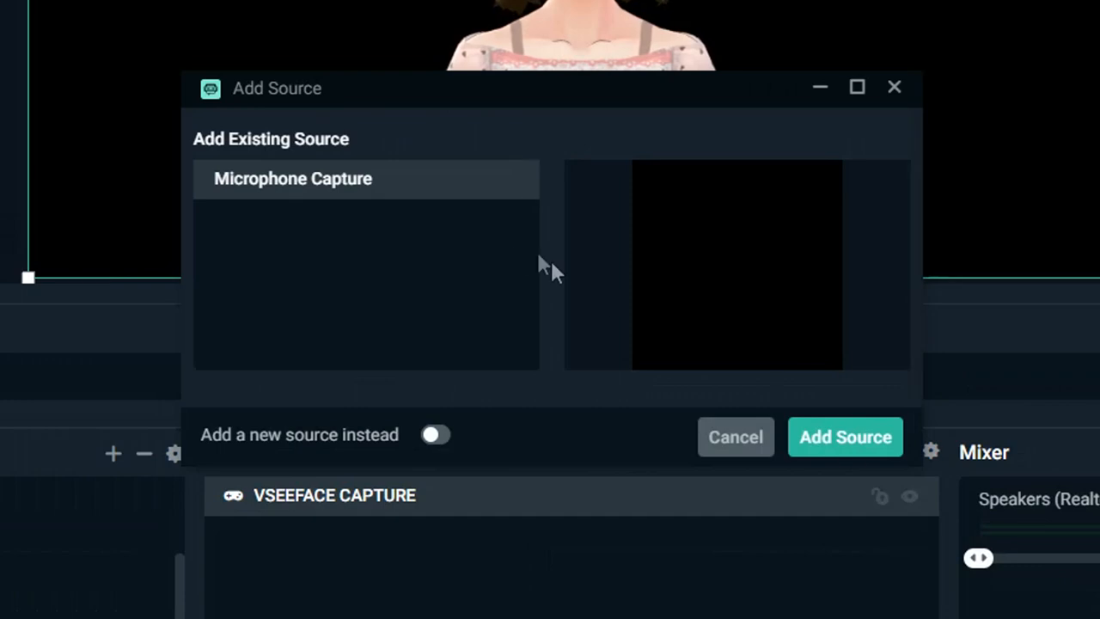
left_click(436, 433)
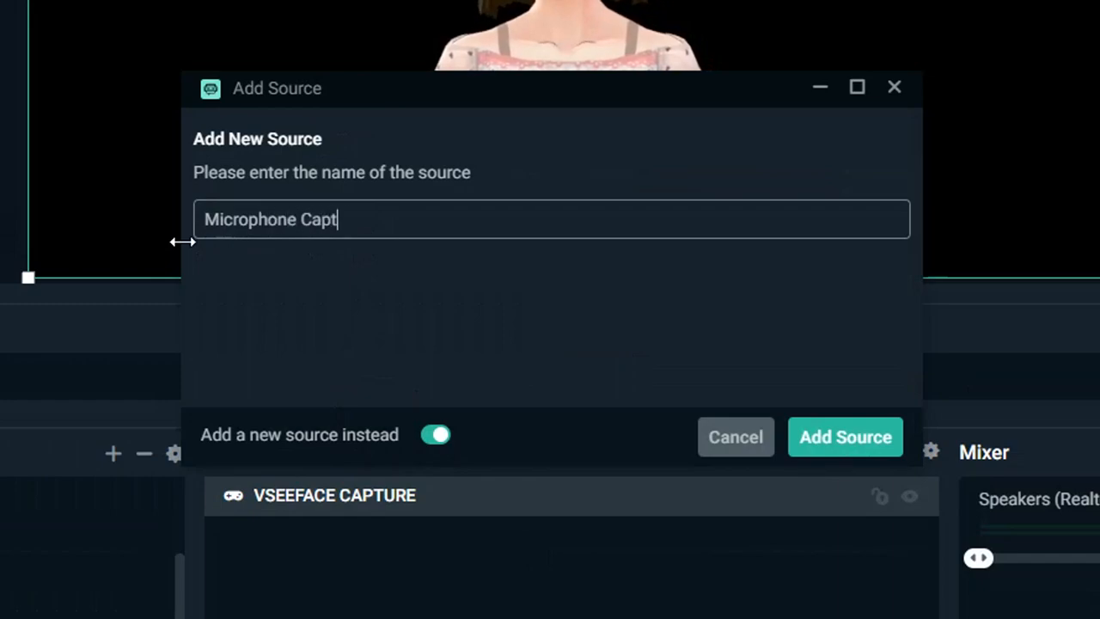
left_click(845, 436)
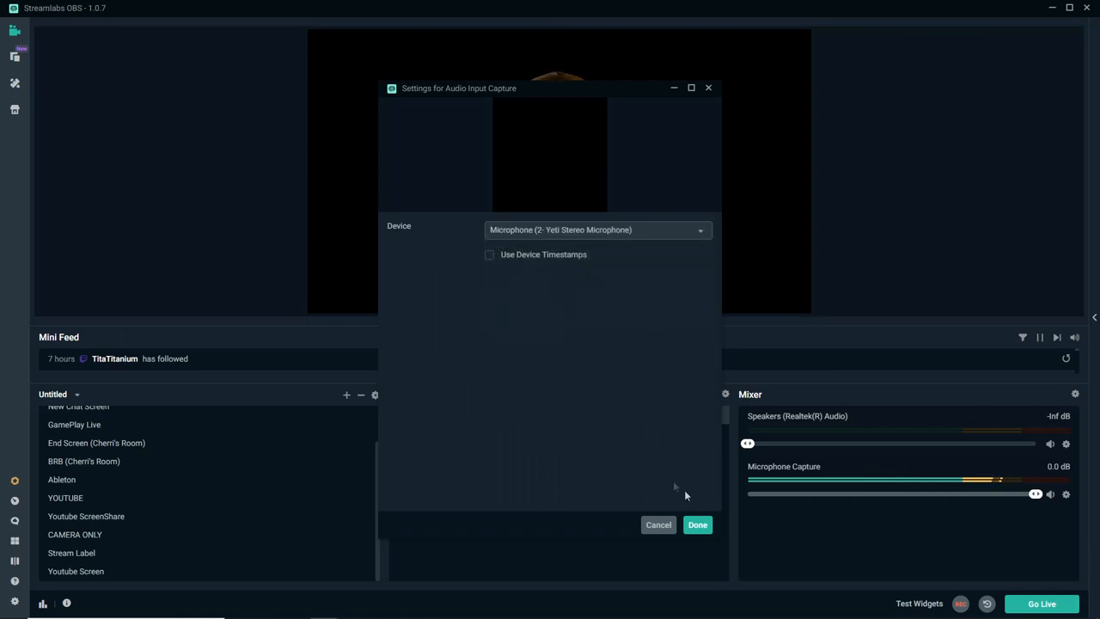
left_click(698, 524)
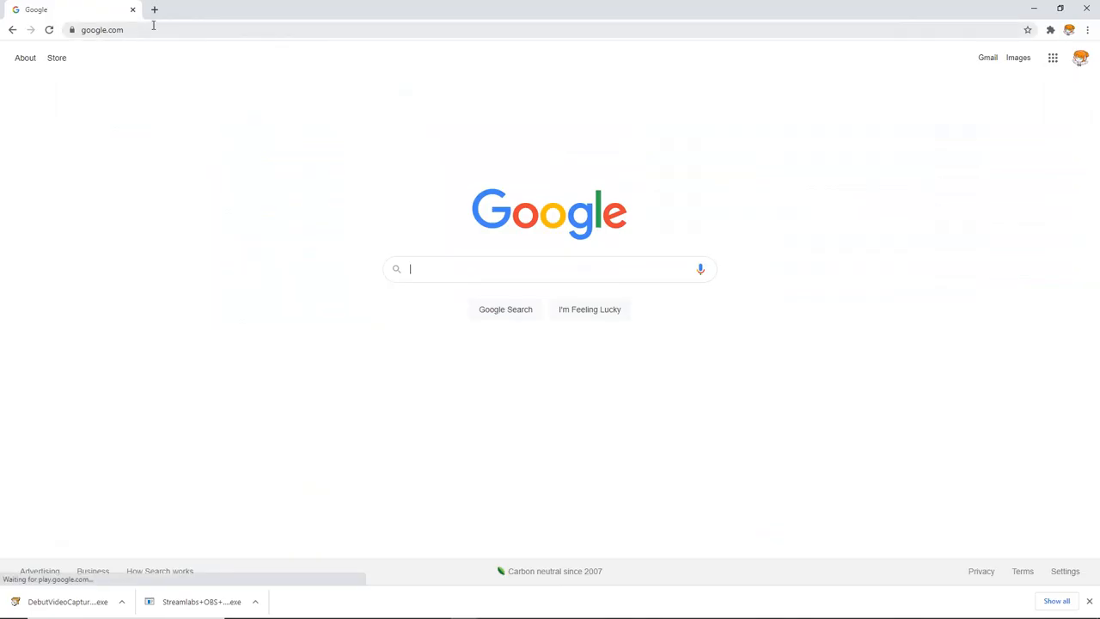
Step: Search royalty free backgrounds, search 'pink' on Unsplash and download the pink clouds photo
left_click(103, 29)
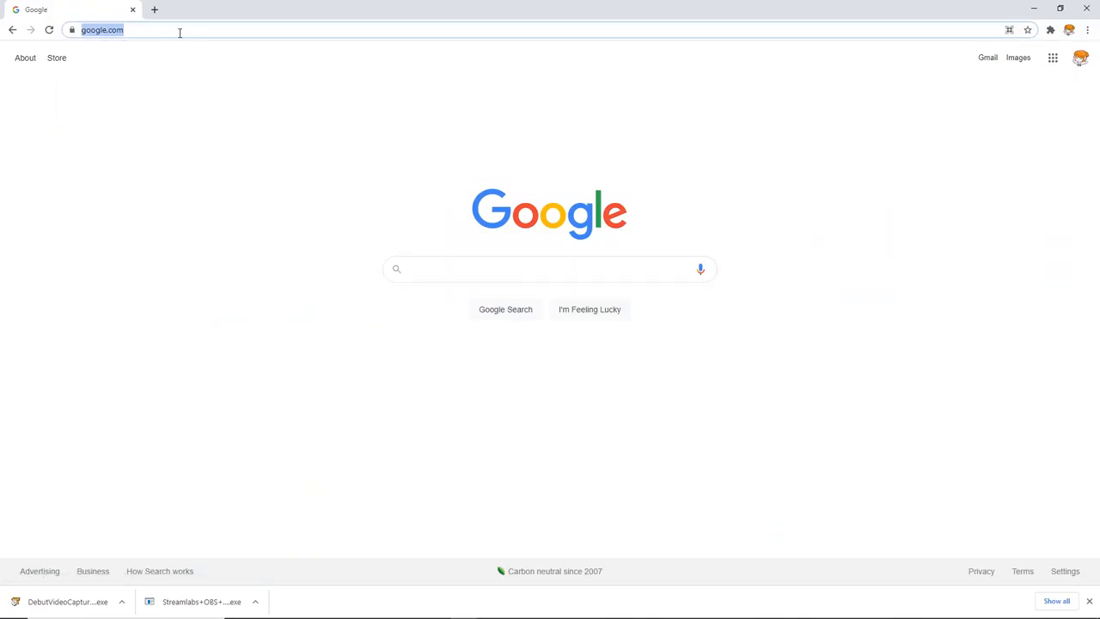
type("royalty free backgrounds")
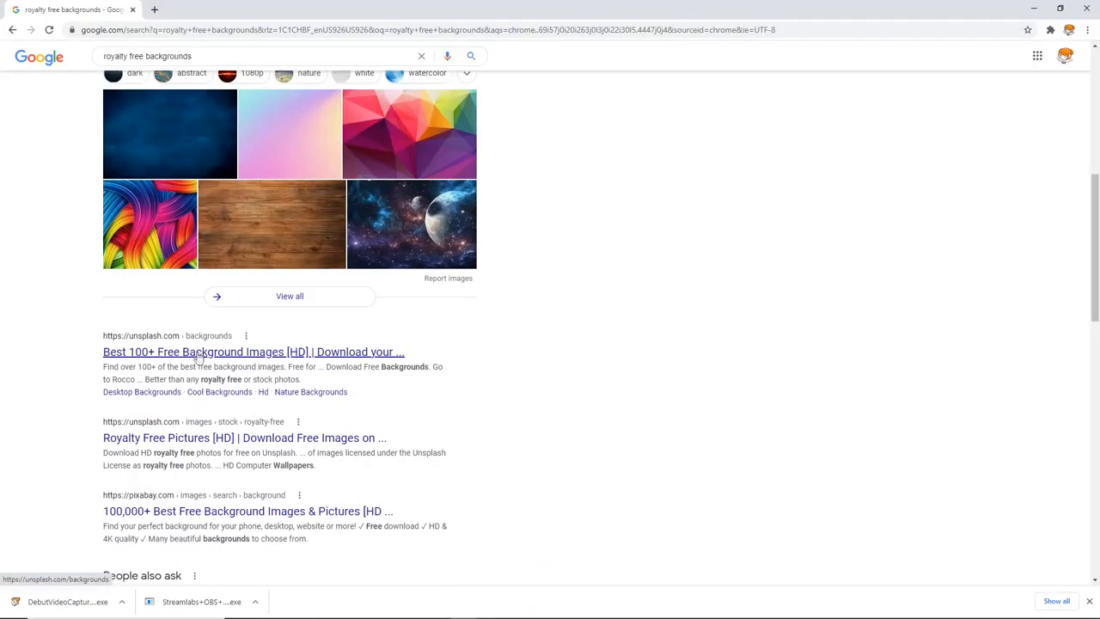
left_click(255, 350)
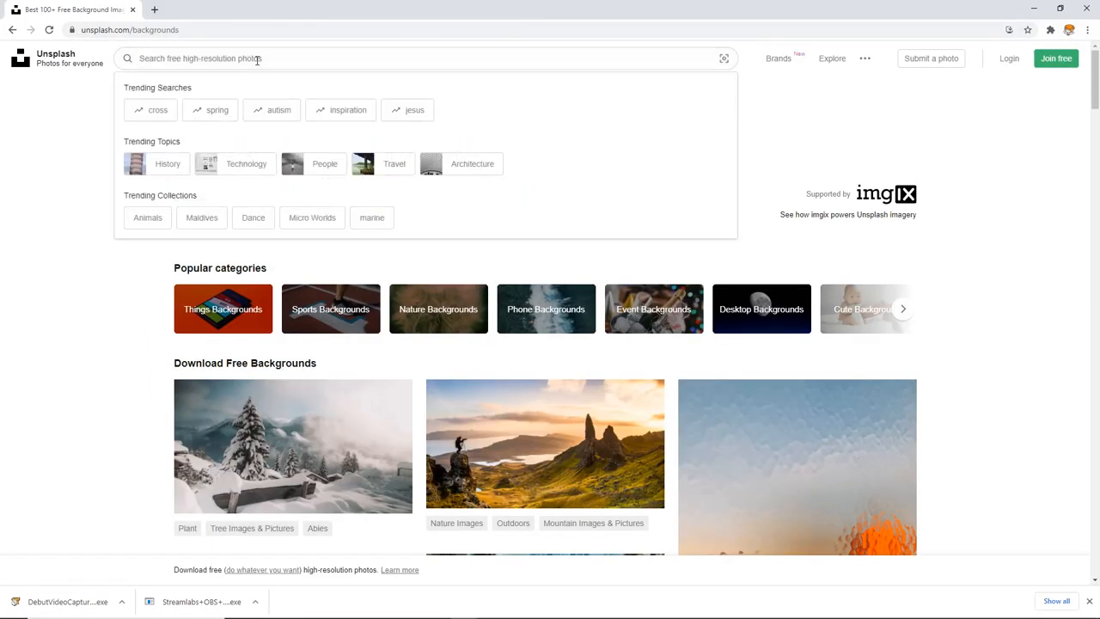
type("pink")
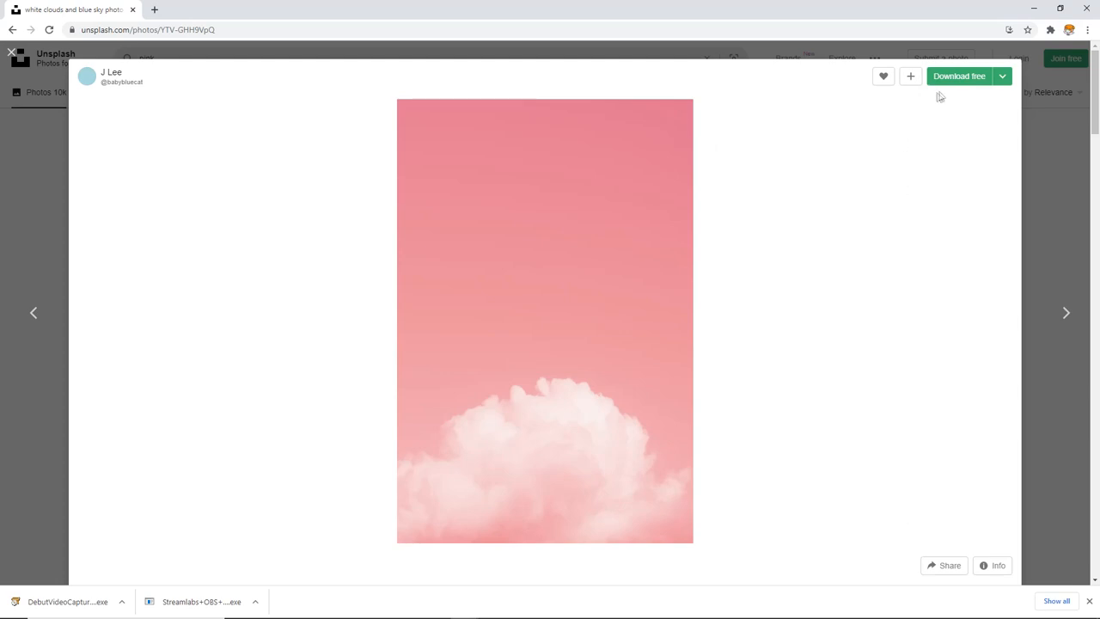
left_click(959, 75)
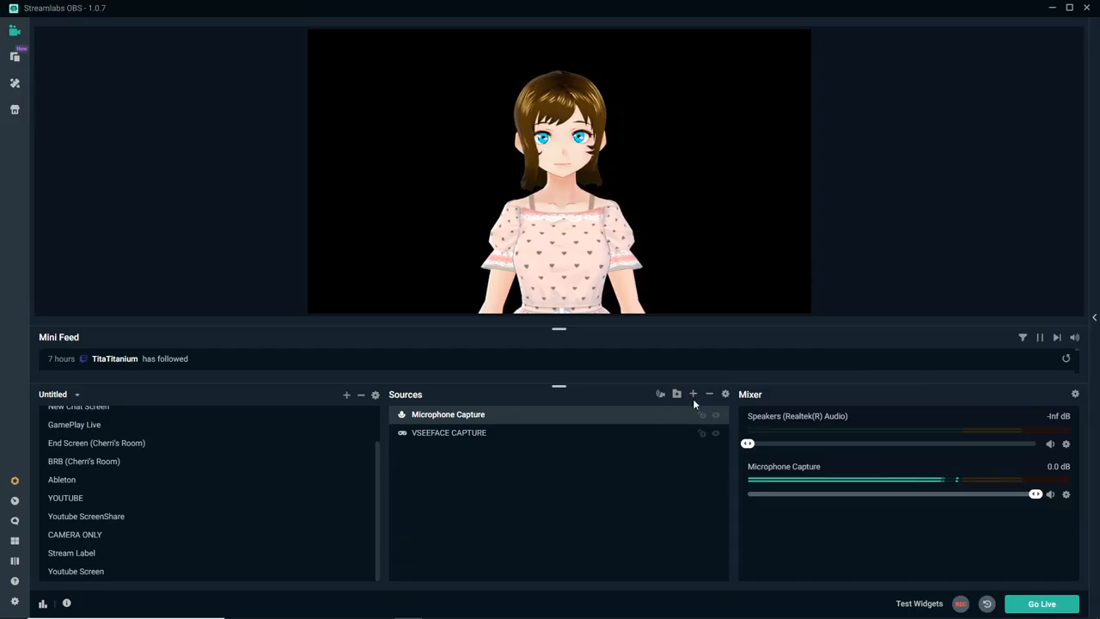
Step: Add an Image source to the scene and name it 'Pink Clouds'
left_click(693, 394)
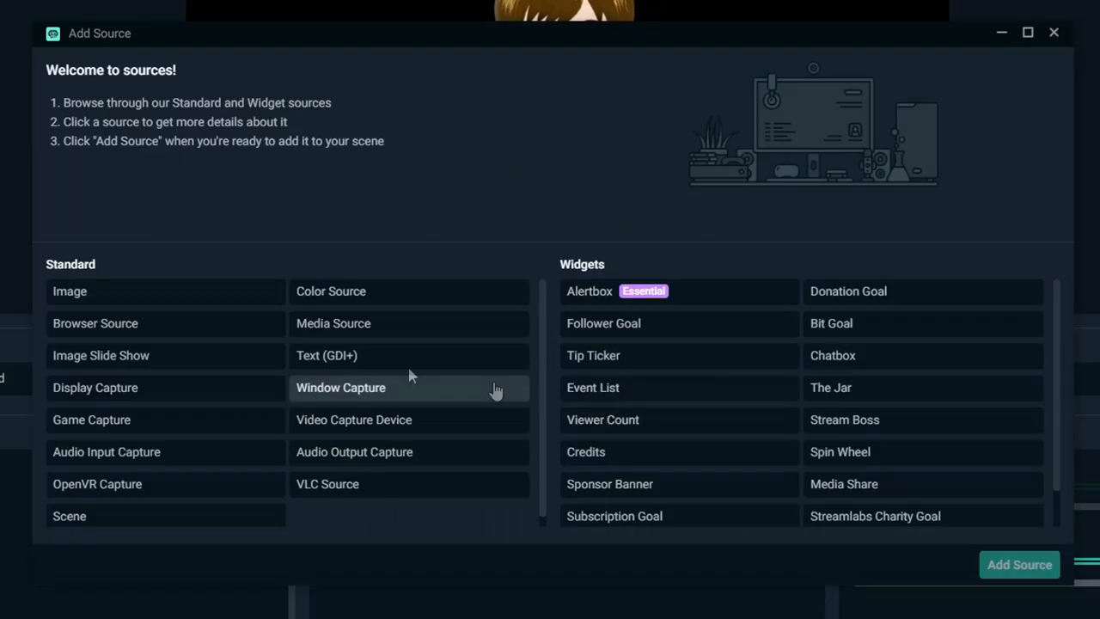
left_click(69, 290)
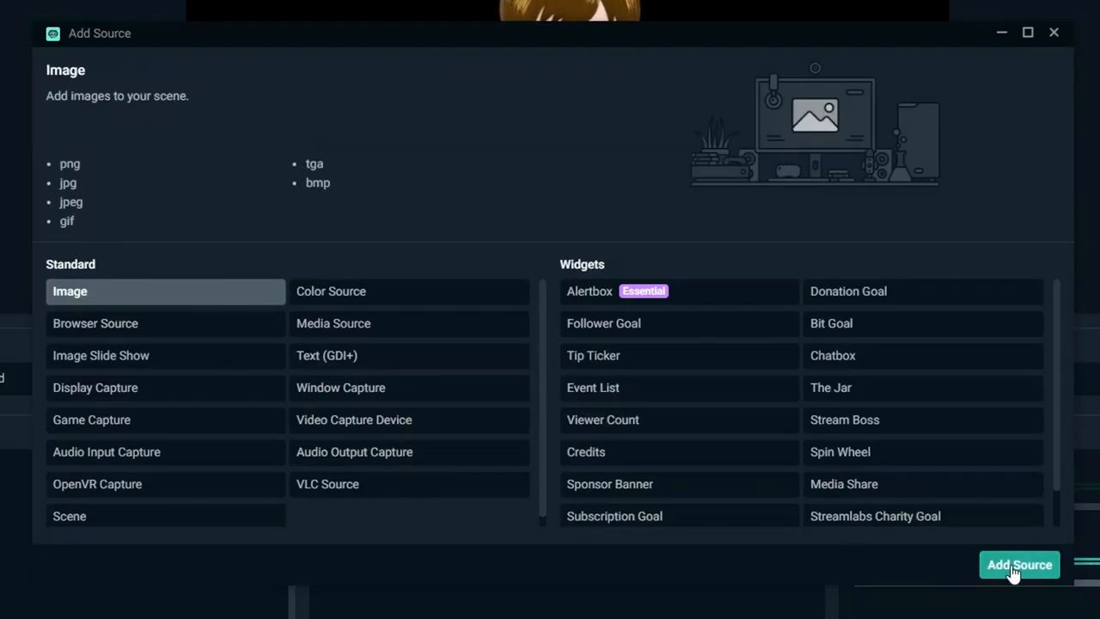
left_click(1019, 564)
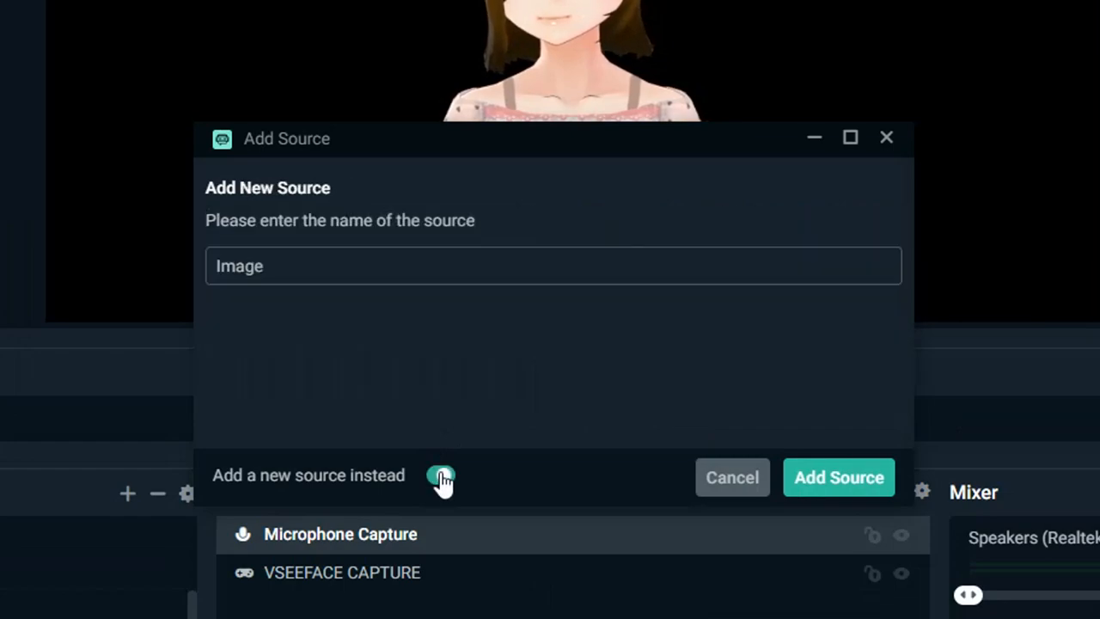
left_click(440, 474)
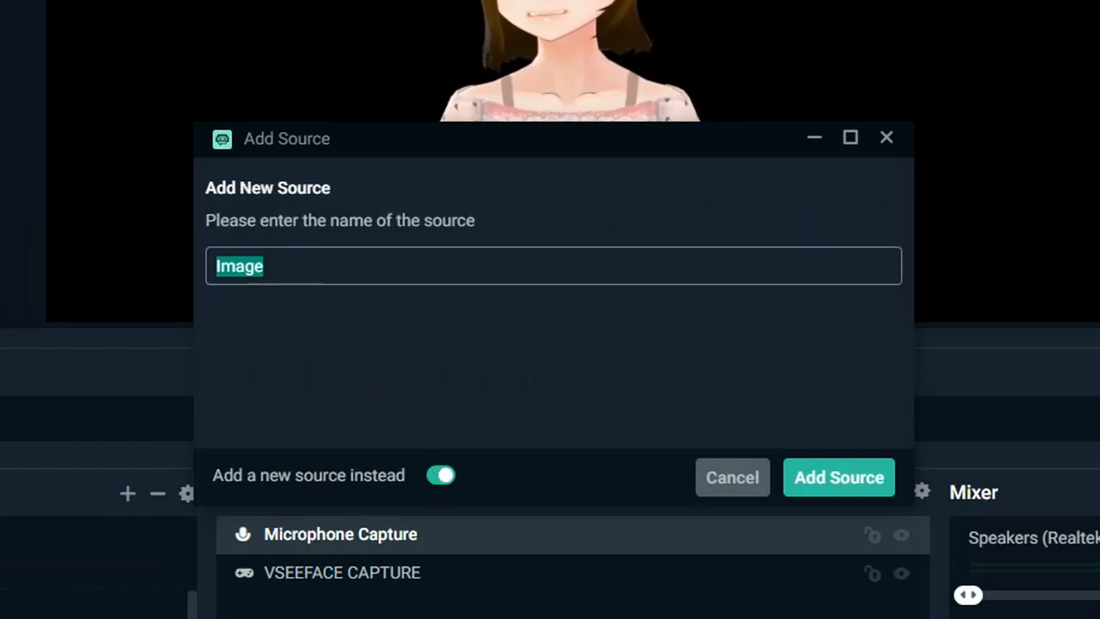
type("Pink Clouds")
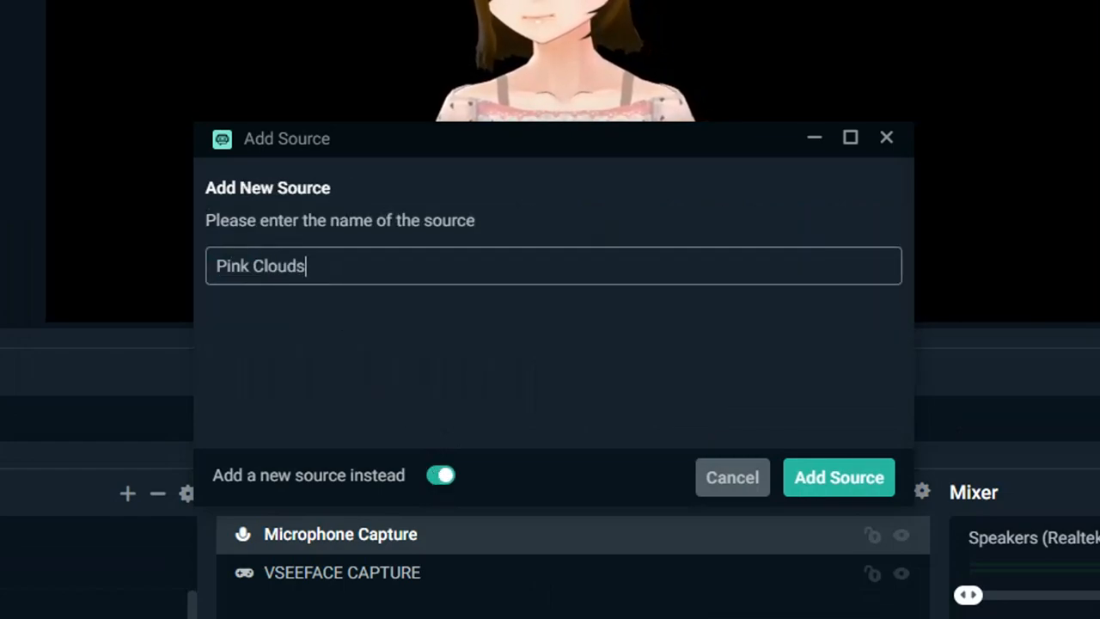
left_click(839, 478)
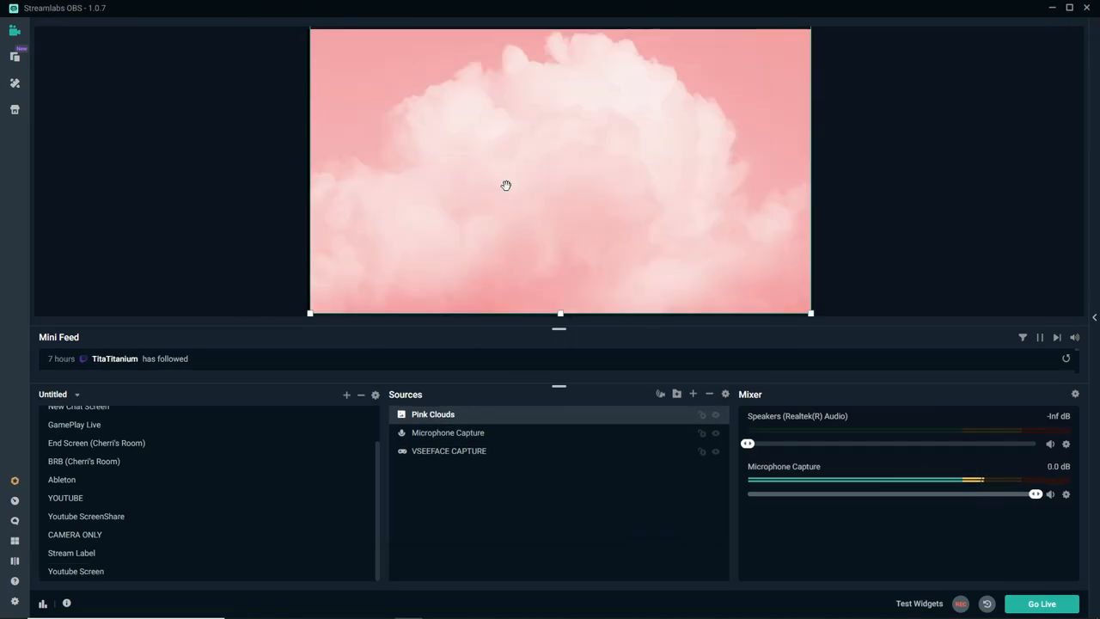
mouse_move(699, 265)
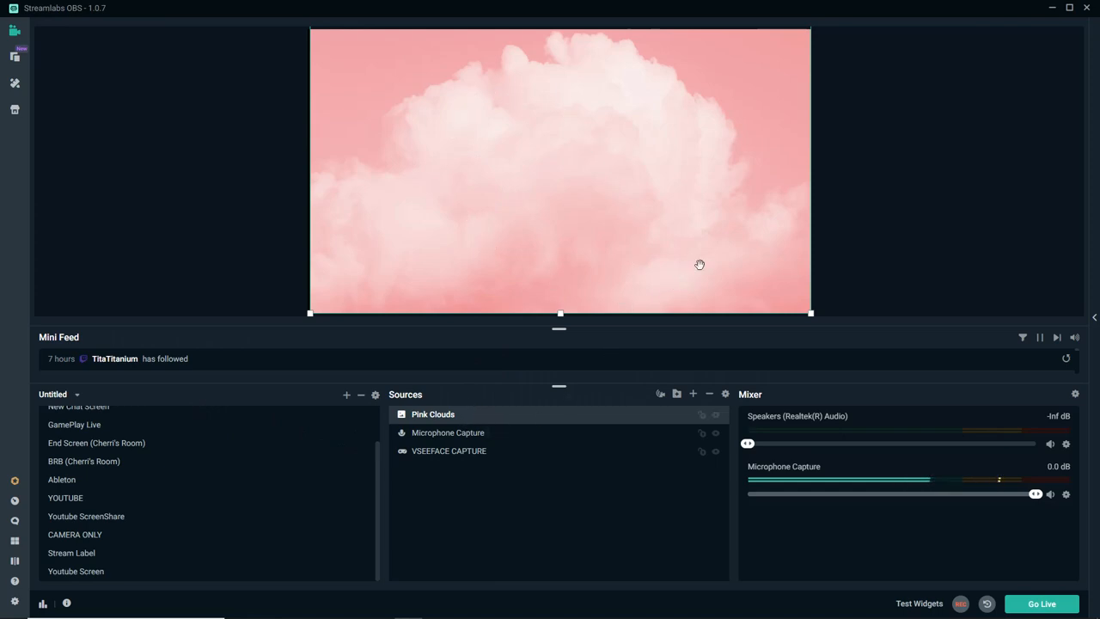
mouse_move(653, 153)
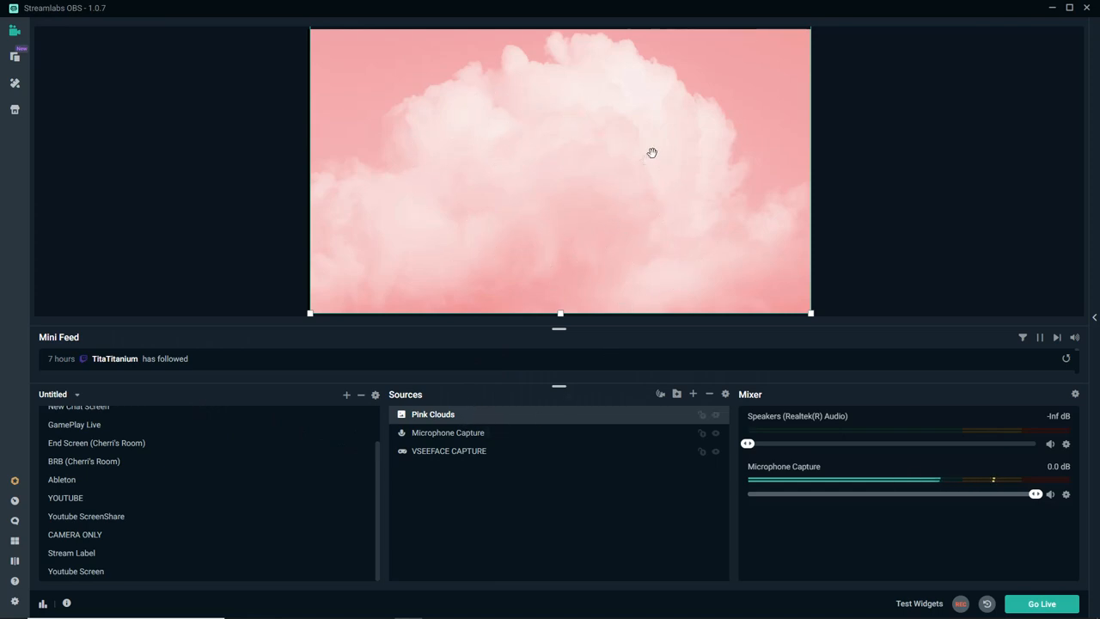
mouse_move(446, 399)
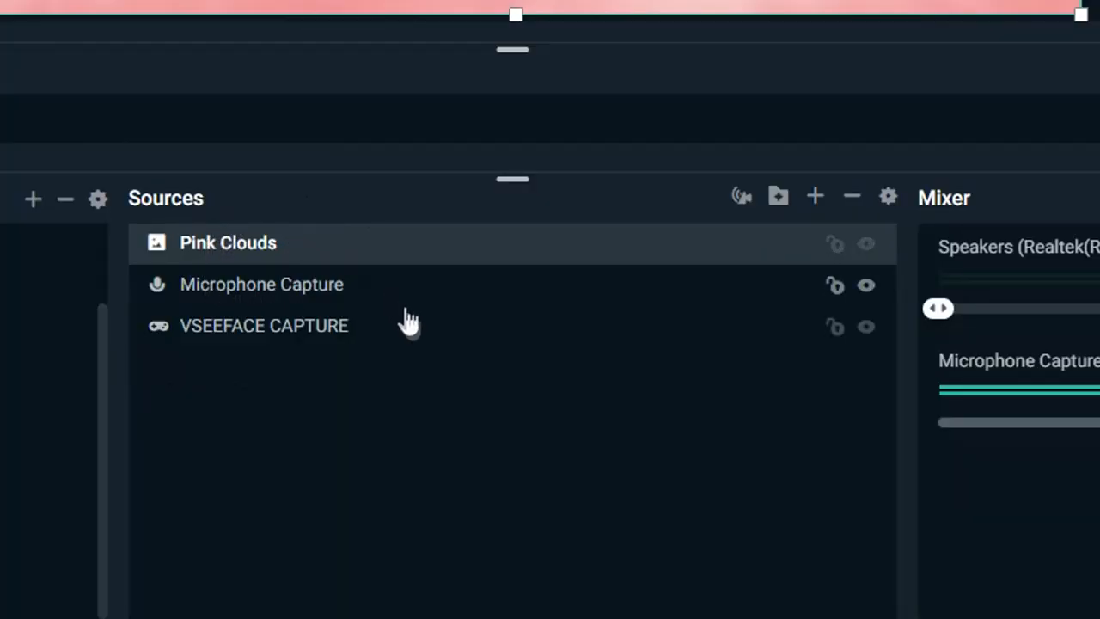
mouse_move(310, 335)
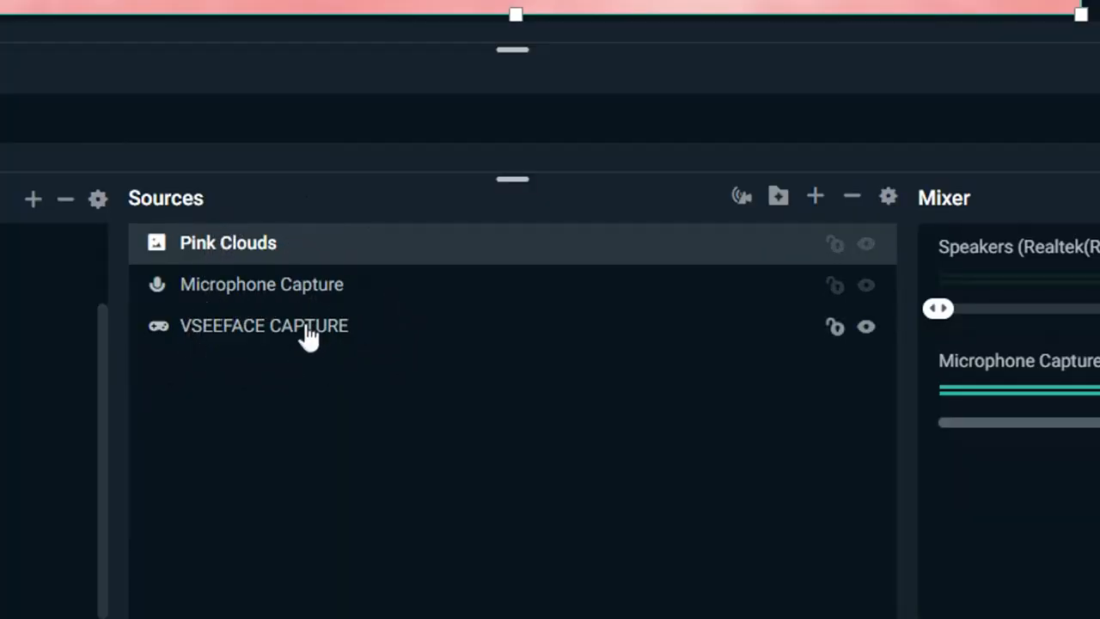
Step: Move VSEEFACE CAPTURE above Pink Clouds so Sarah appears over the clouds background
left_click(227, 242)
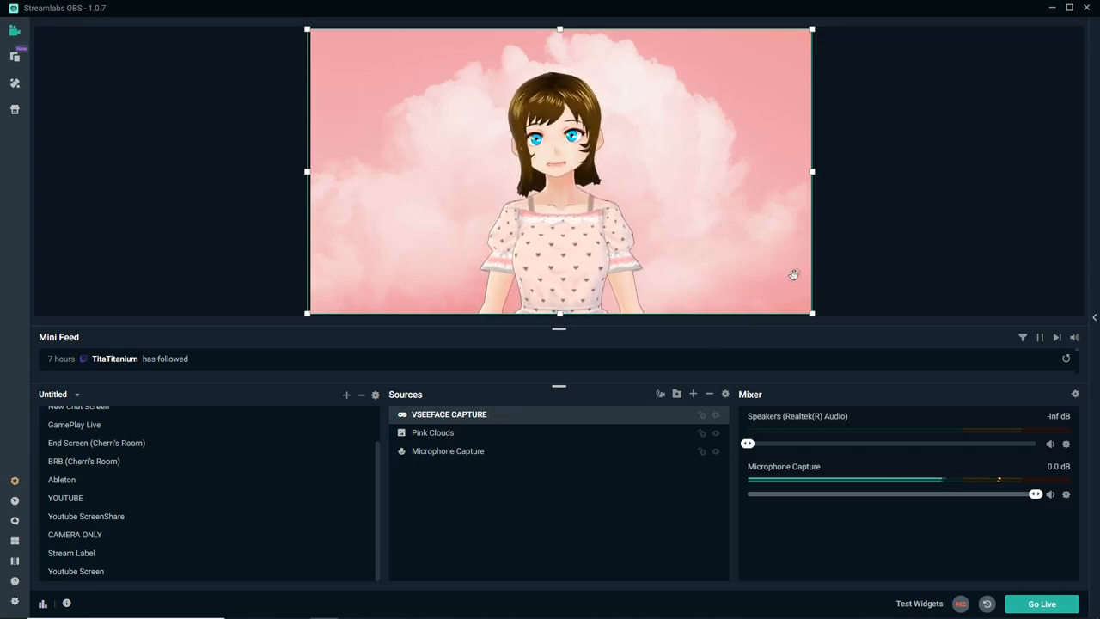
left_click(692, 394)
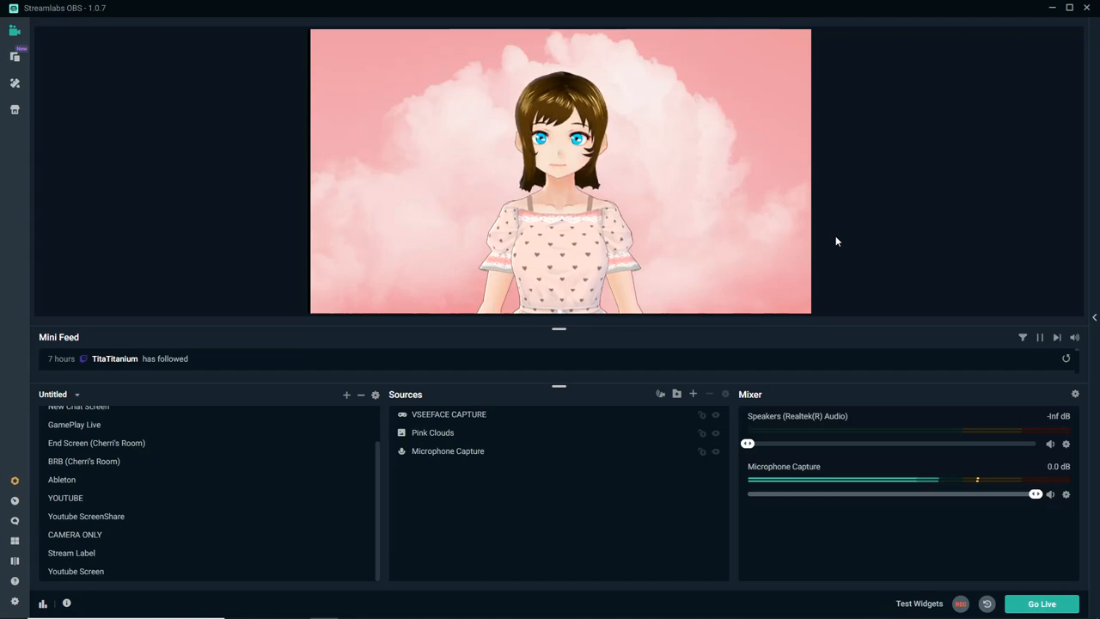
Step: Shrink the avatar to the lower left and add a new Display Capture (2) of Display 1
left_click(449, 413)
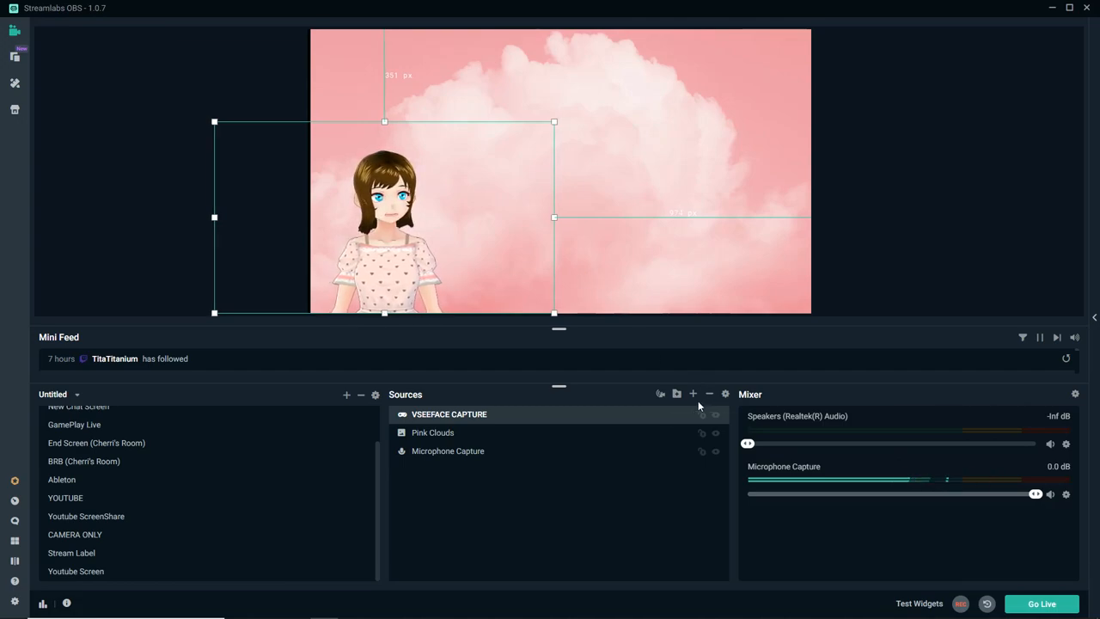
left_click(693, 393)
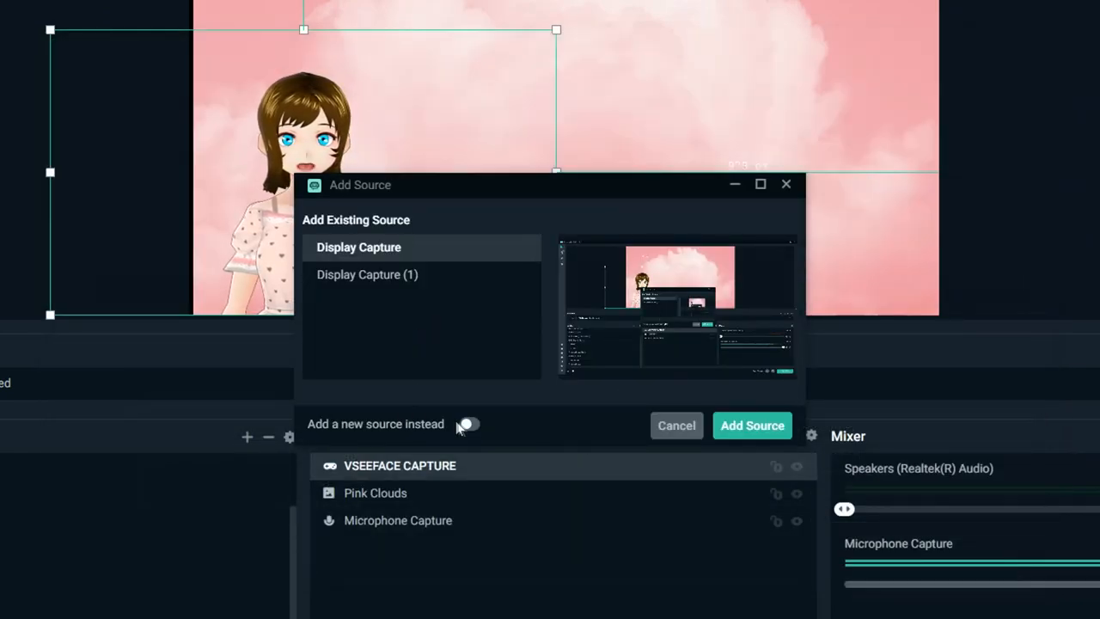
left_click(468, 423)
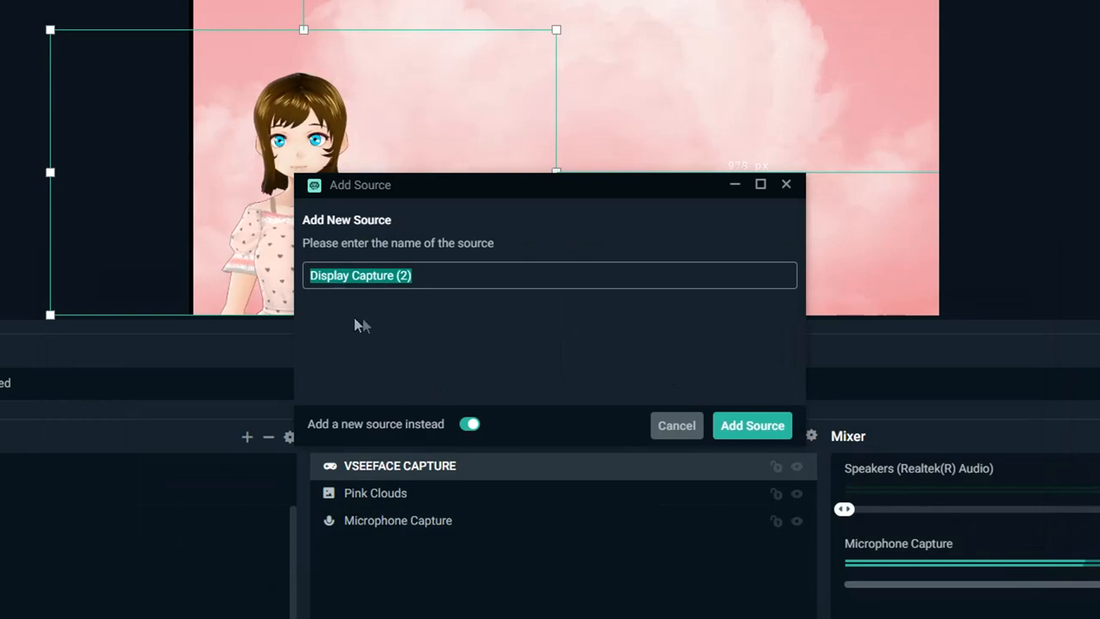
left_click(753, 426)
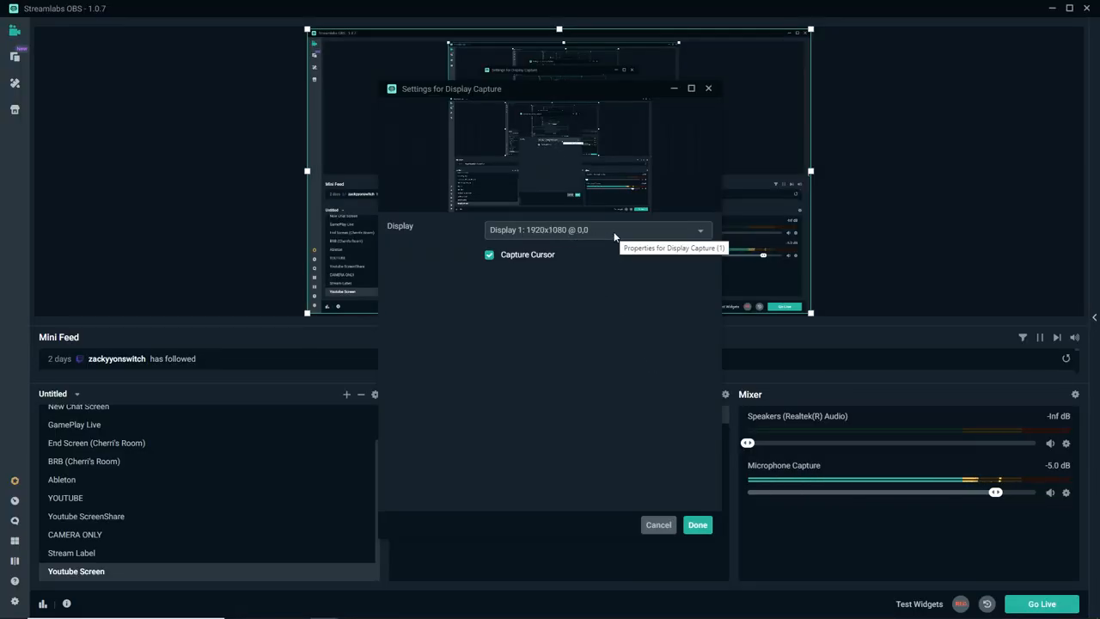
mouse_move(495, 261)
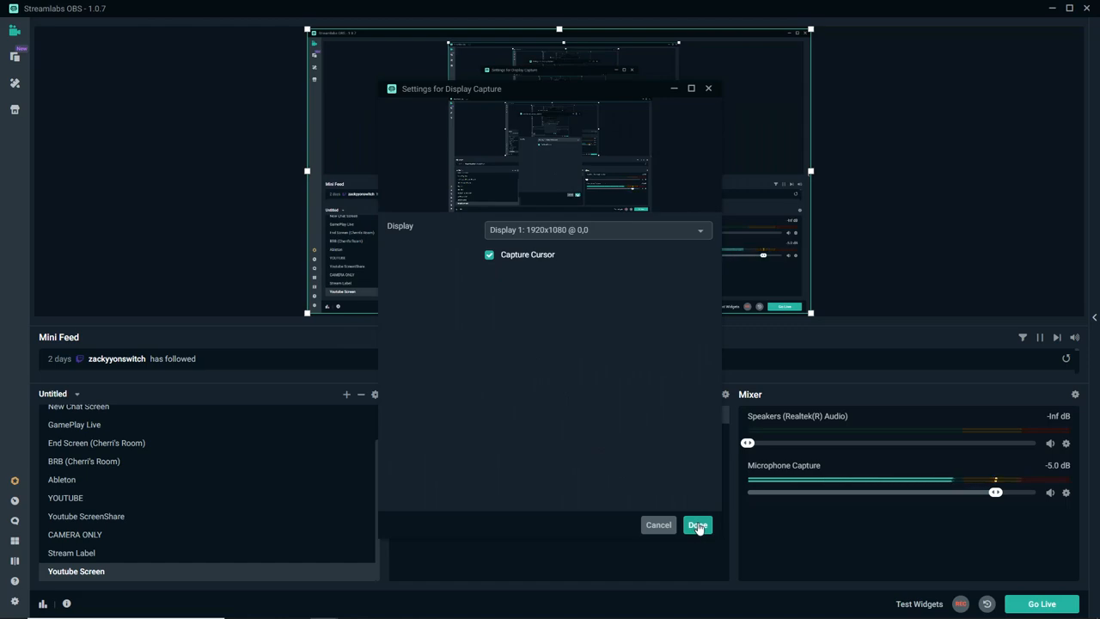
left_click(698, 524)
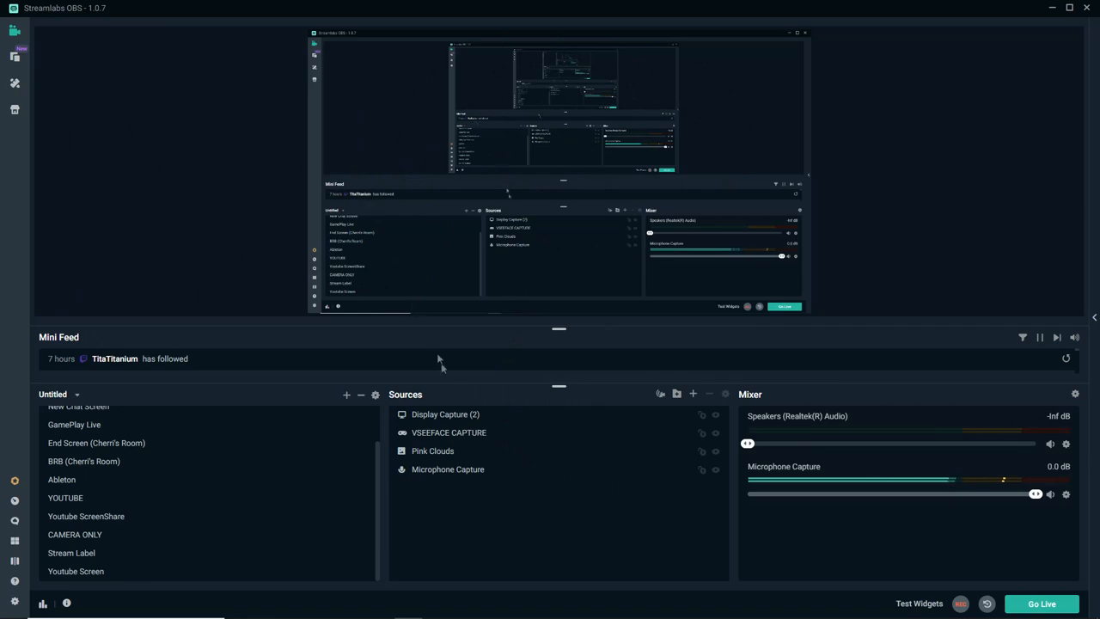
Step: Move VSEEFACE CAPTURE above Display Capture (2) so Sarah shows over the desktop capture
left_click(444, 414)
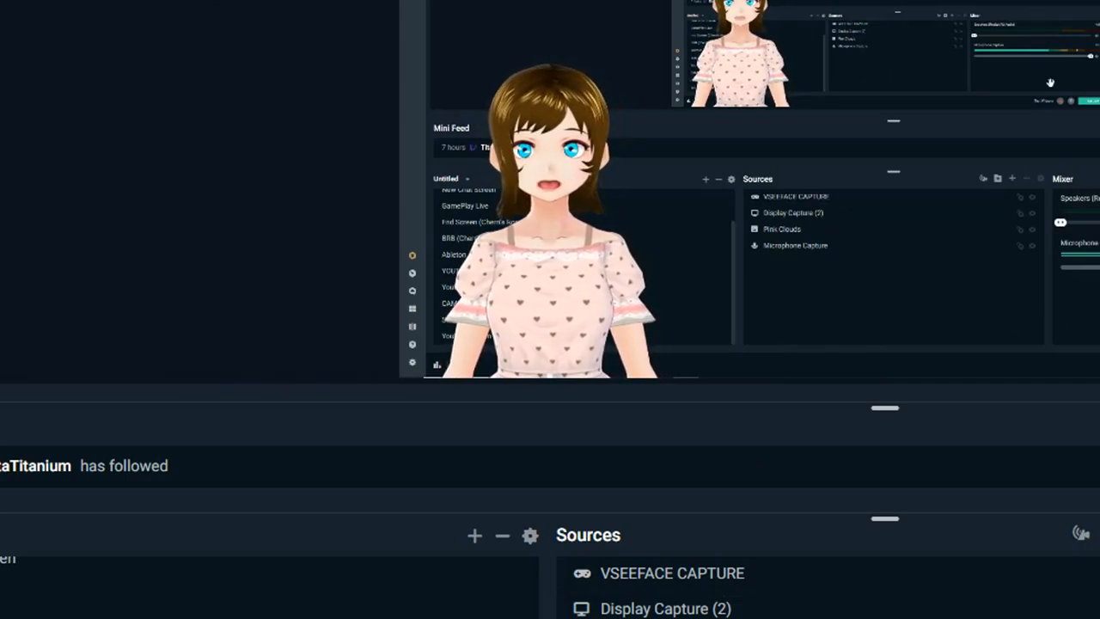
mouse_move(474, 535)
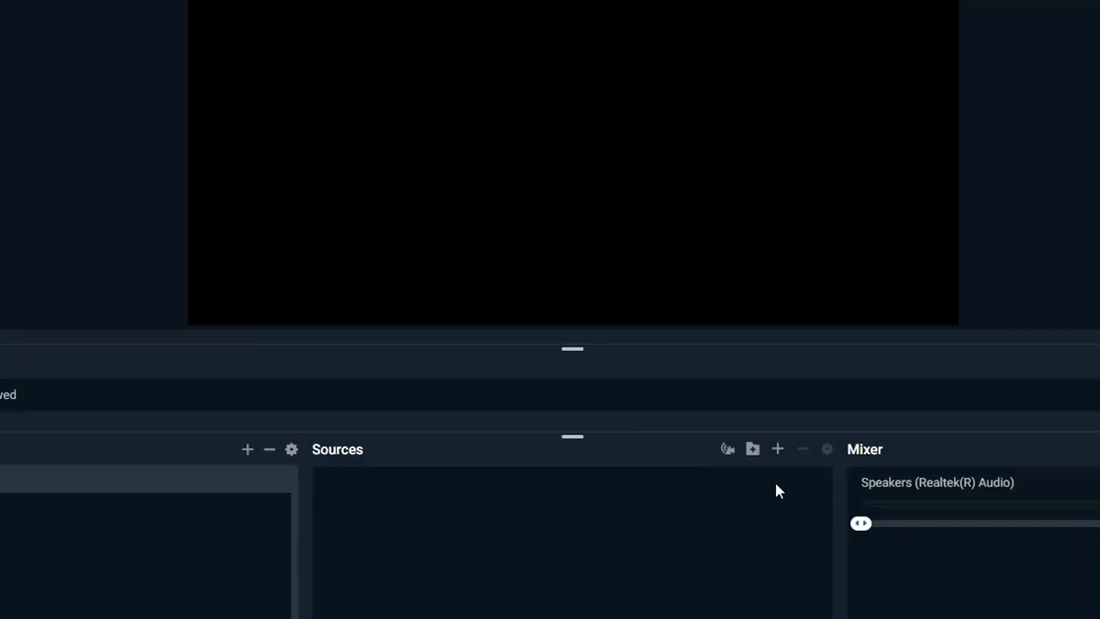
Step: Add the existing VSEEFACE CAPTURE source to the fresh scene
left_click(777, 449)
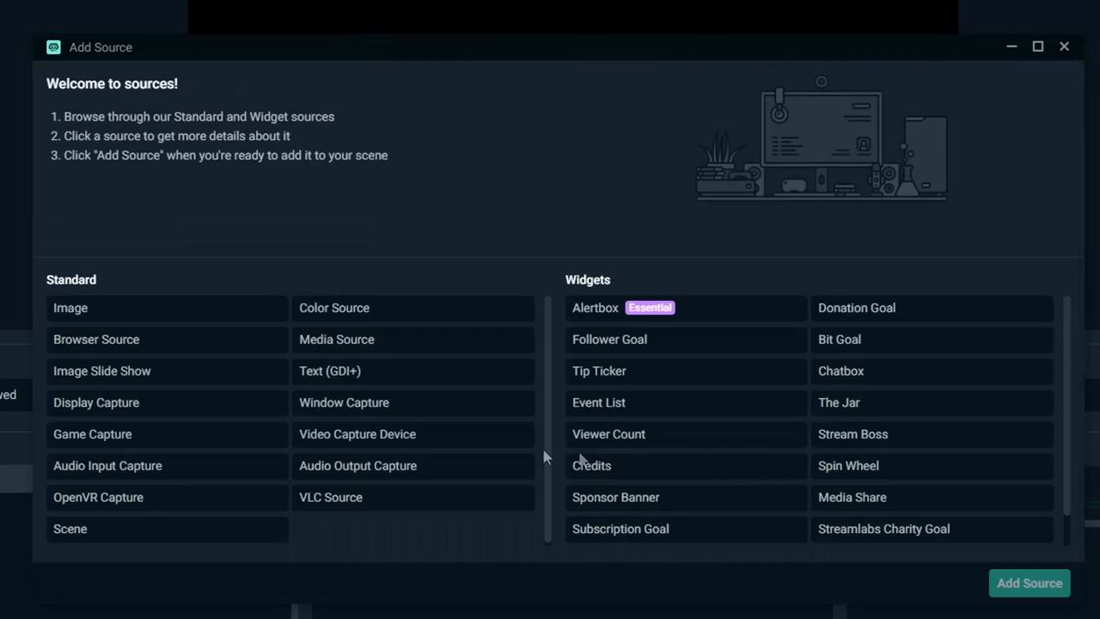
left_click(93, 433)
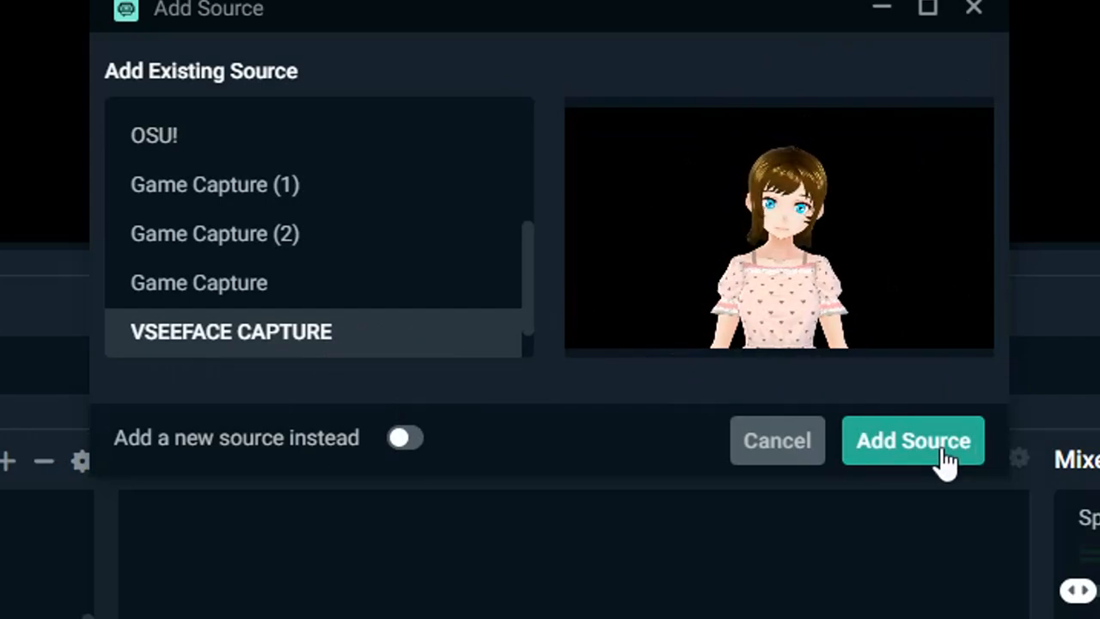
left_click(913, 439)
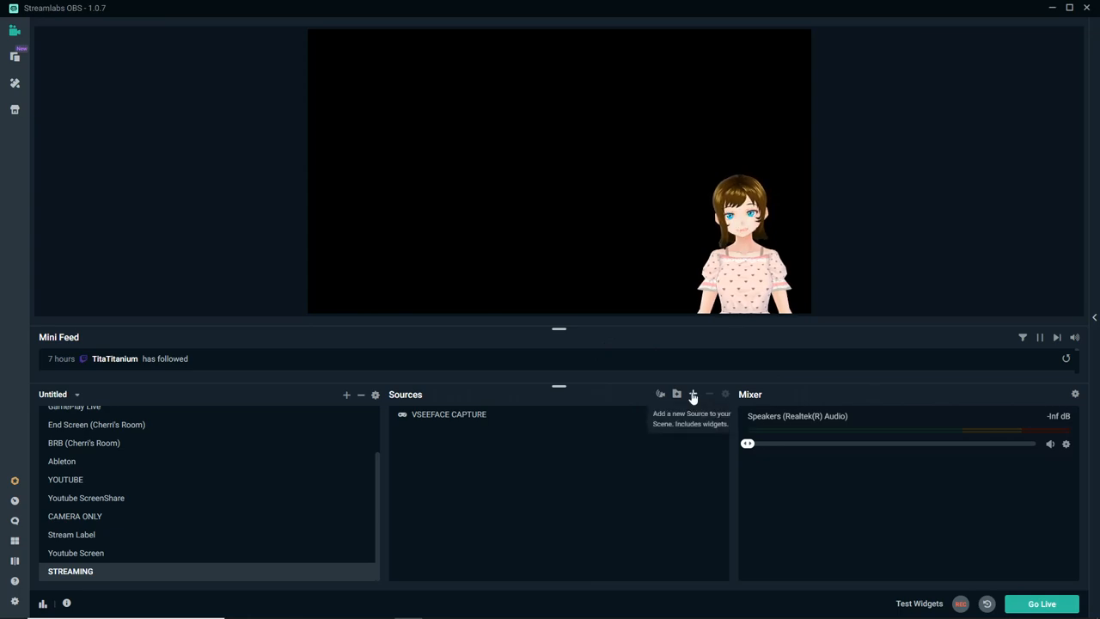
Step: Add the existing Microphone Capture as an Audio Input Capture source in the scene
left_click(692, 394)
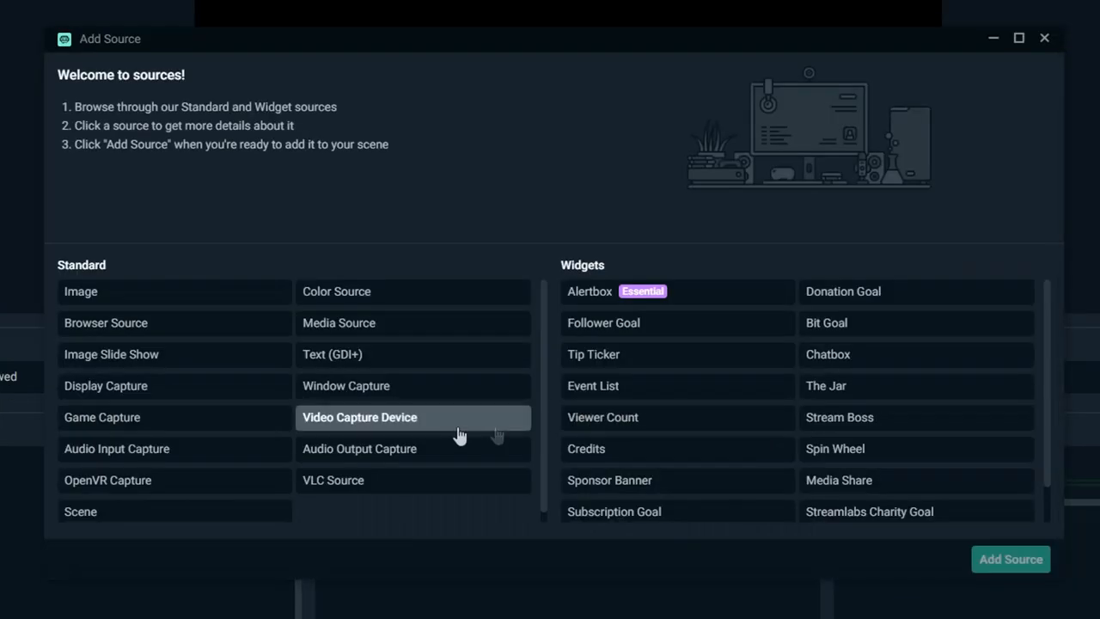
left_click(117, 449)
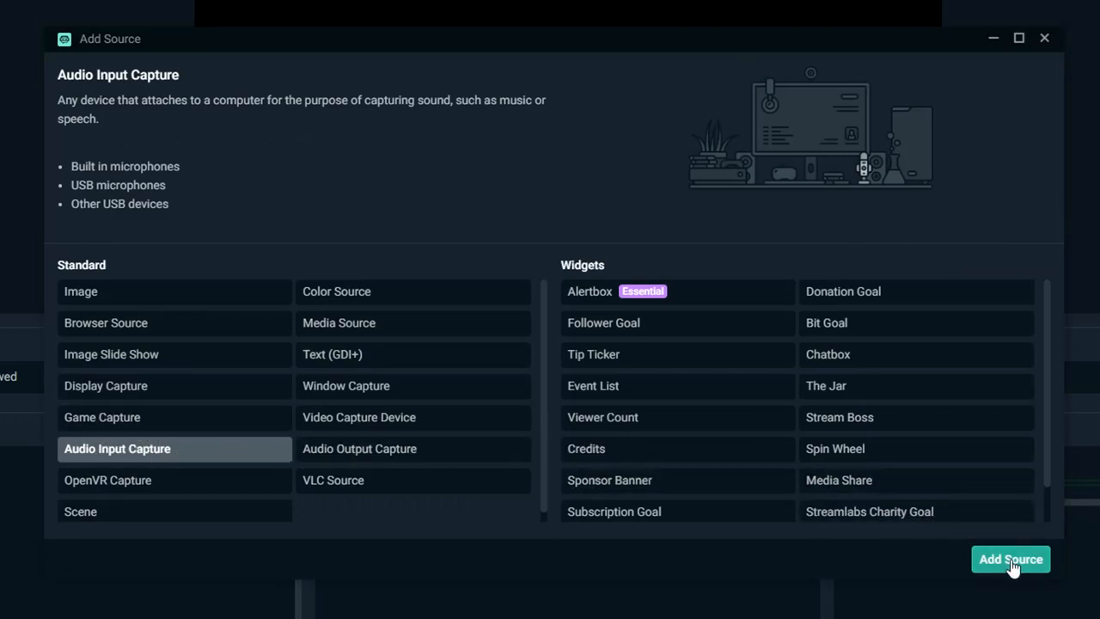
left_click(1010, 560)
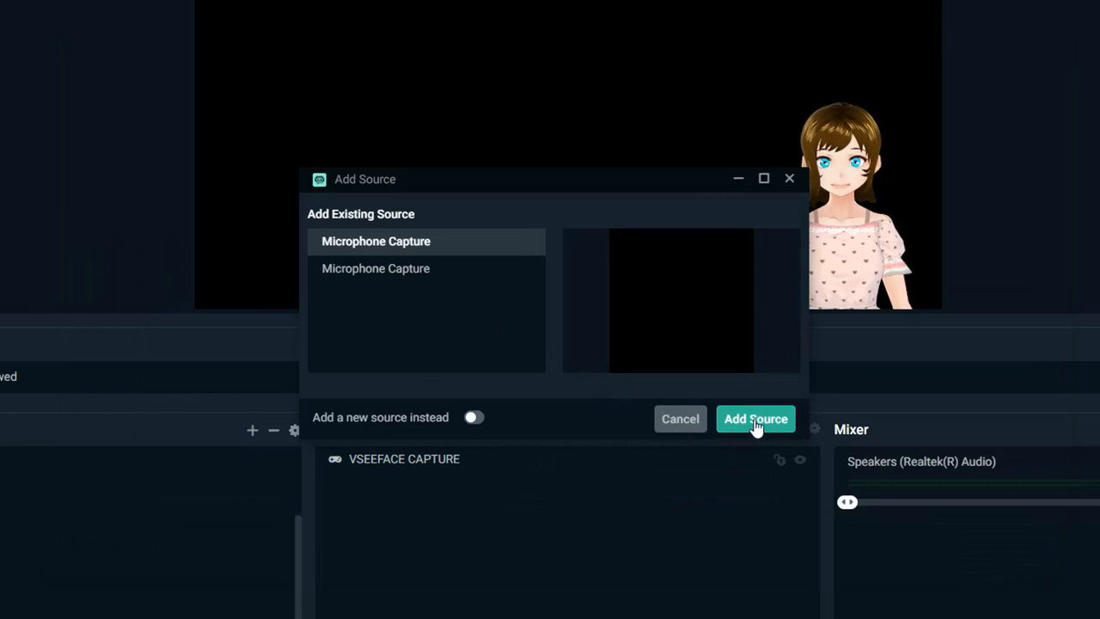
left_click(757, 419)
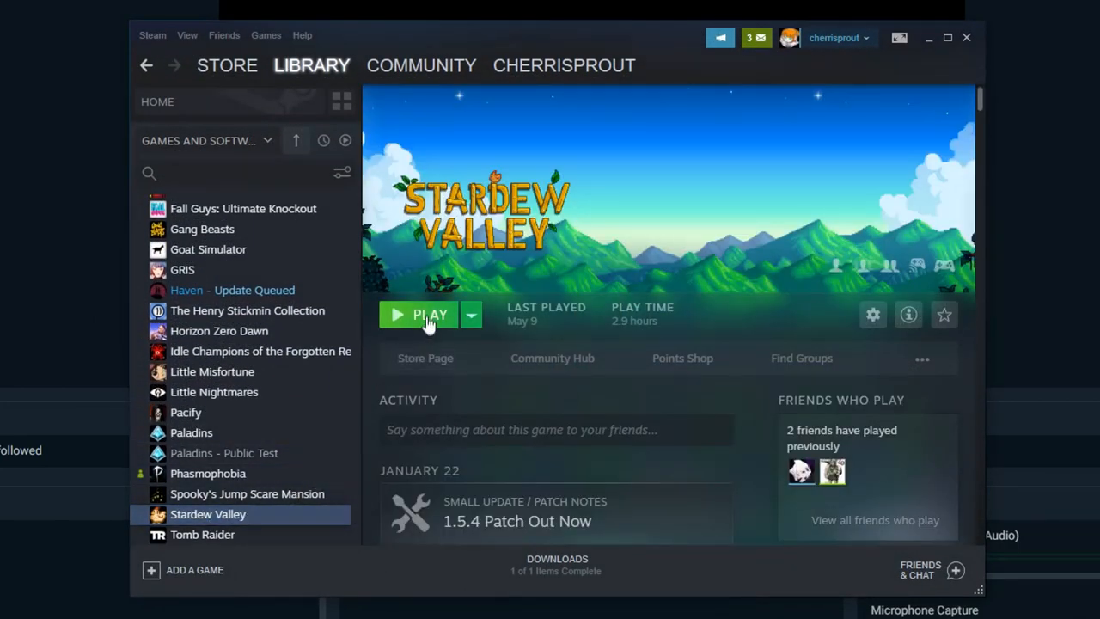
Step: Launch Stardew Valley from the Steam Library and minimize the game window
left_click(430, 313)
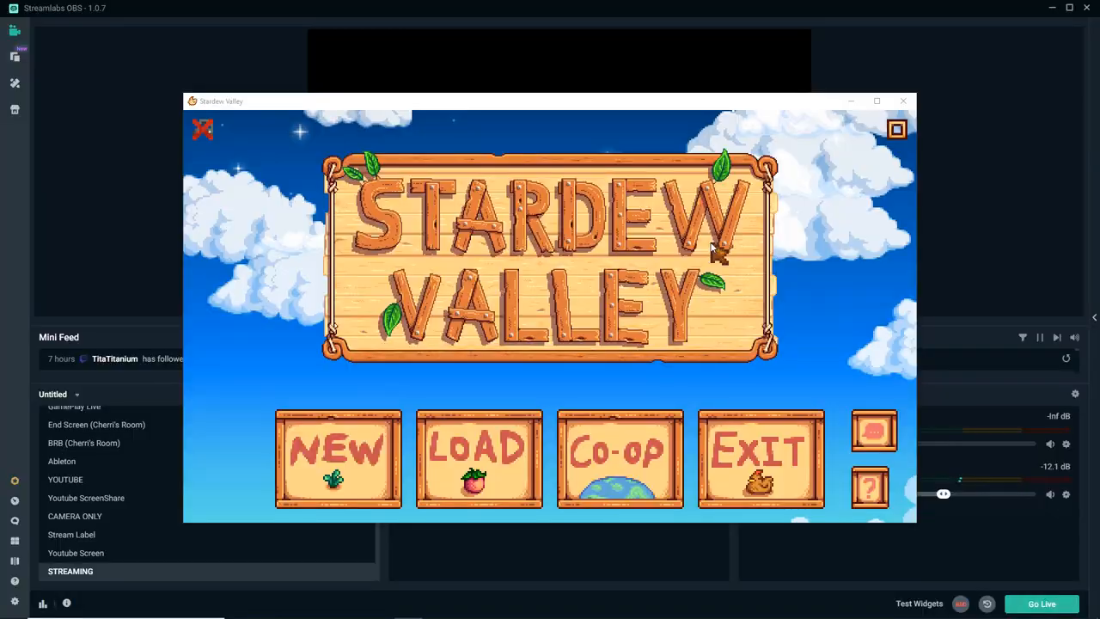
mouse_move(851, 102)
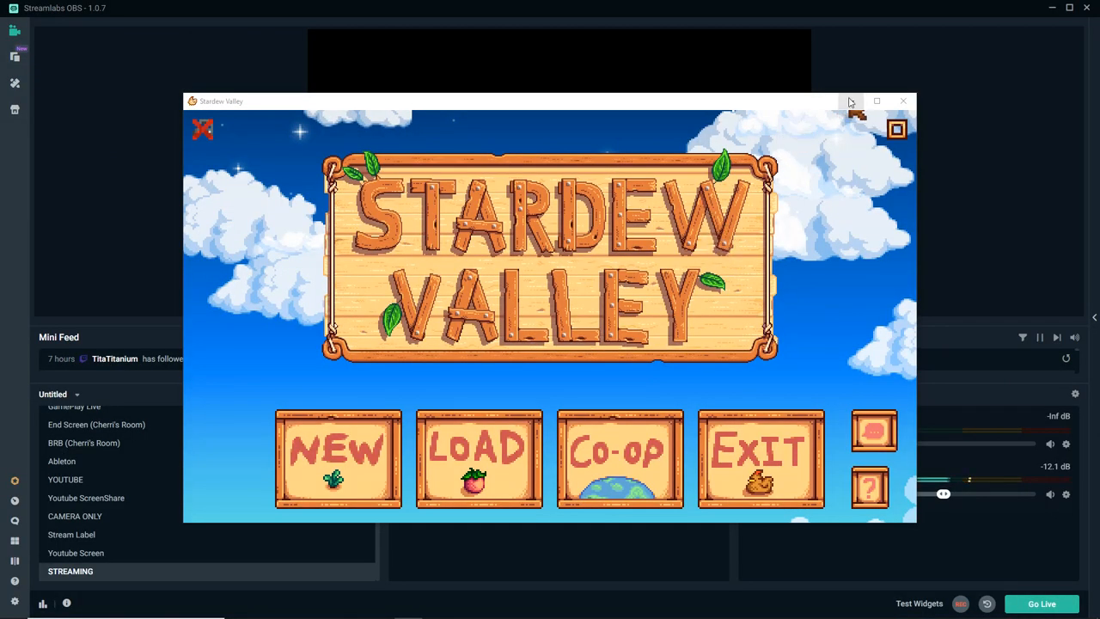
left_click(902, 100)
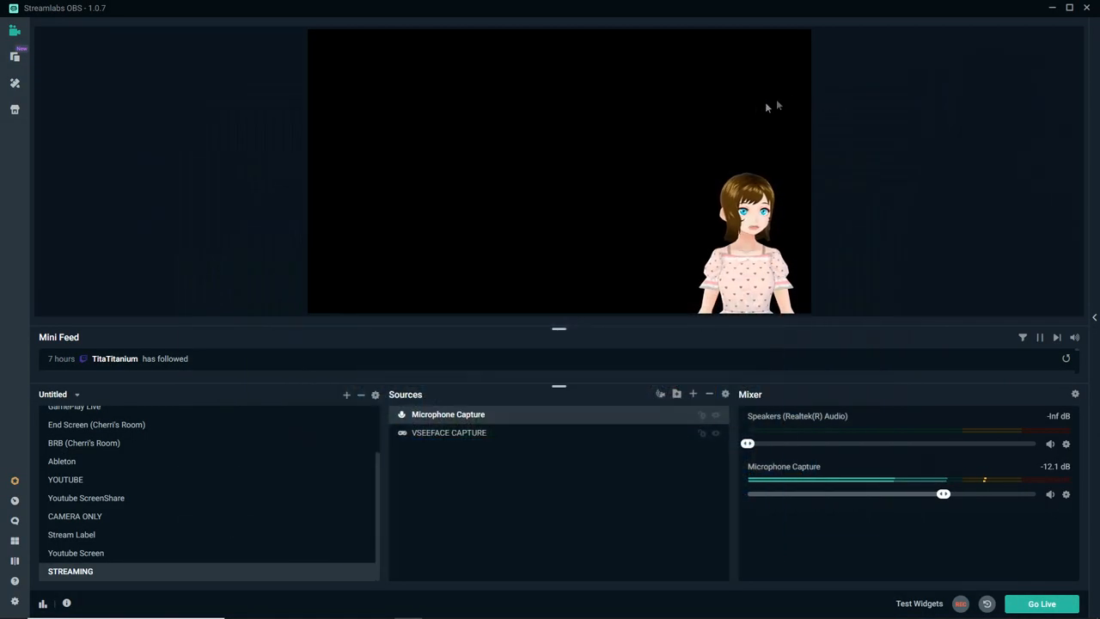
mouse_move(692, 394)
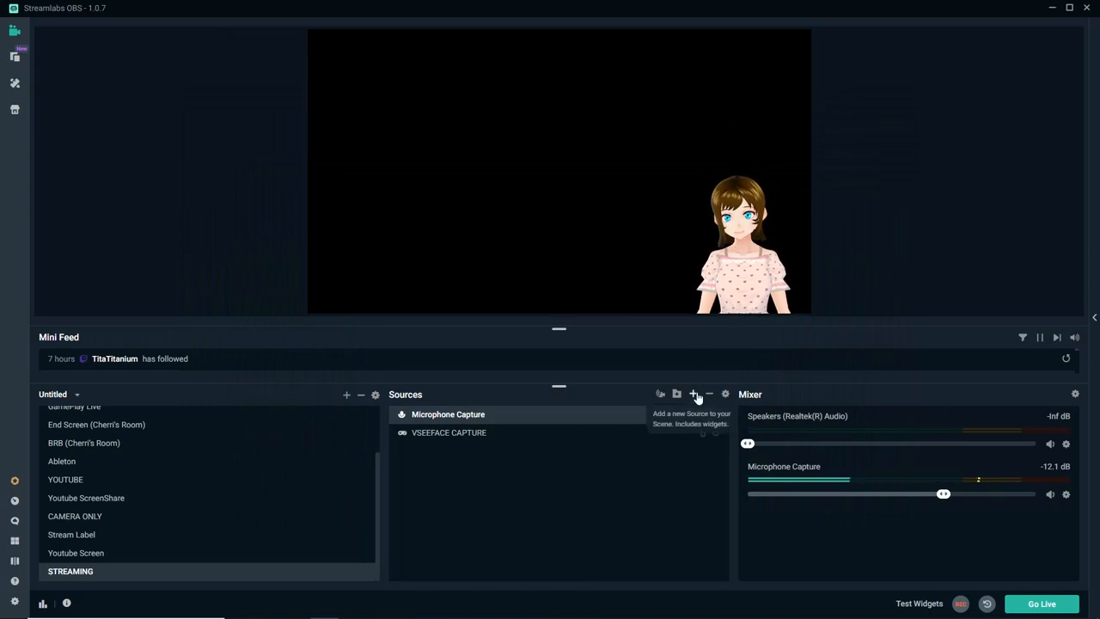
Step: Create a brand-new Game Capture source named Stardew Valley
left_click(694, 393)
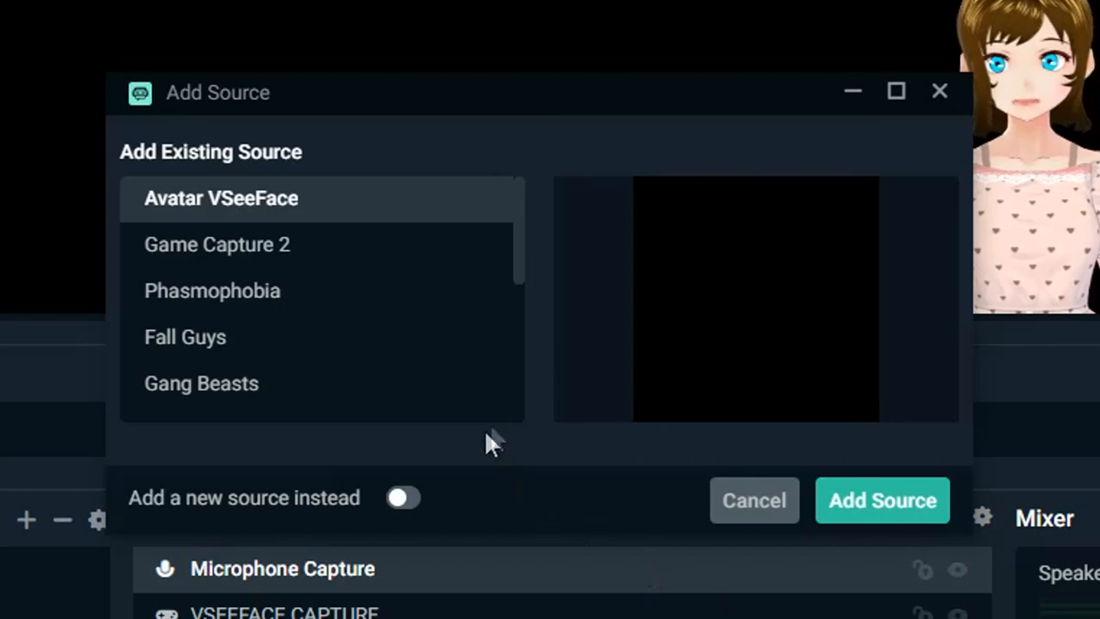
left_click(404, 498)
type("Stardew Valley")
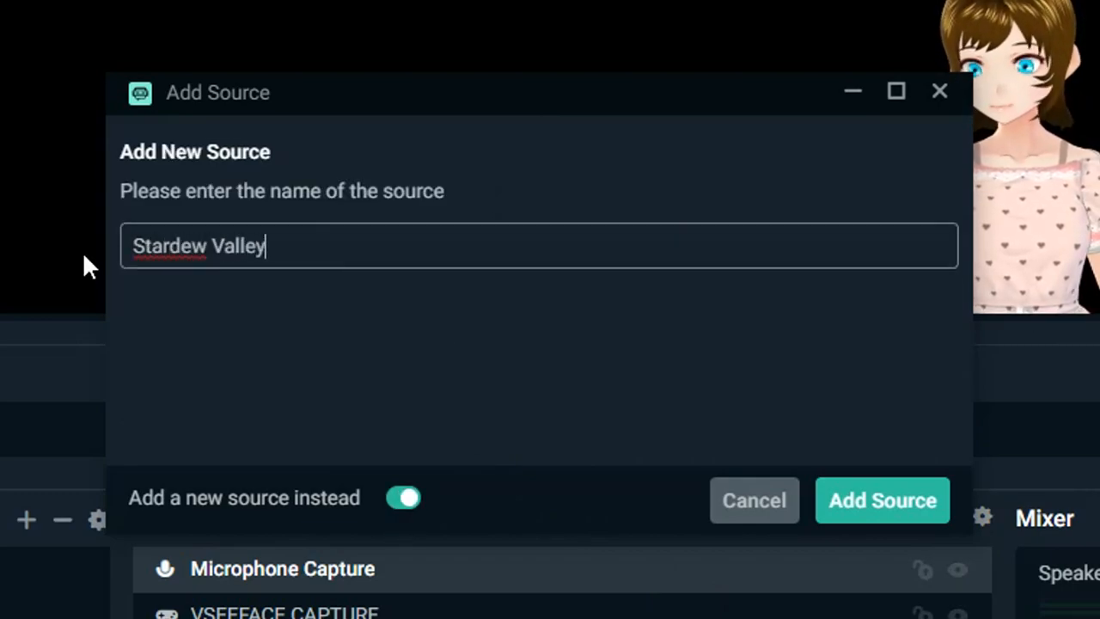
left_click(881, 500)
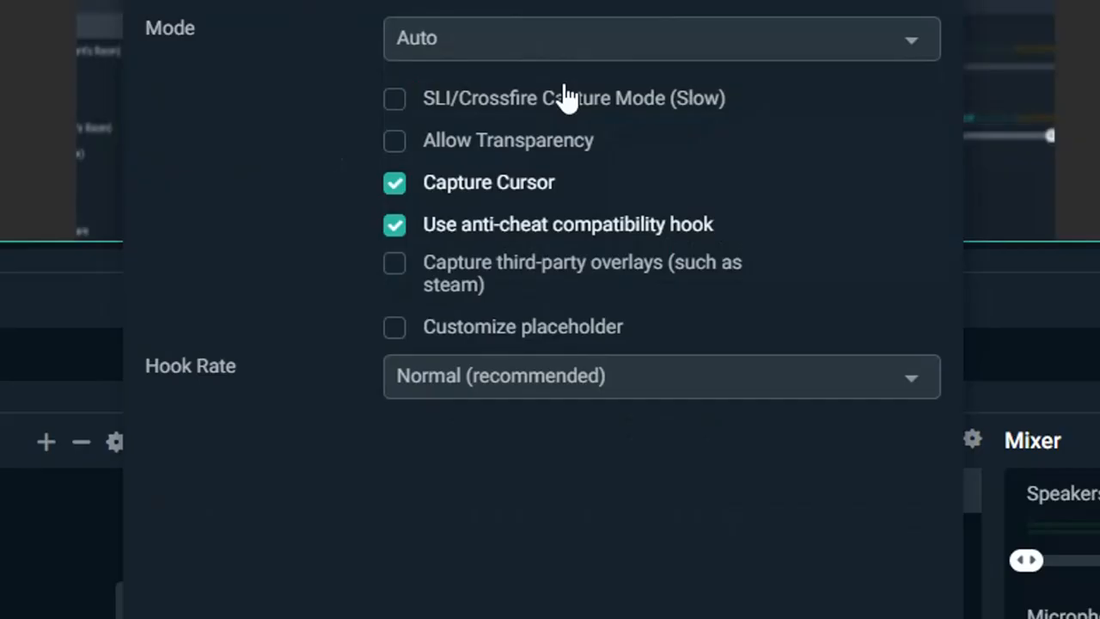
Step: Set it to capture the specific Stardew Valley.exe window with Capture Cursor unchecked
left_click(660, 38)
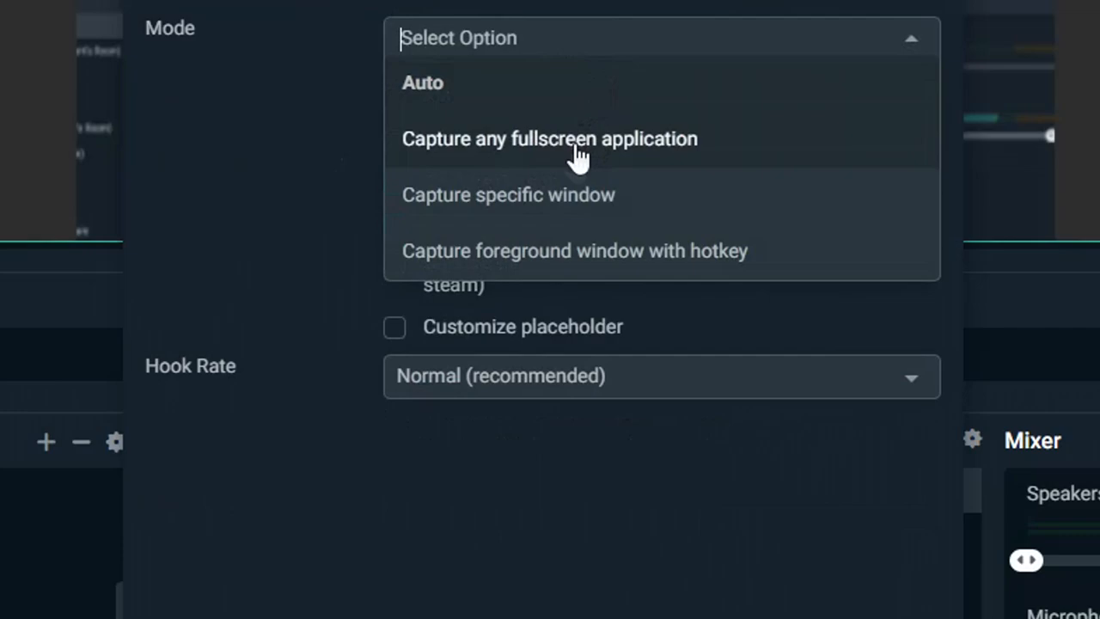
left_click(507, 194)
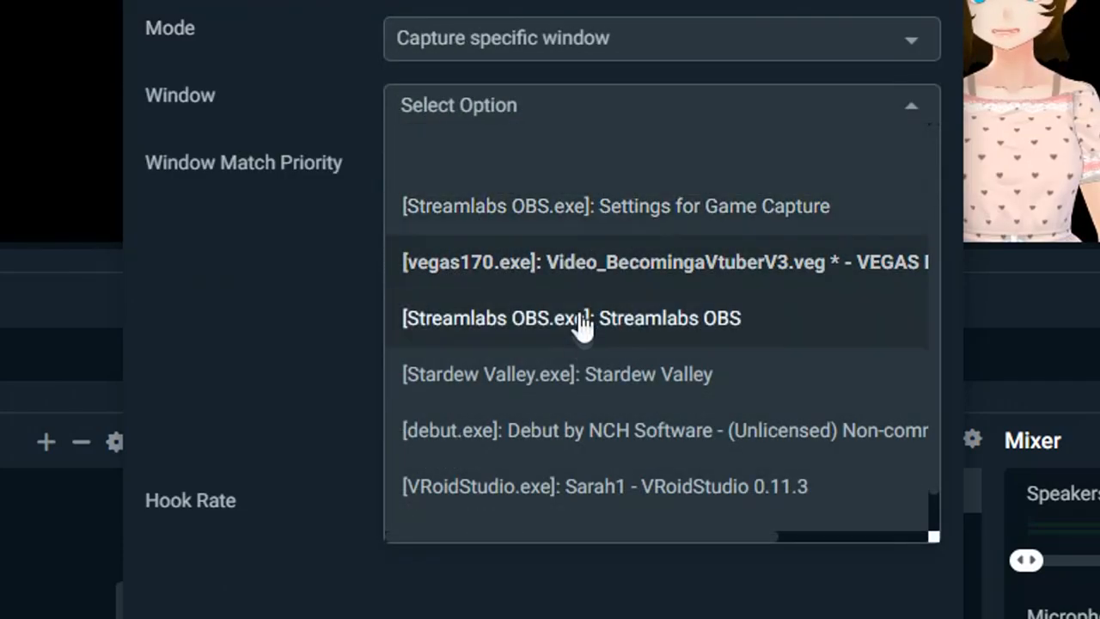
left_click(557, 375)
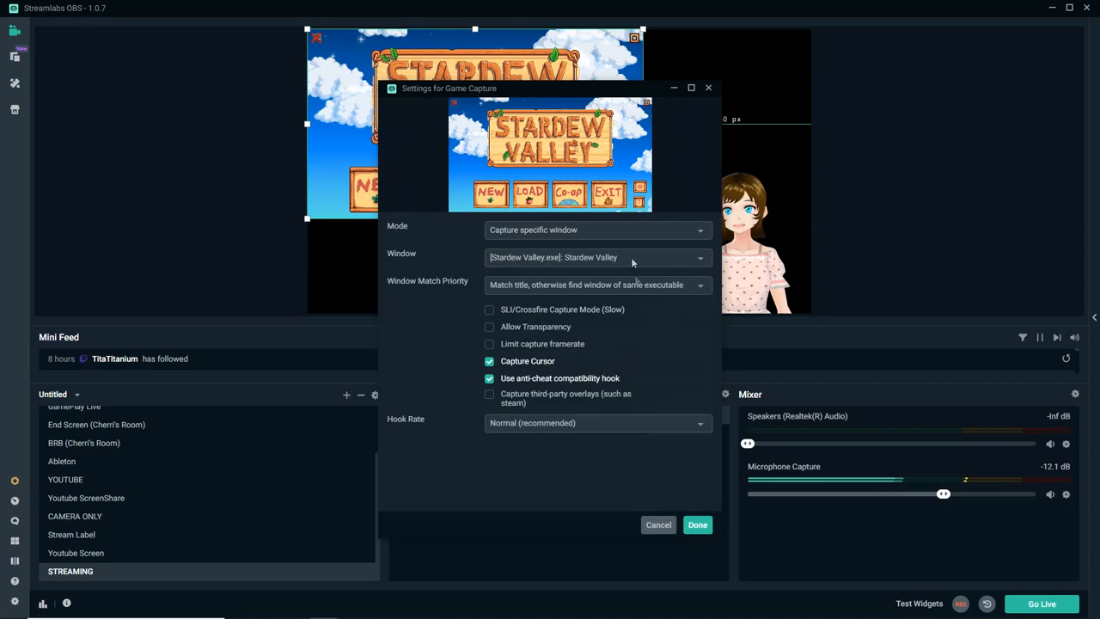
left_click(490, 361)
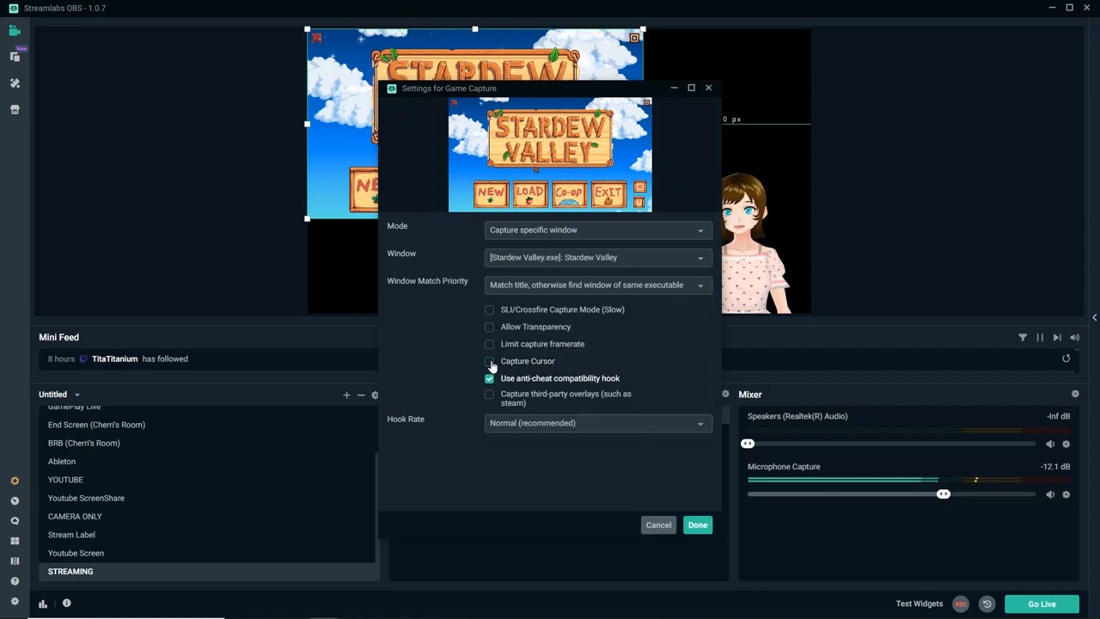
left_click(488, 361)
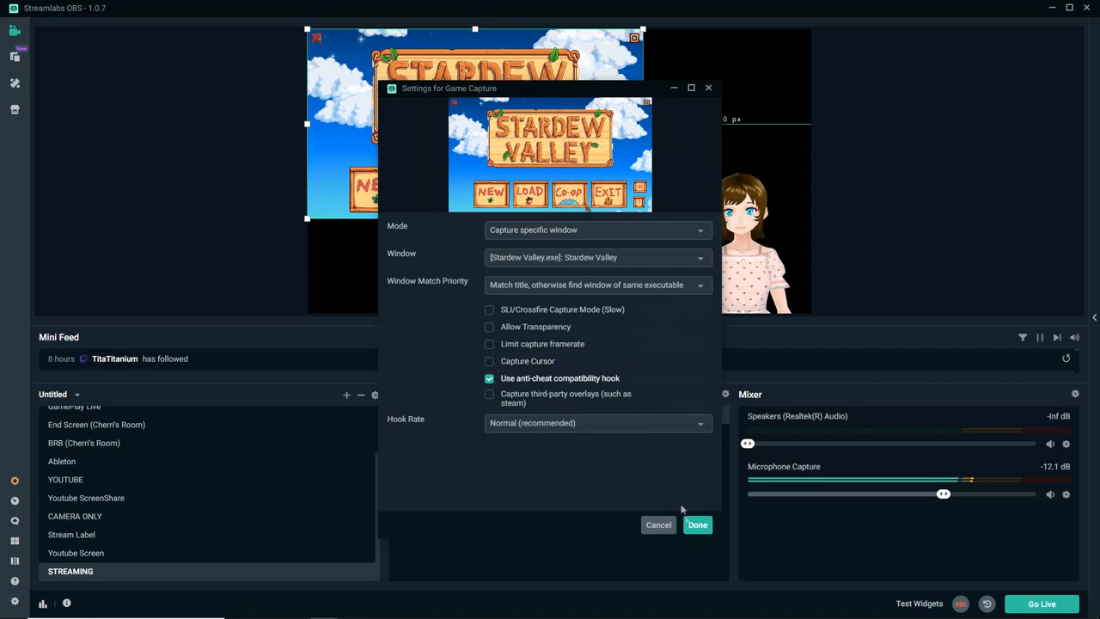
left_click(698, 524)
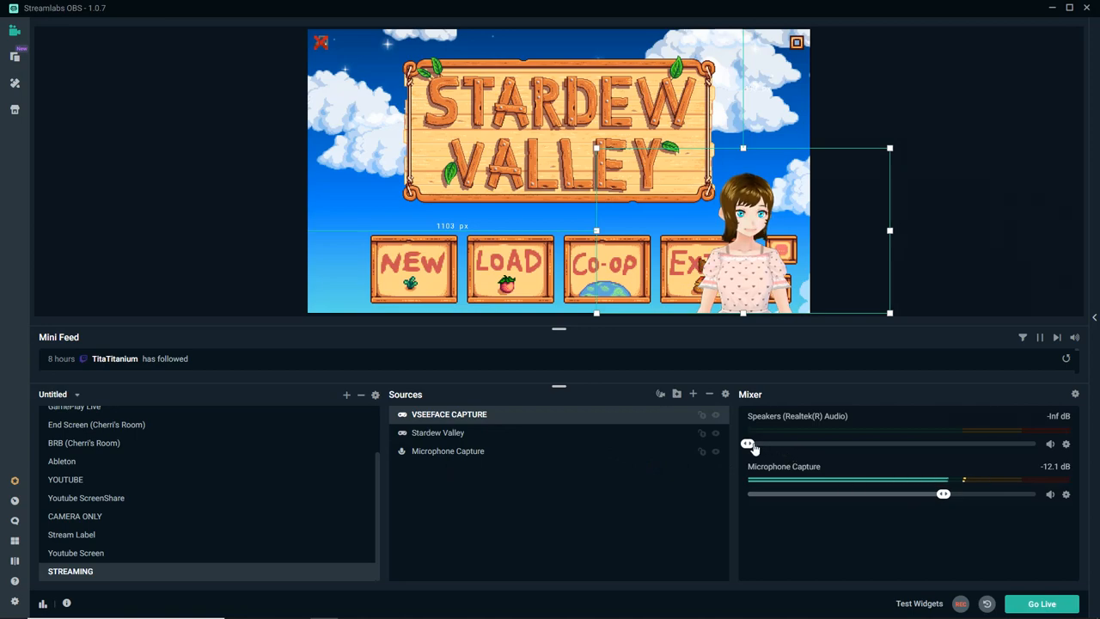
Step: Nudge the Speakers volume slider in the Mixer and return it to its earlier level
left_click_drag(748, 443, 808, 443)
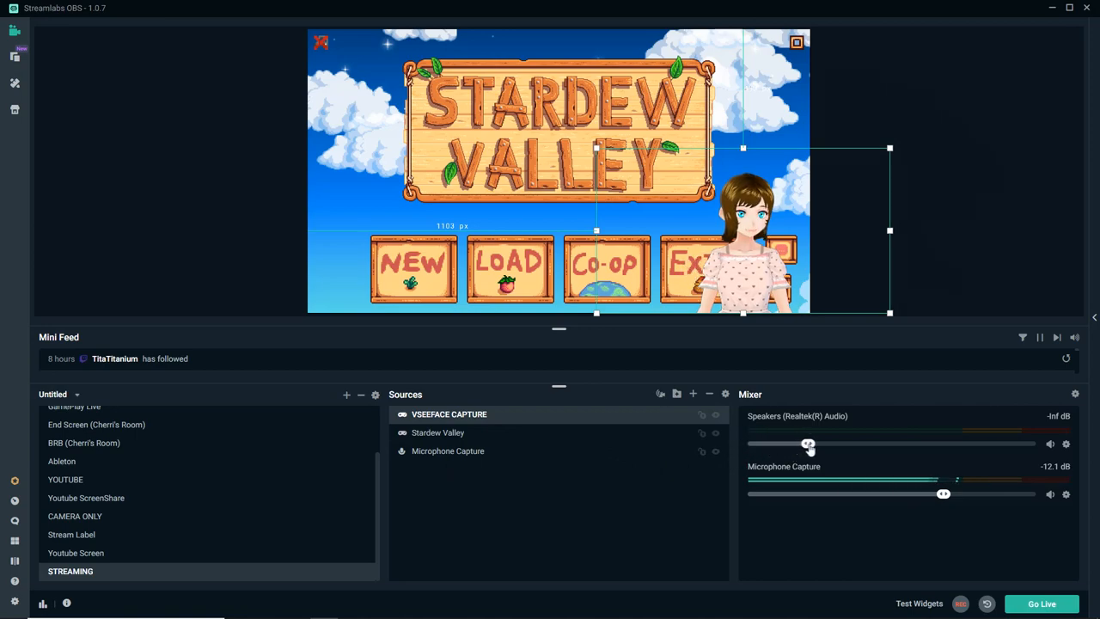
left_click_drag(807, 443, 858, 443)
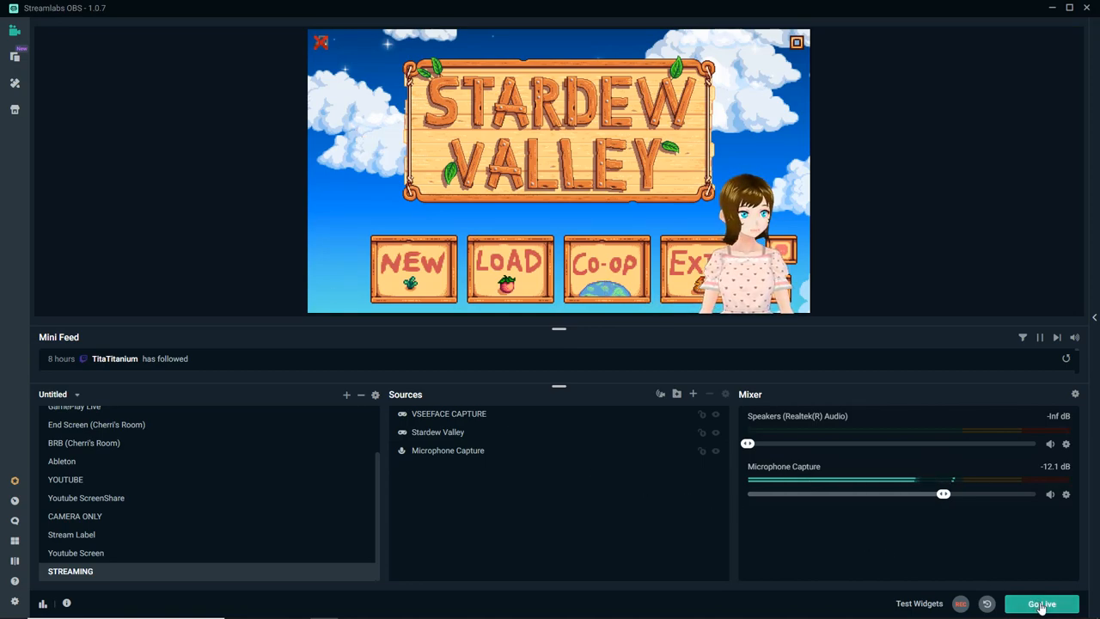
Step: In the Go Live window, set the Twitch game to Stardew Valley and confirm going live
left_click(1041, 603)
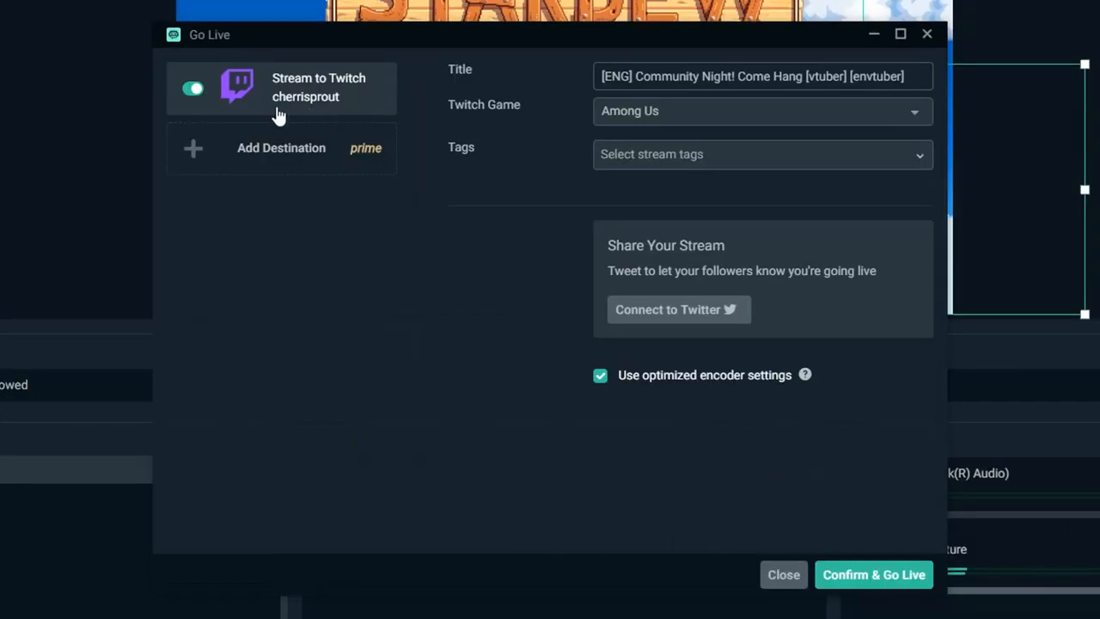
mouse_move(316, 114)
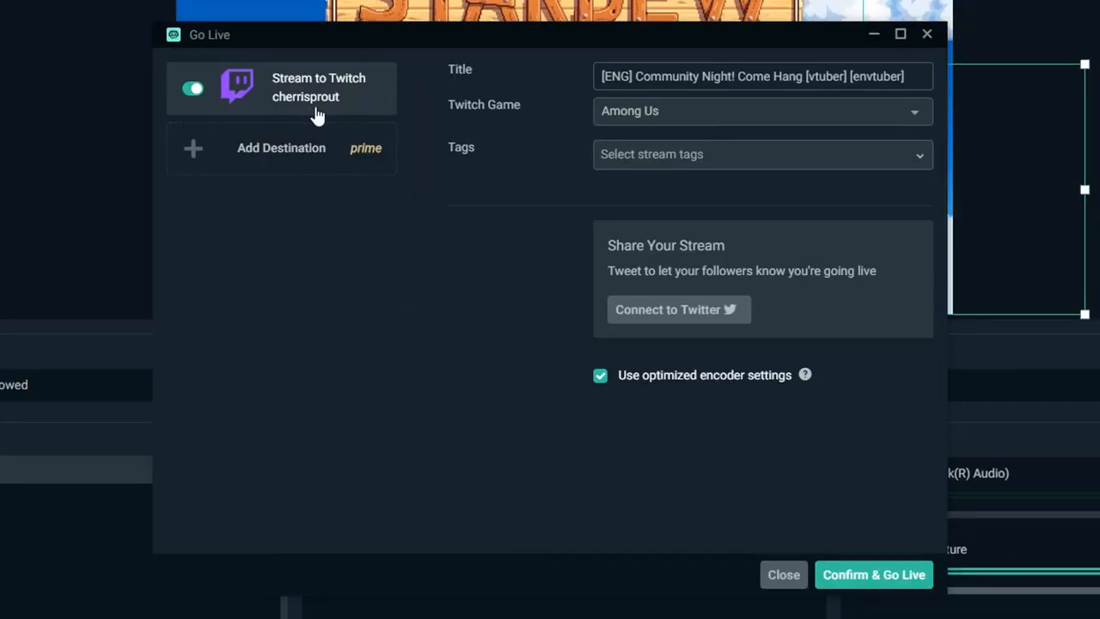
mouse_move(430, 104)
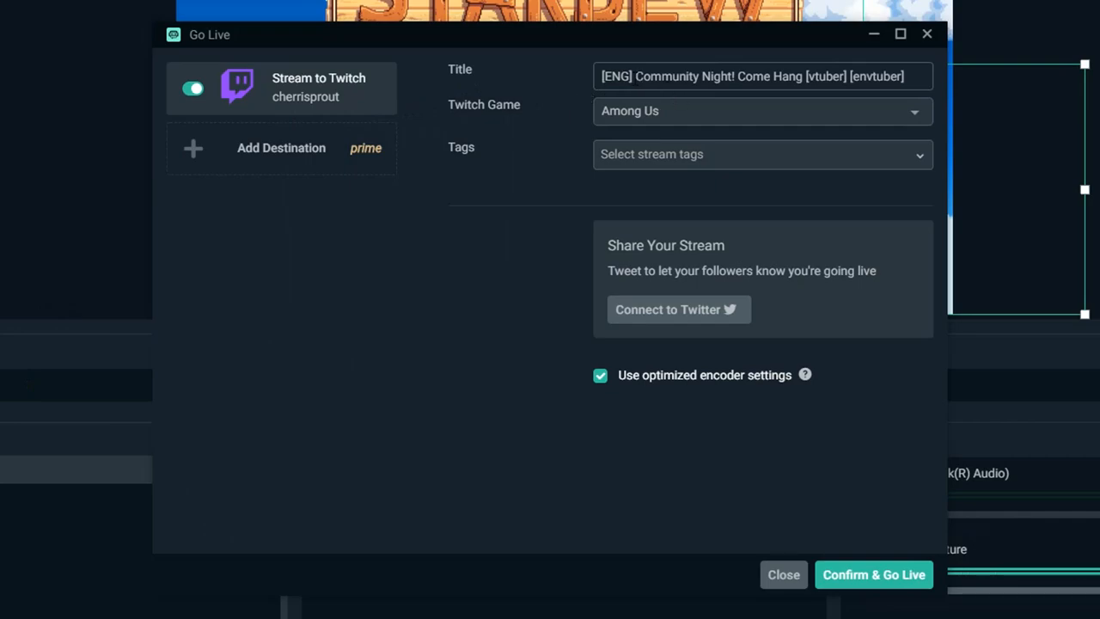
left_click(761, 110)
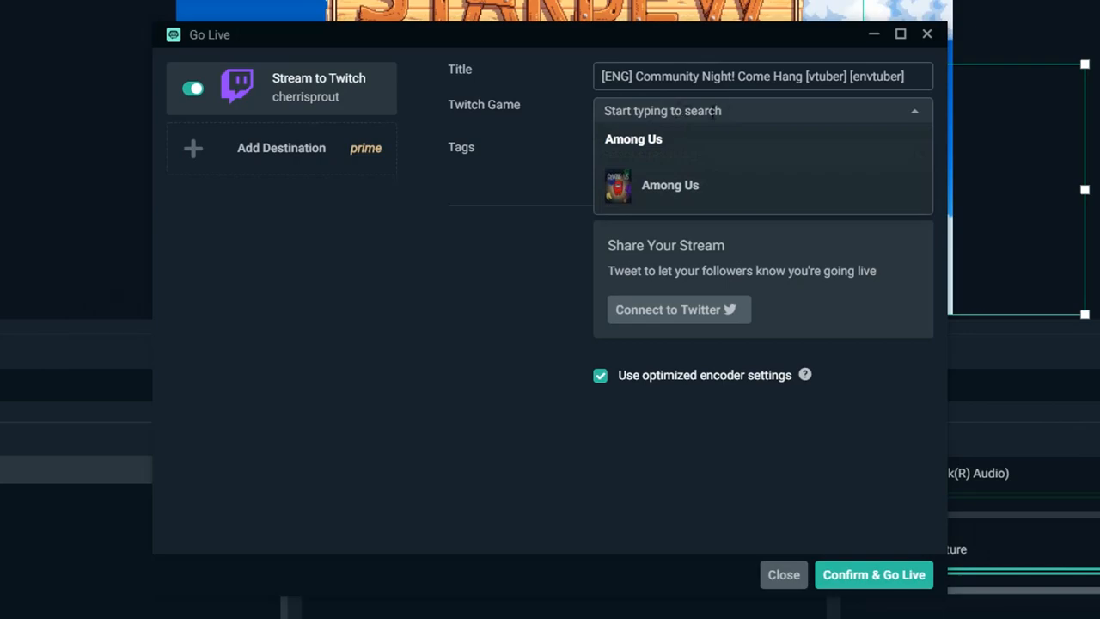
type("Star")
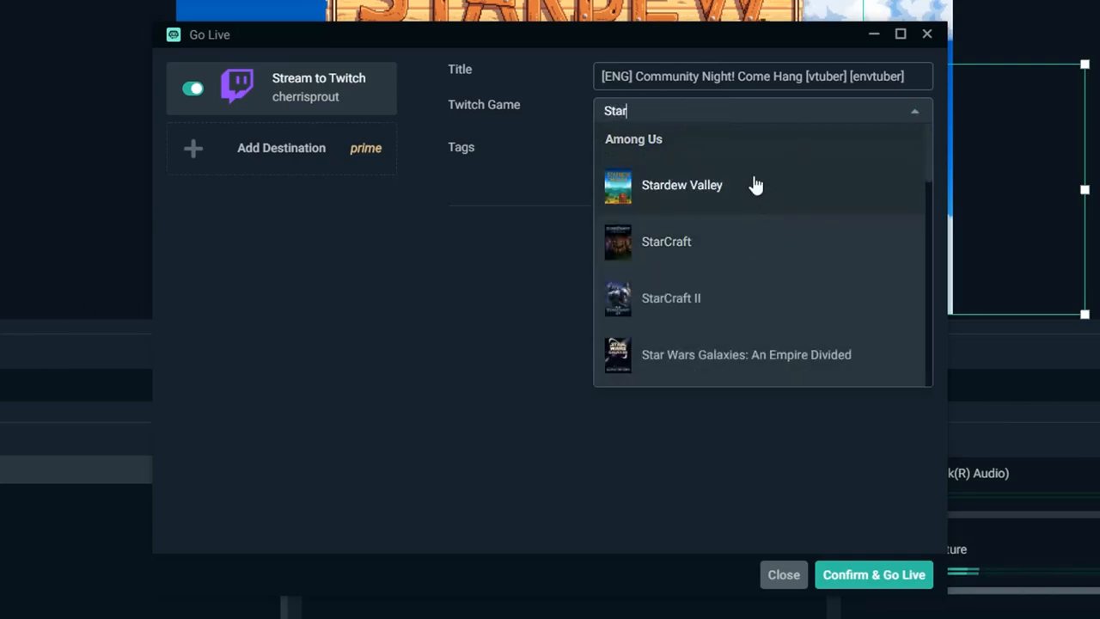
left_click(681, 186)
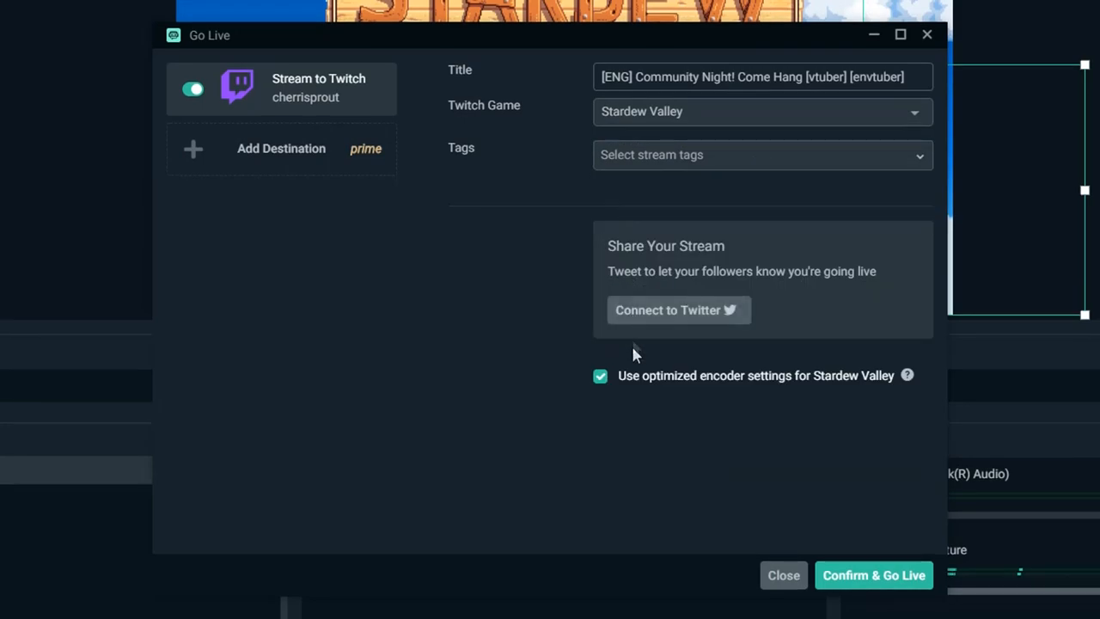
mouse_move(712, 395)
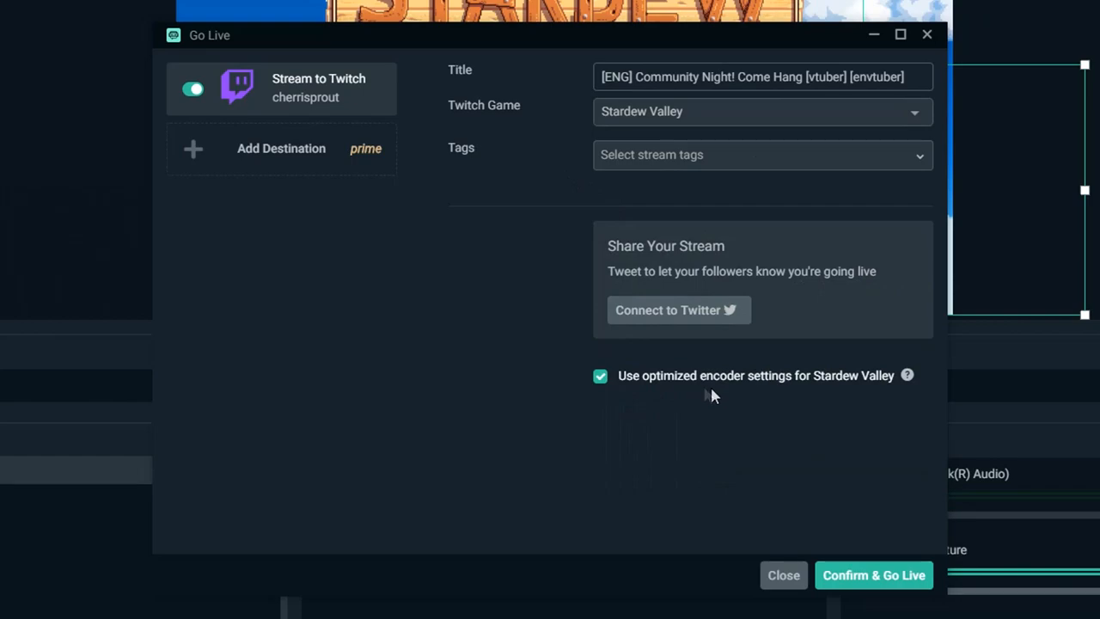
mouse_move(873, 402)
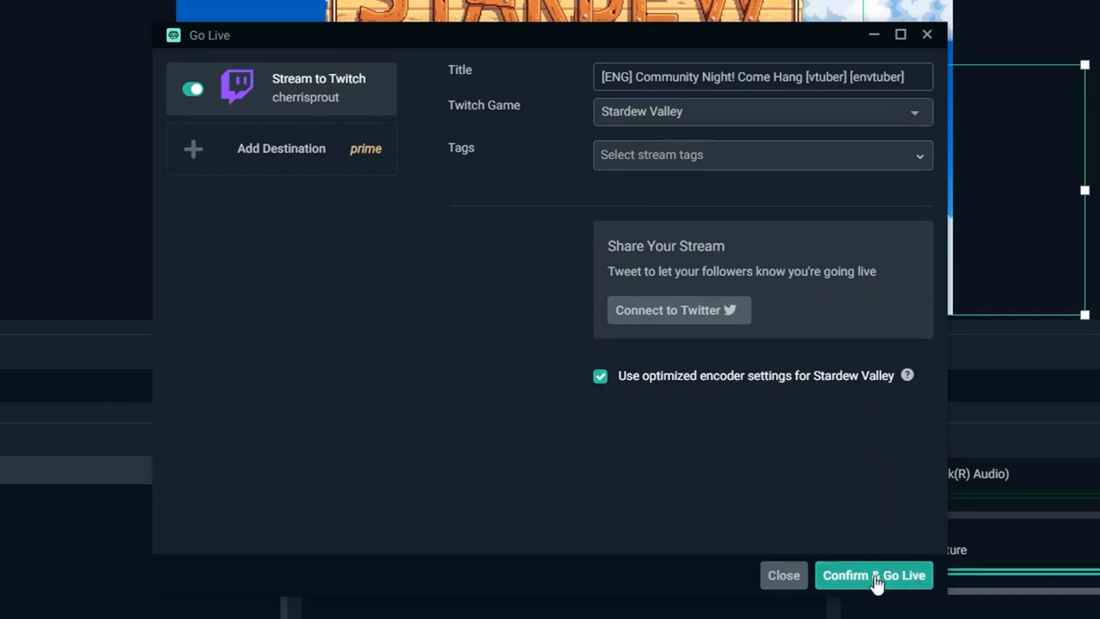
left_click(873, 574)
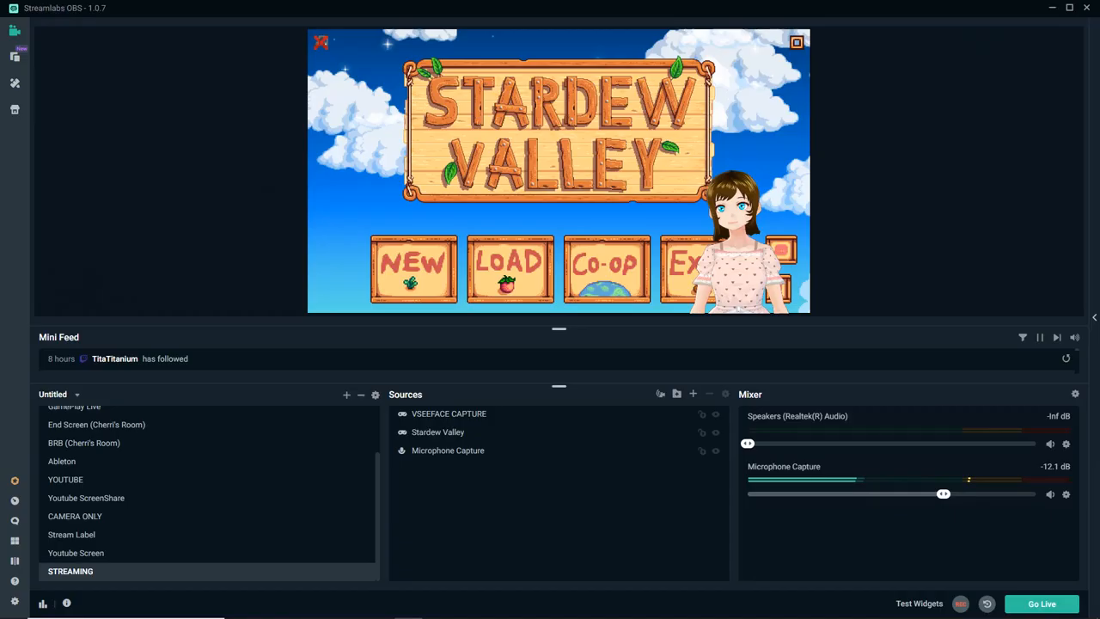